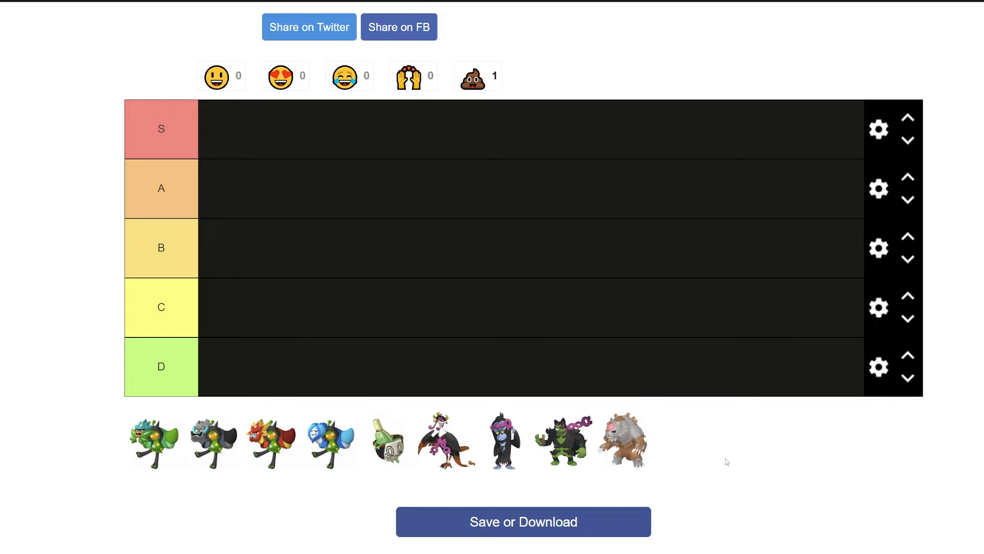
mouse_move(565, 309)
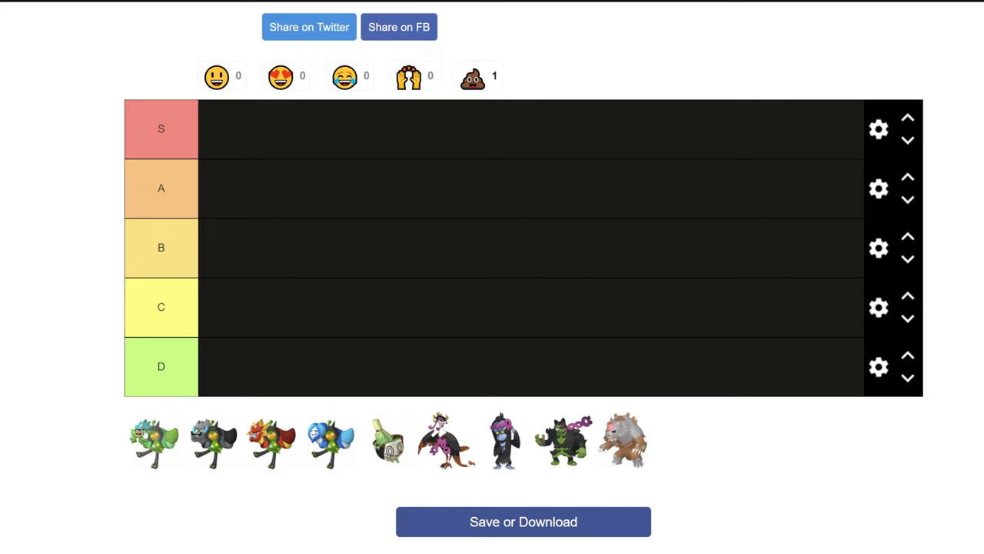
- Add Ogerpon as the team's first Pokémon and review its item, Defiant ability and EV options
drag(154, 439, 227, 187)
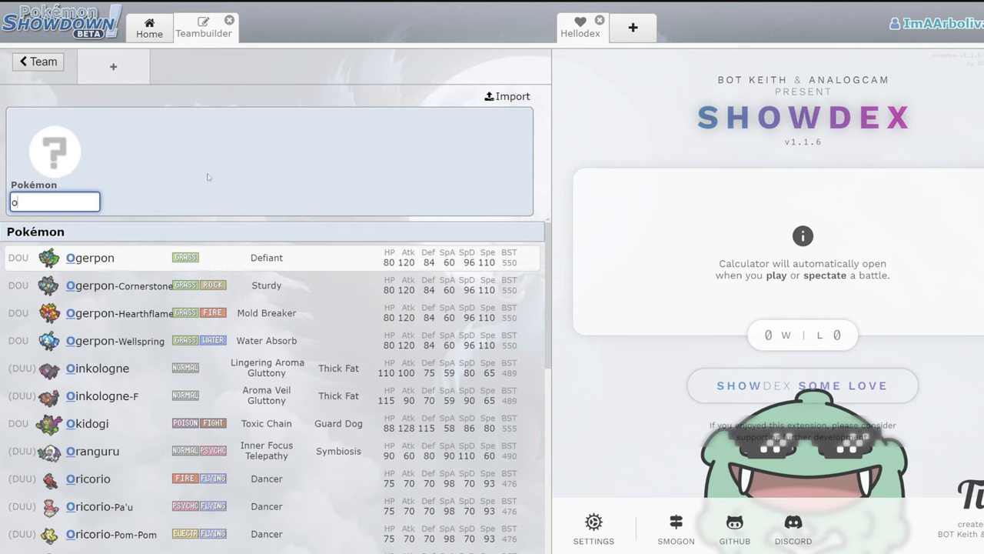
click(89, 257)
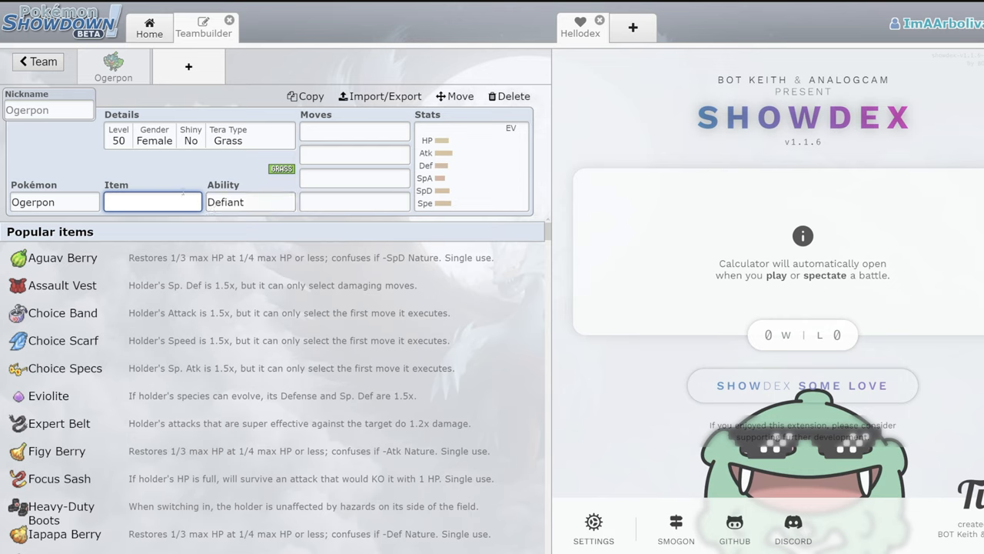
click(151, 201)
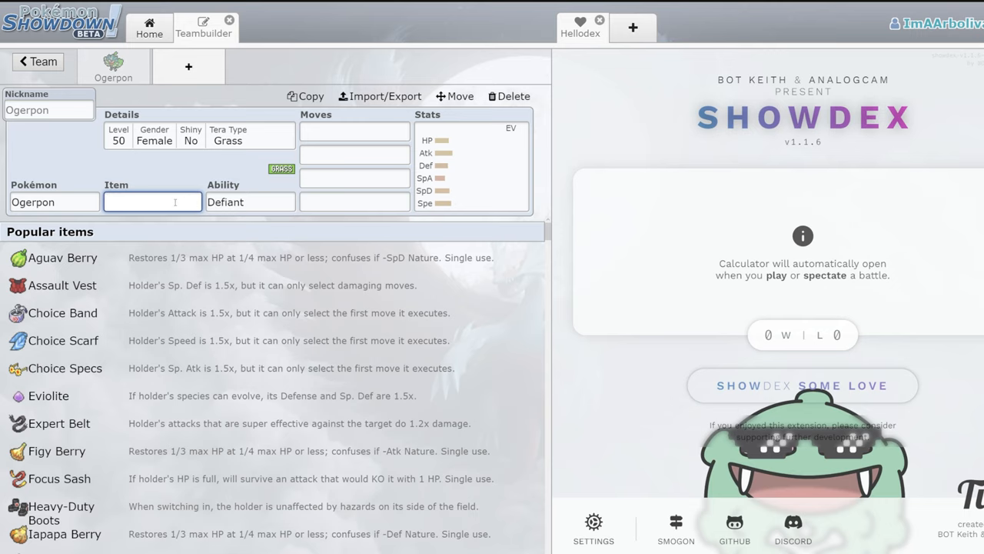
click(249, 202)
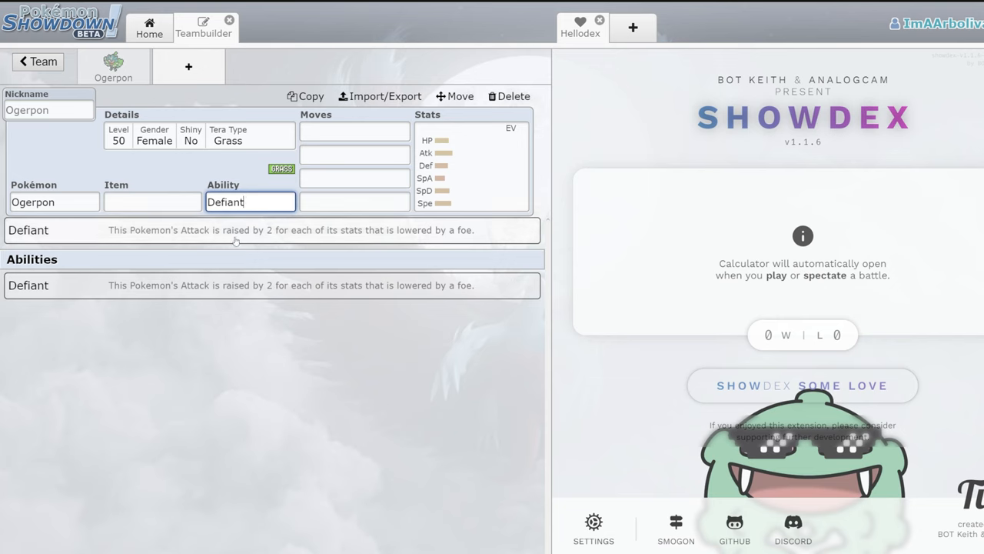
click(471, 166)
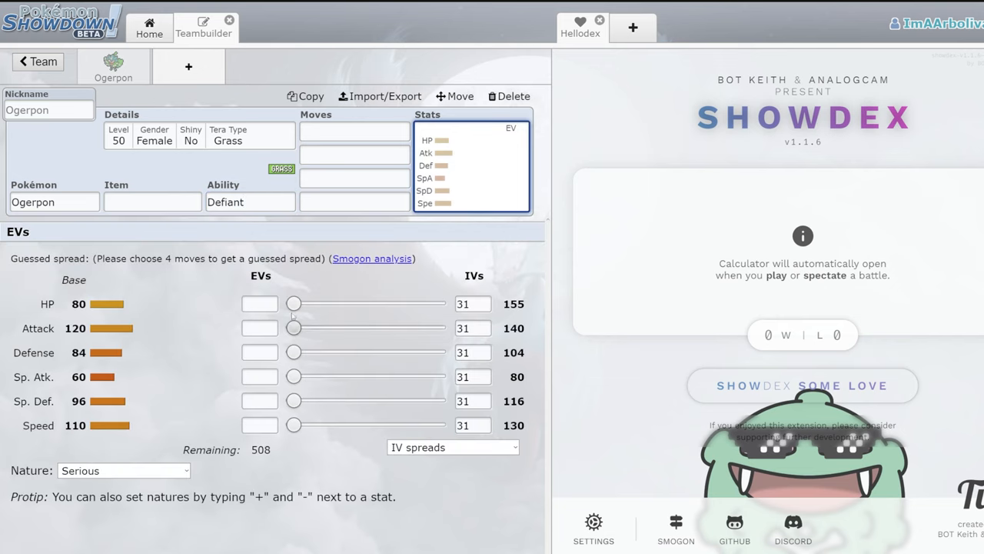
- Give Ogerpon a Miracle Seed as its held item
click(150, 202)
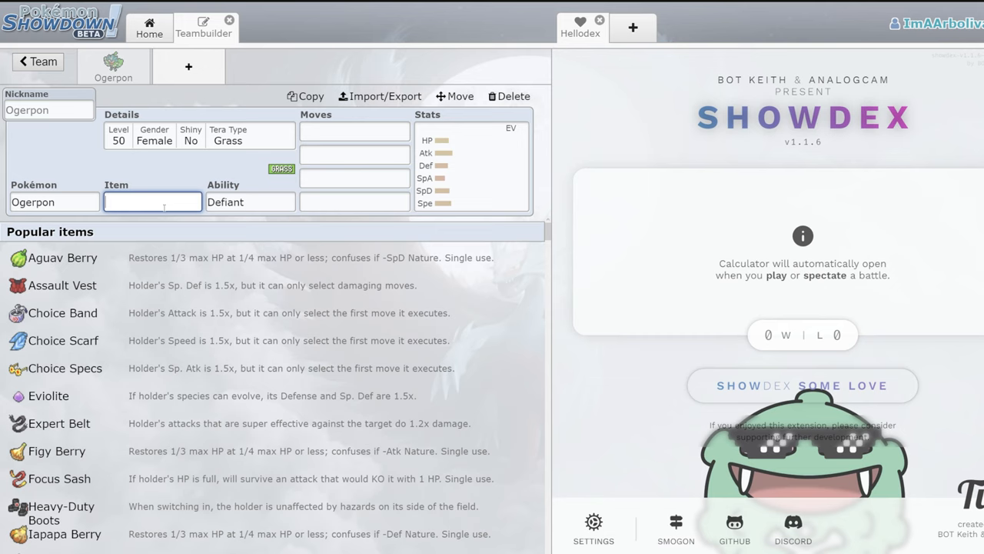
text(mi)
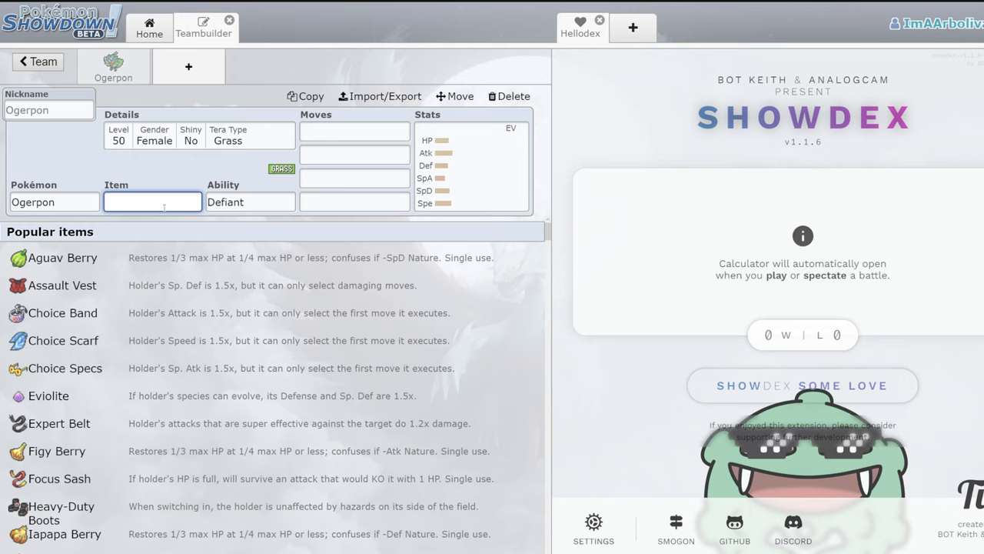
text(mi)
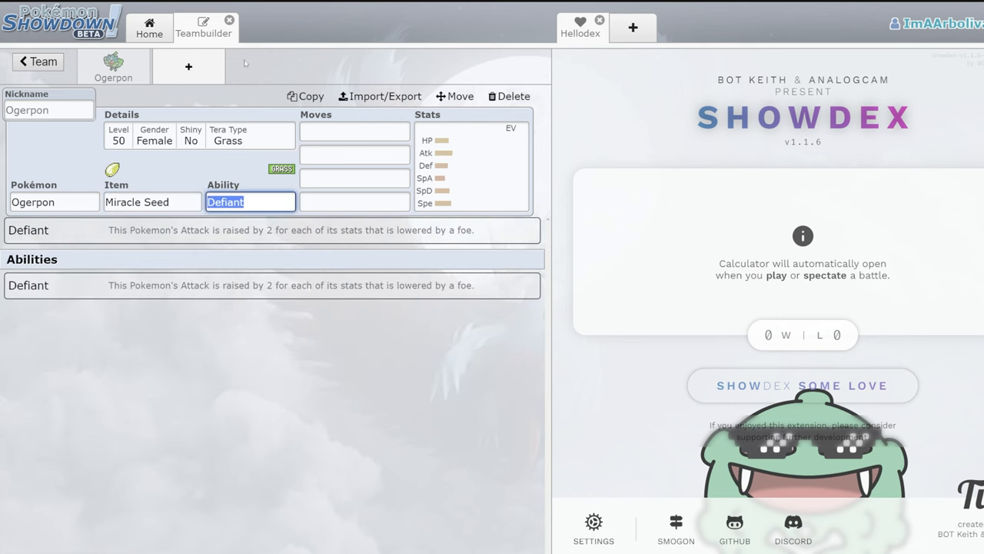
- Set Ogerpon's first three moves to Ivy Cudgel, Spiky Shield and Stomping Tantrum
text(iv)
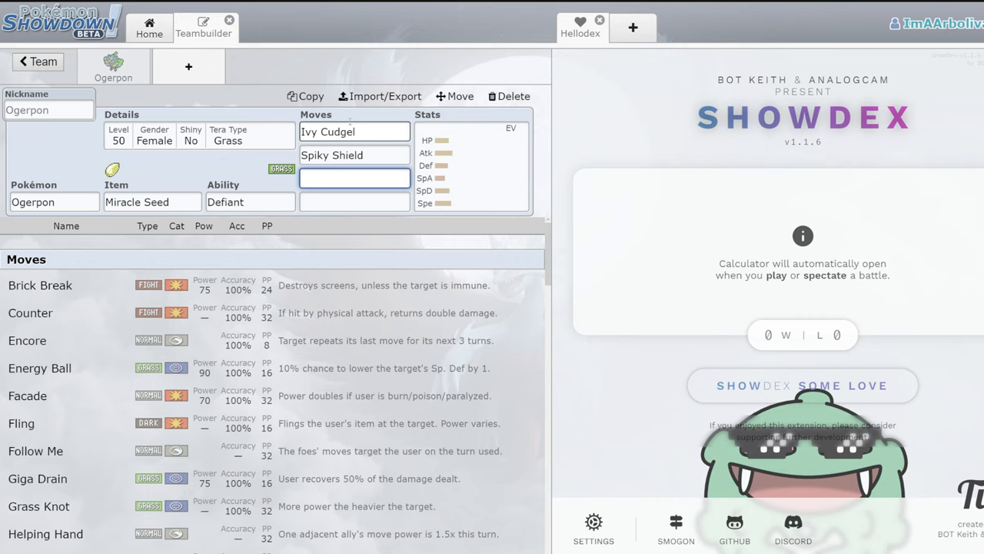
text(s)
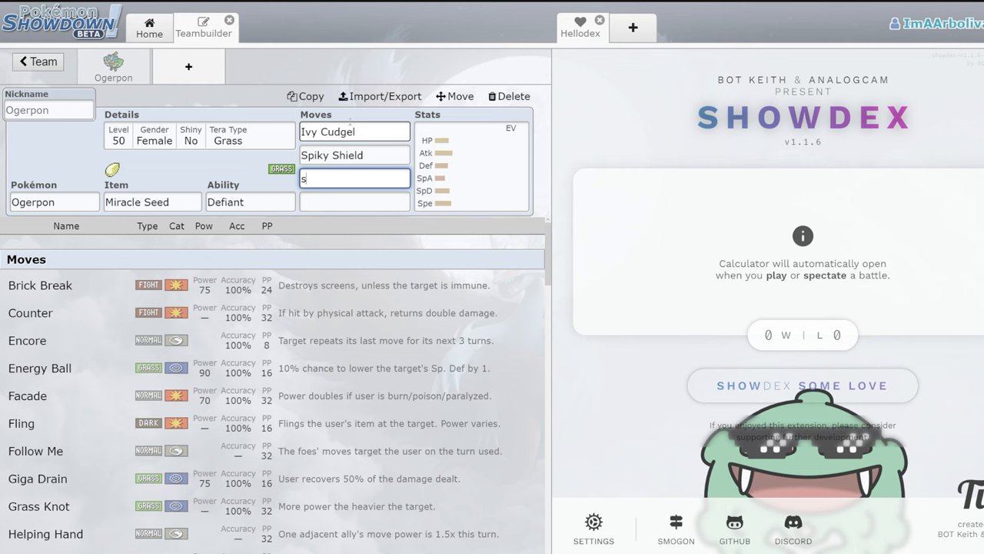
text(t)
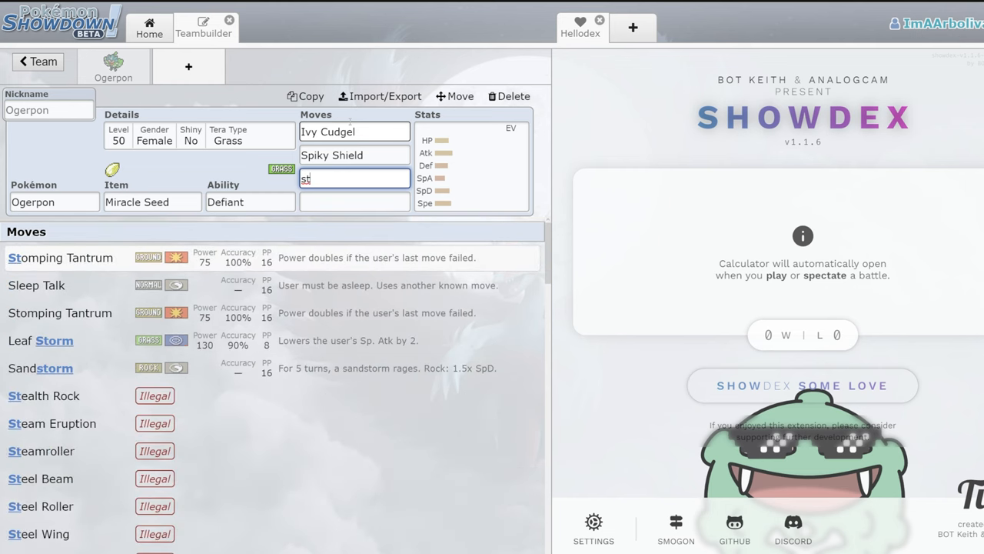
click(60, 258)
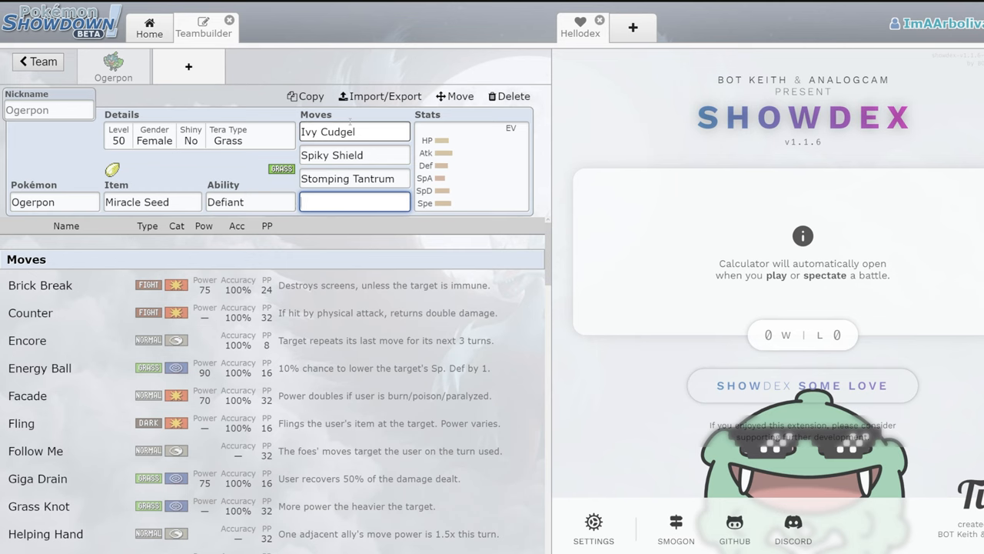
text(fo)
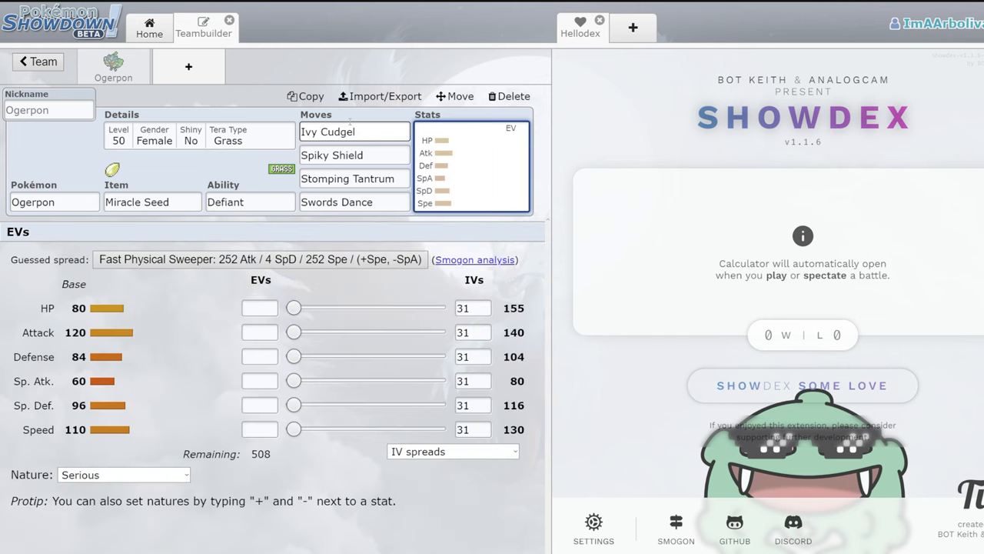
- Replace Swords Dance in the fourth slot with Rock Tomb
click(352, 201)
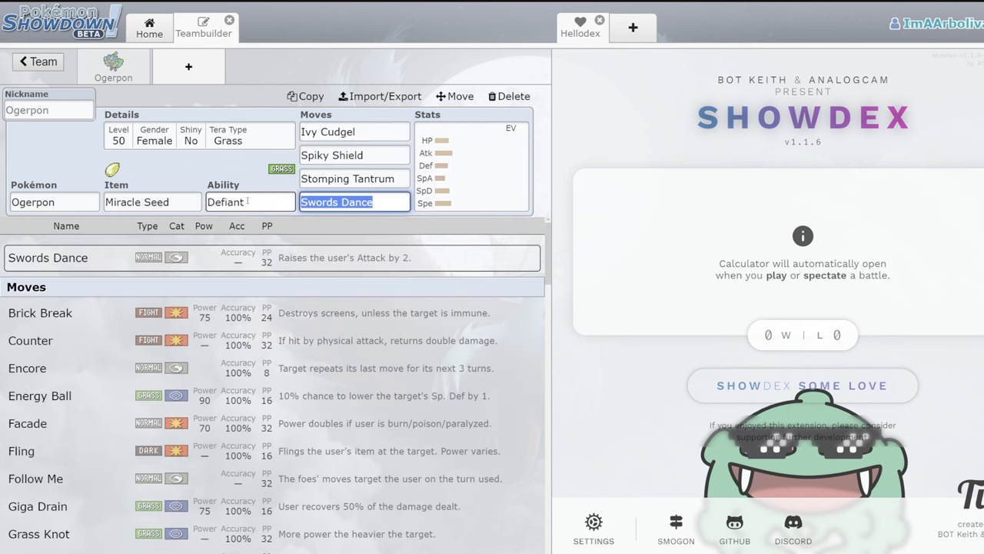
text(rock)
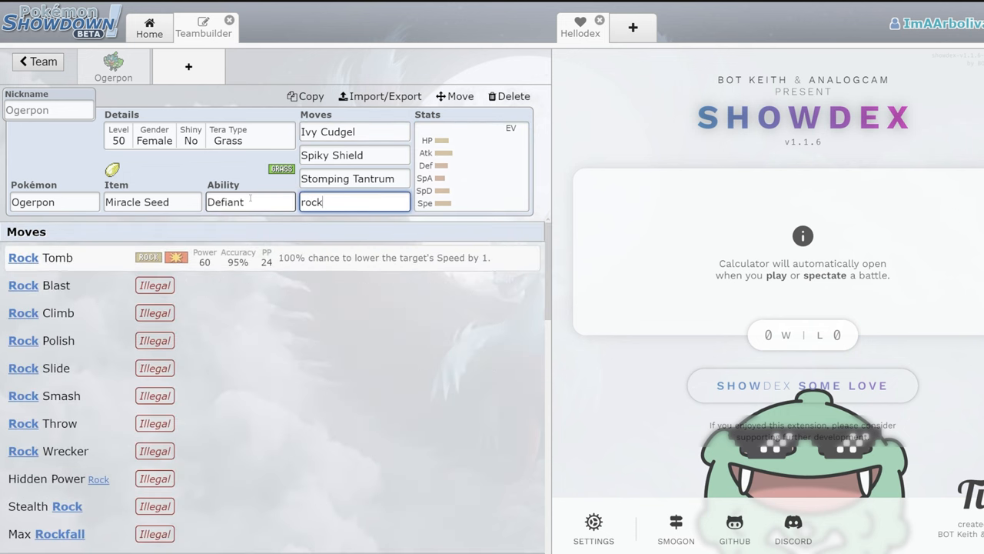
click(43, 258)
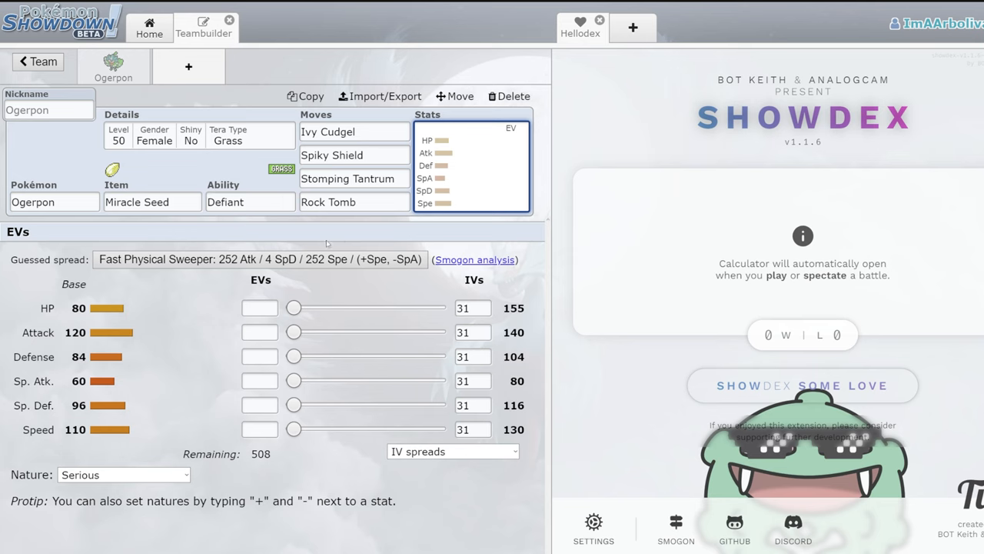
click(354, 201)
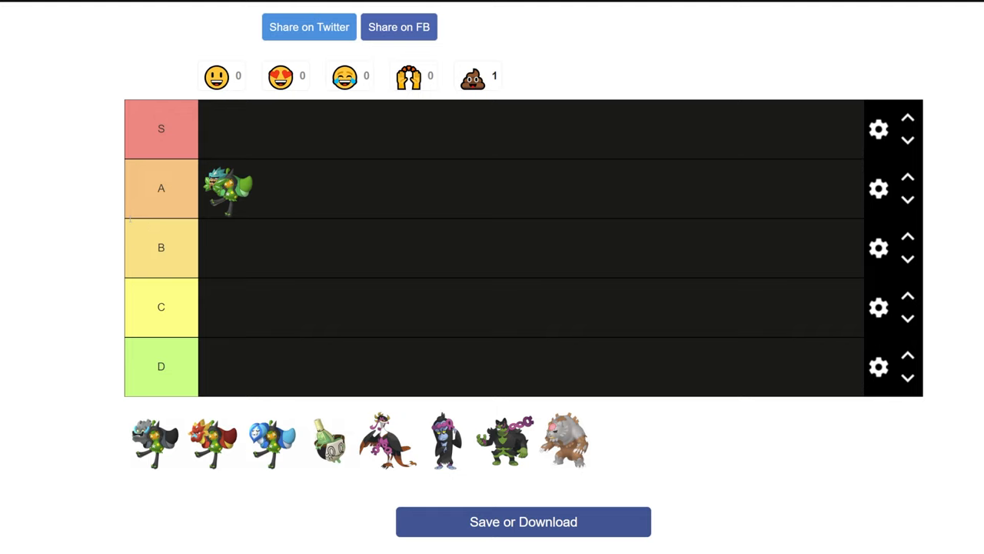
mouse_move(111, 203)
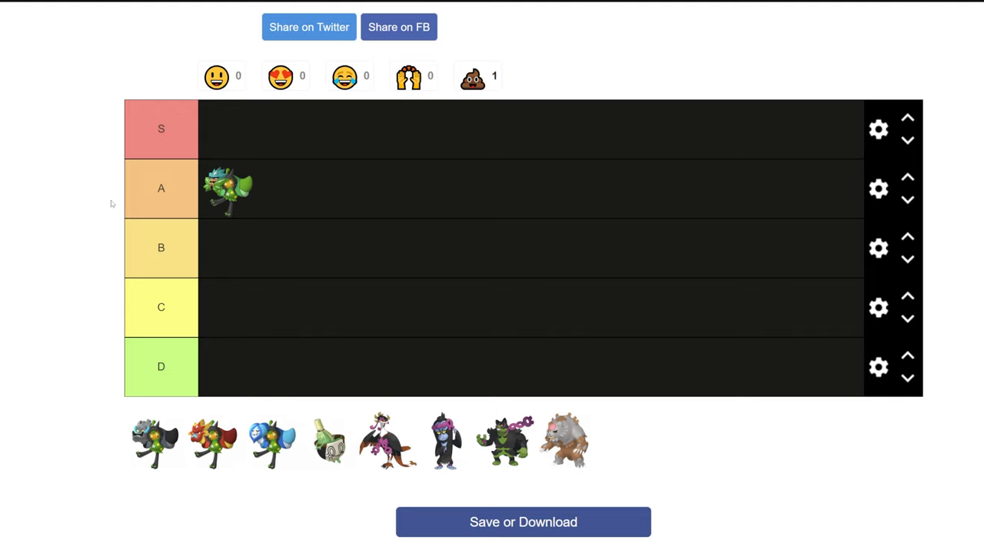
mouse_move(68, 175)
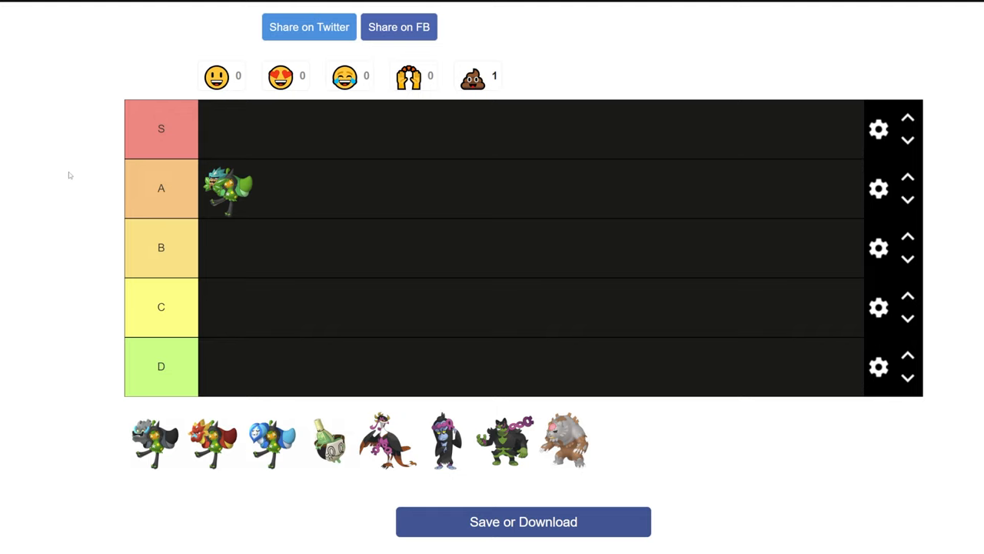
mouse_move(209, 194)
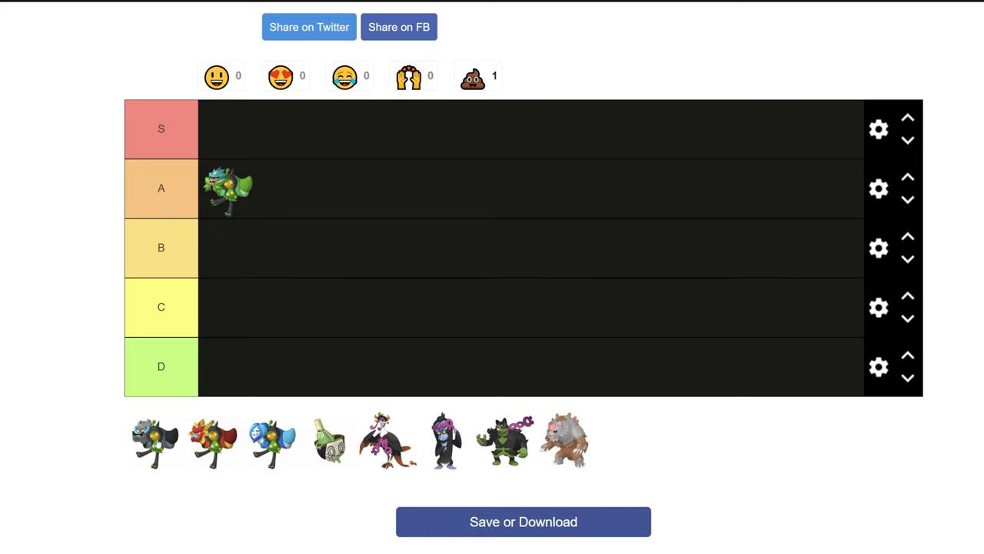
- Drop a masked Ogerpon form from the pool into the C row
drag(153, 440, 305, 311)
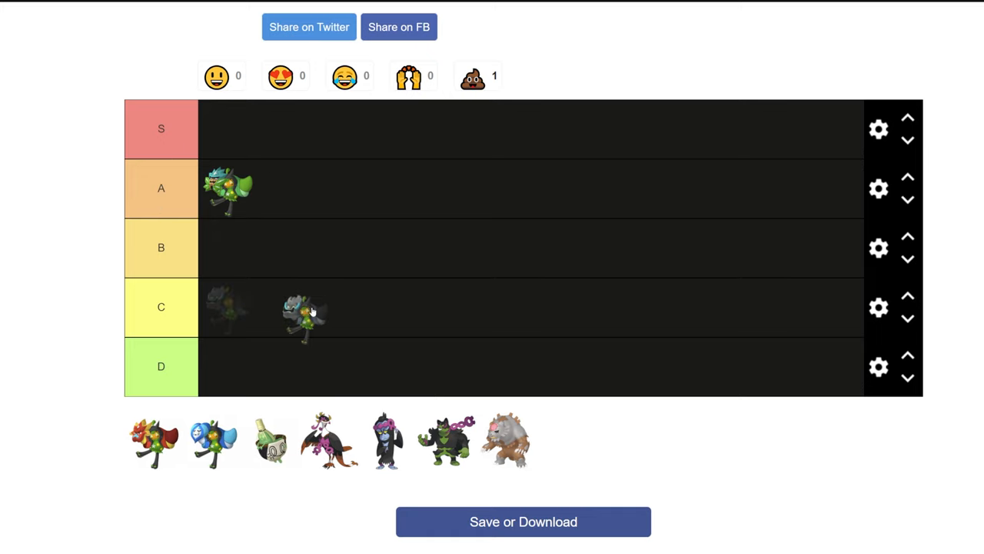
drag(304, 310, 227, 366)
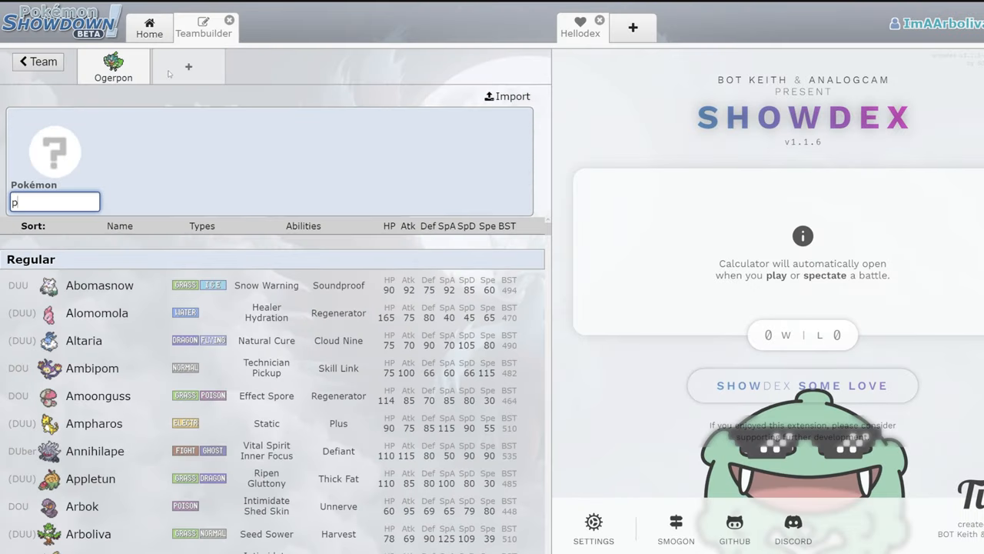
- Add Ogerpon-Cornerstone as the second team member, keeping Cornerstone Mask and Sturdy
text(og)
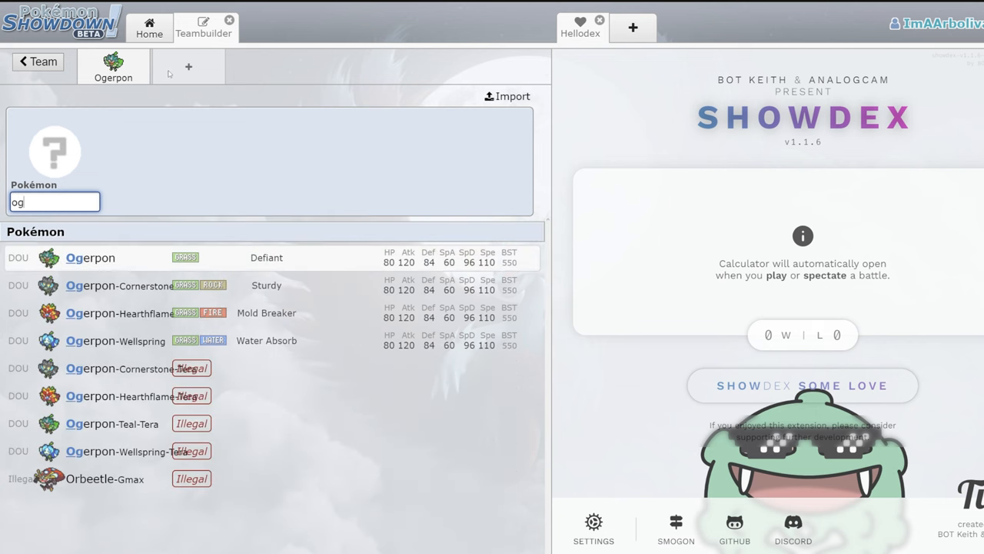
click(120, 284)
text(Ivy Cudgel)
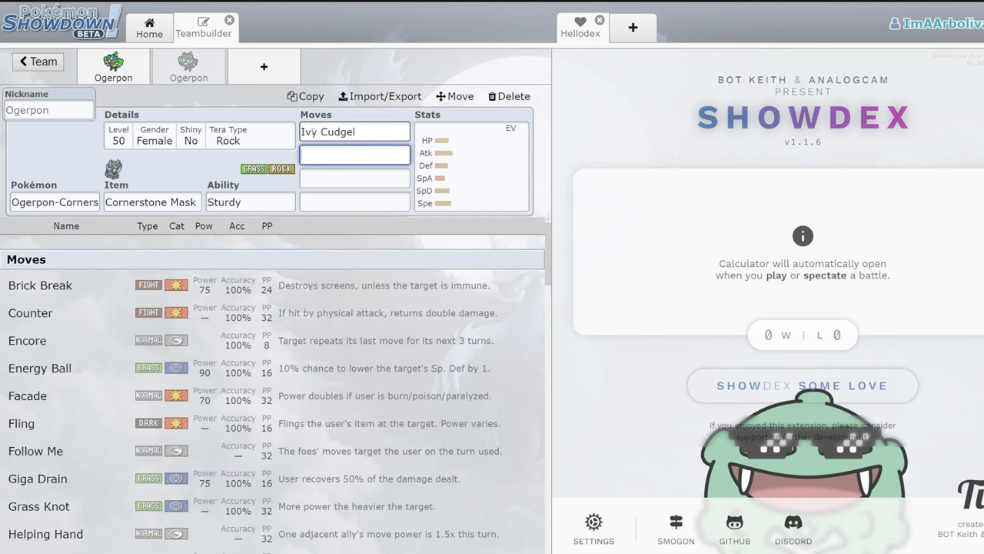
click(150, 201)
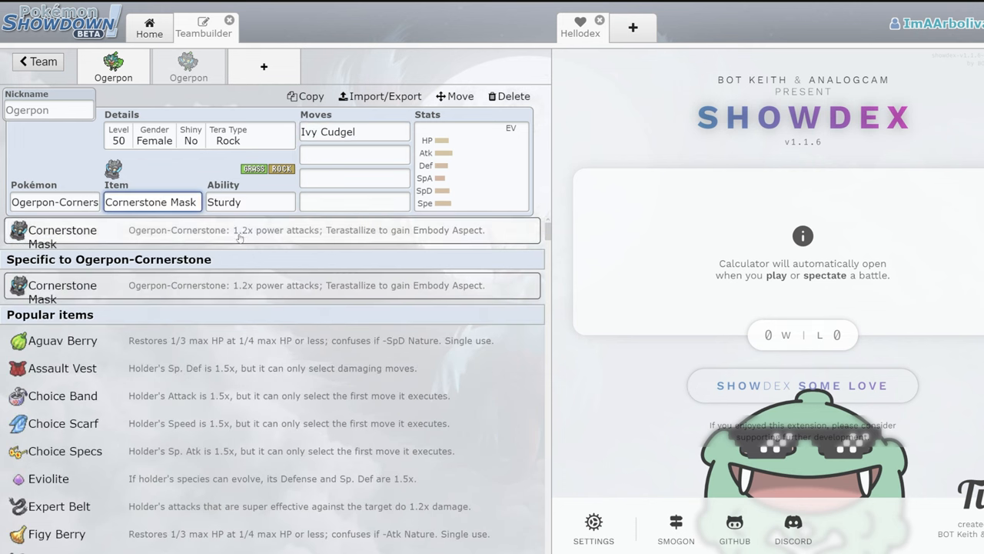
mouse_move(314, 243)
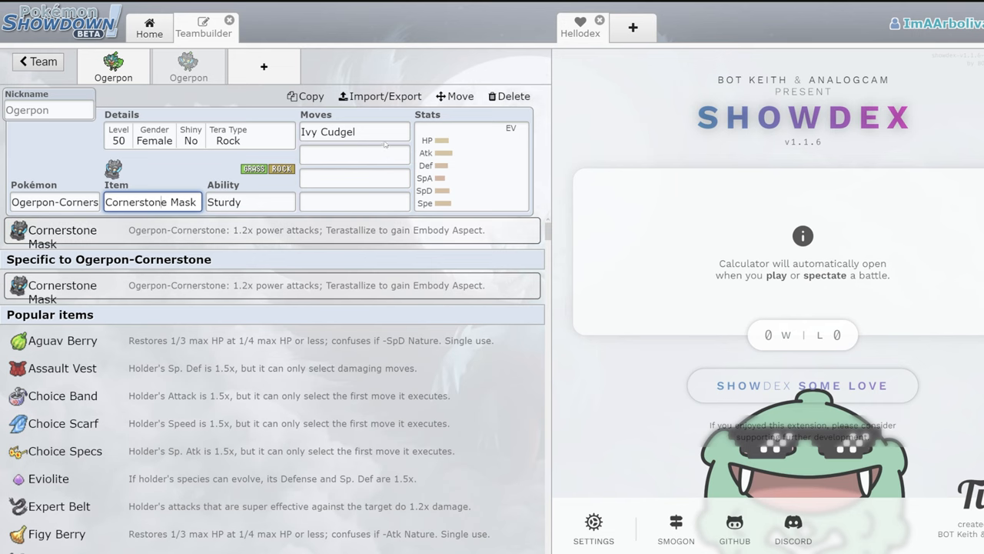
- Set Ivy Cudgel as Cornerstone Ogerpon's first move
click(353, 132)
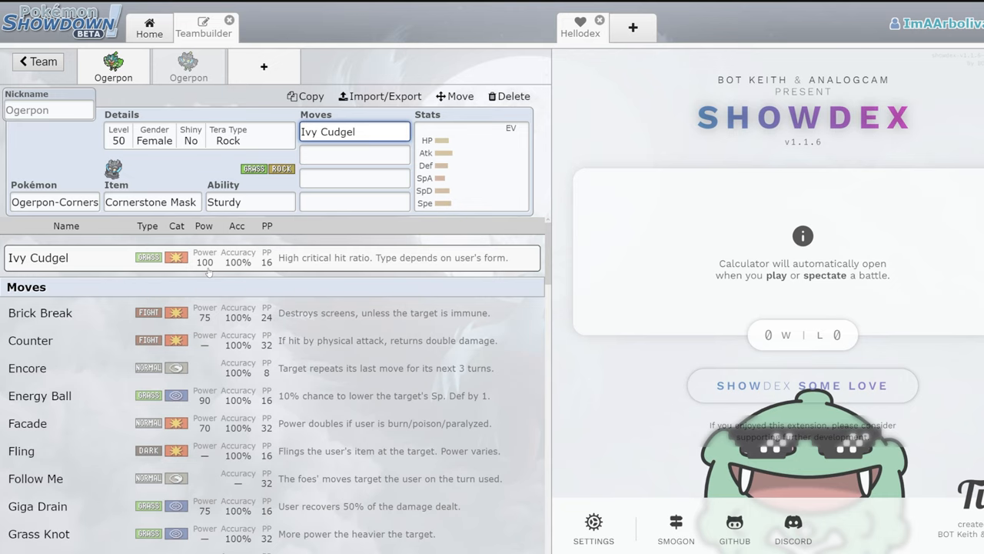
click(354, 132)
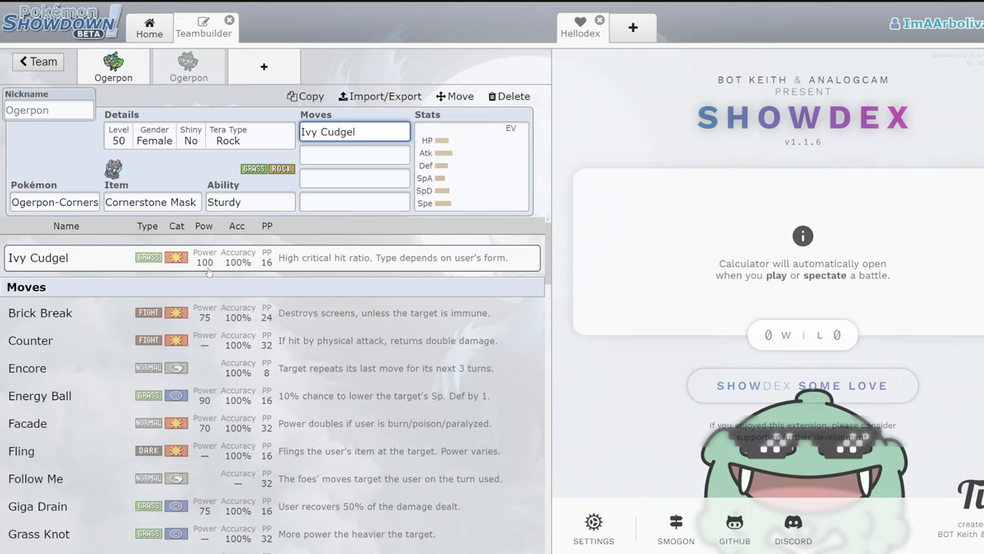
click(354, 133)
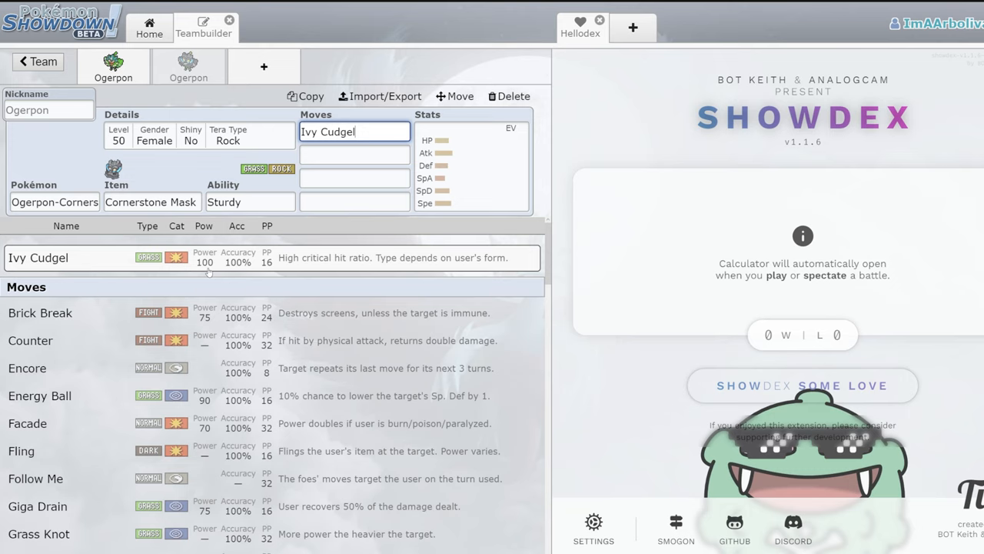
- Give Cornerstone Ogerpon Spiky Shield and Follow Me as its second and third moves
click(249, 202)
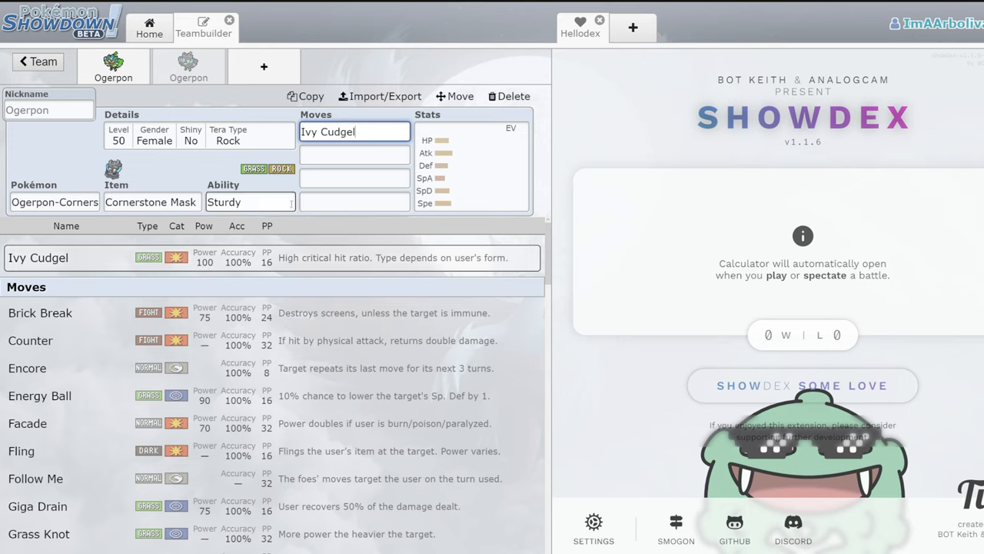
text(spi)
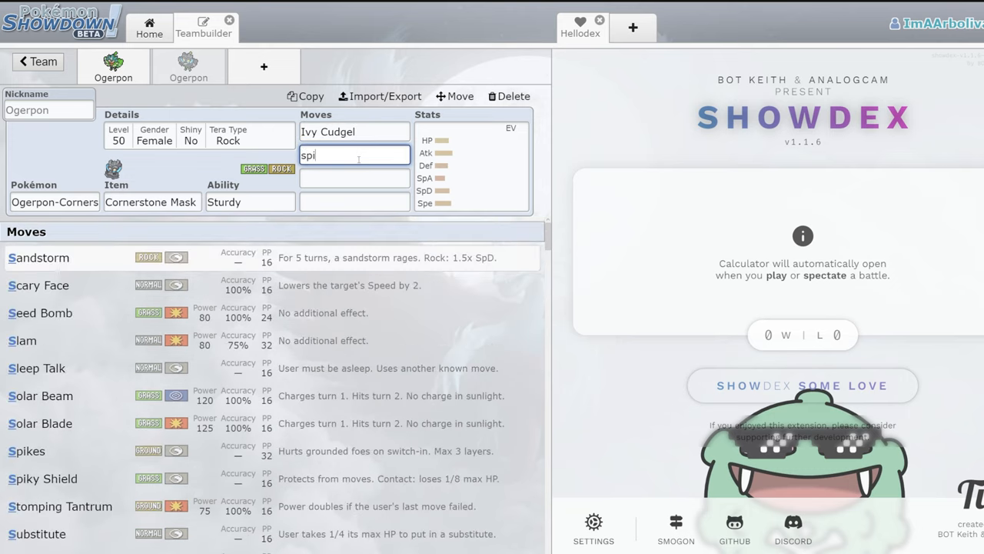
click(43, 478)
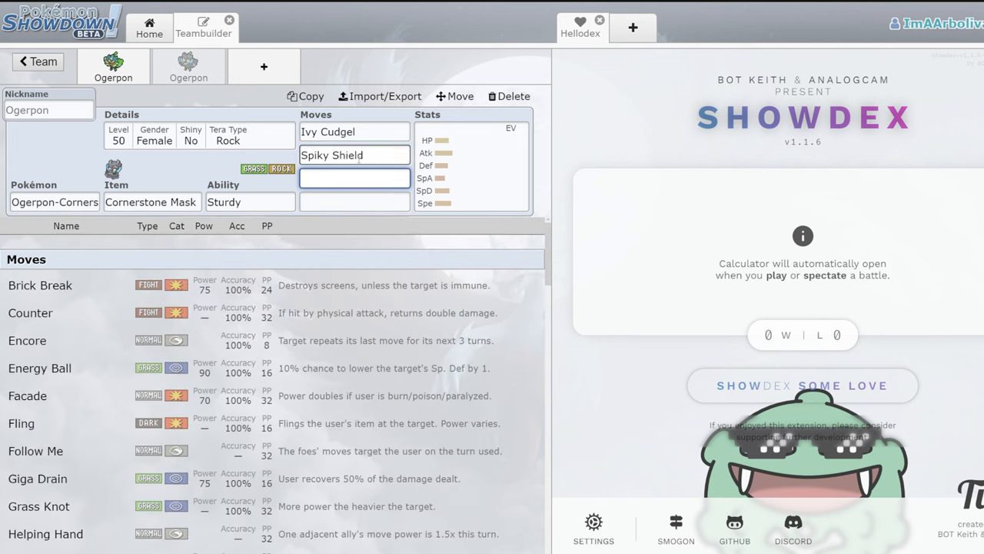
text(fo)
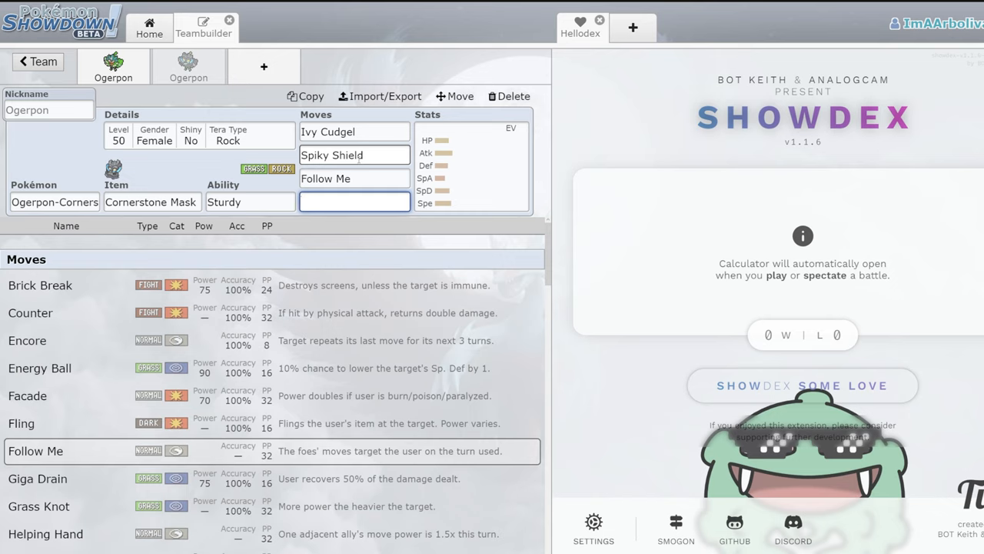
- Settle on Horn Leech as the fourth move after browsing wood and grass moves
text(wo)
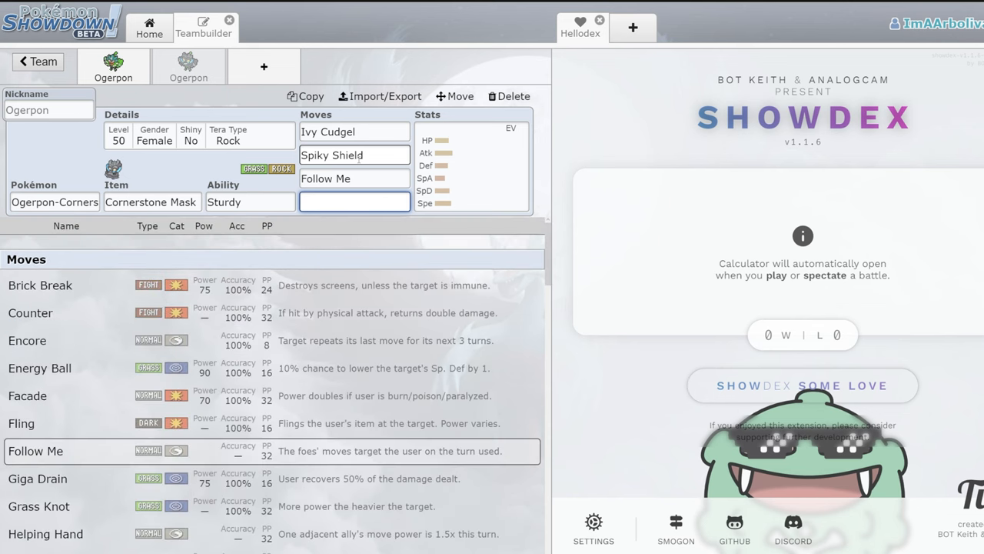
text(gra)
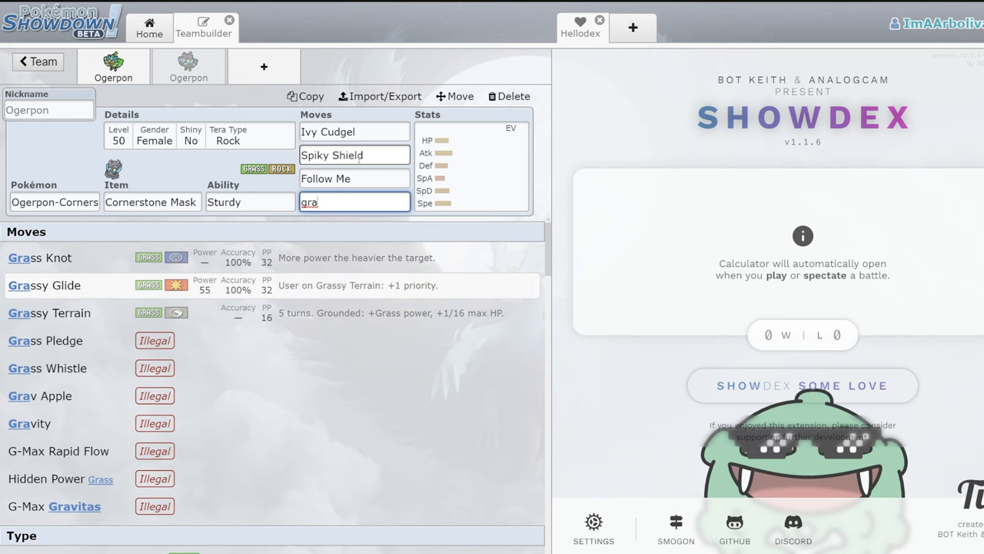
text(ho)
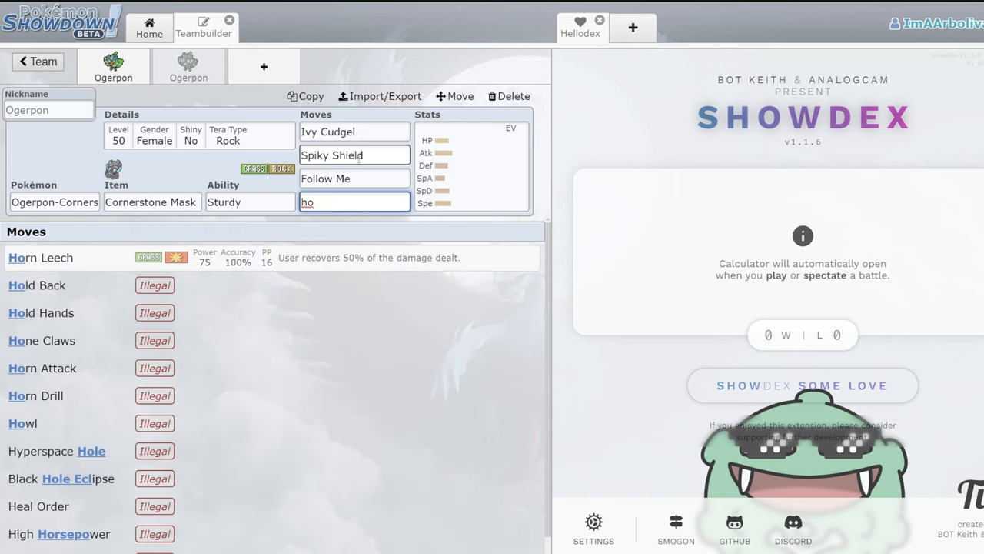
click(40, 259)
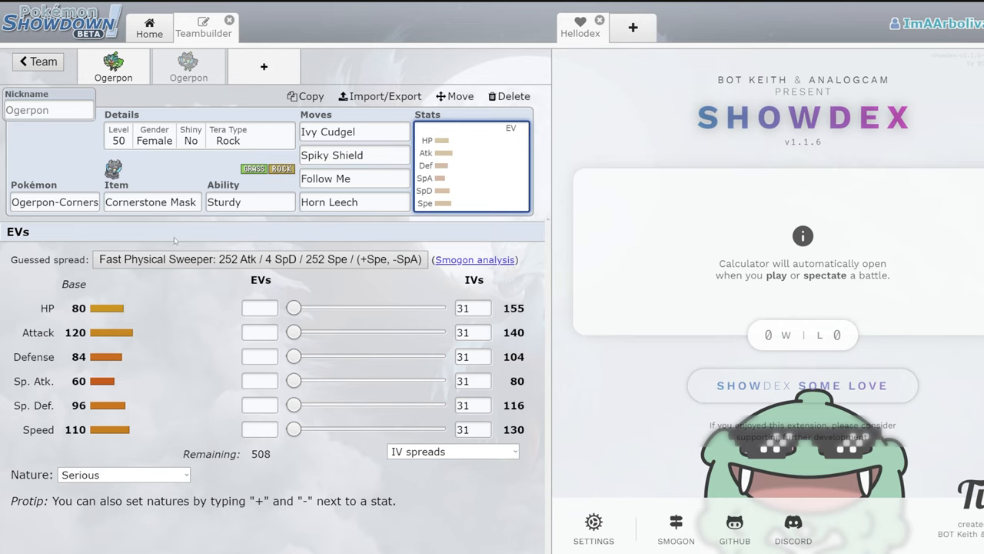
click(249, 201)
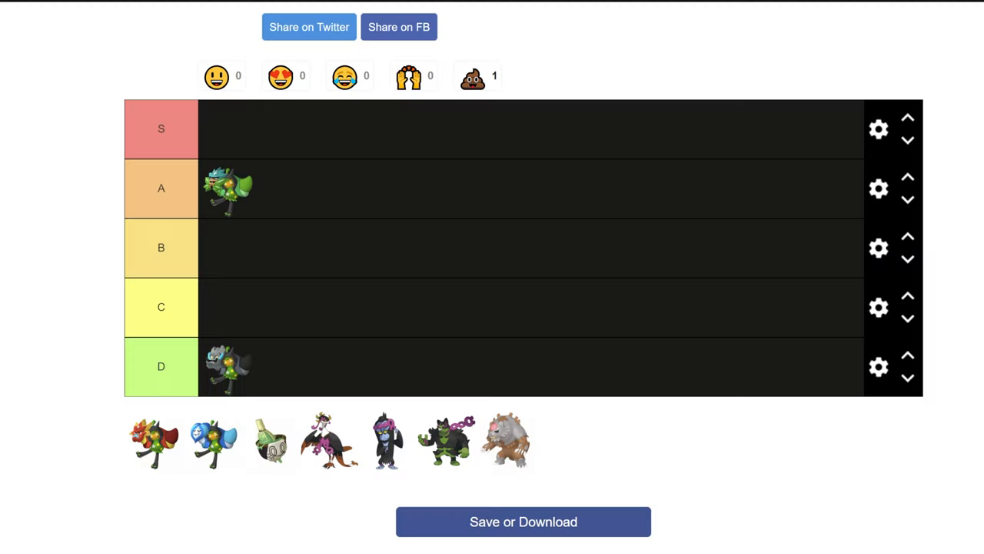
- Move the grey rock-masked Ogerpon sprite from D up into the C row
drag(224, 366, 283, 292)
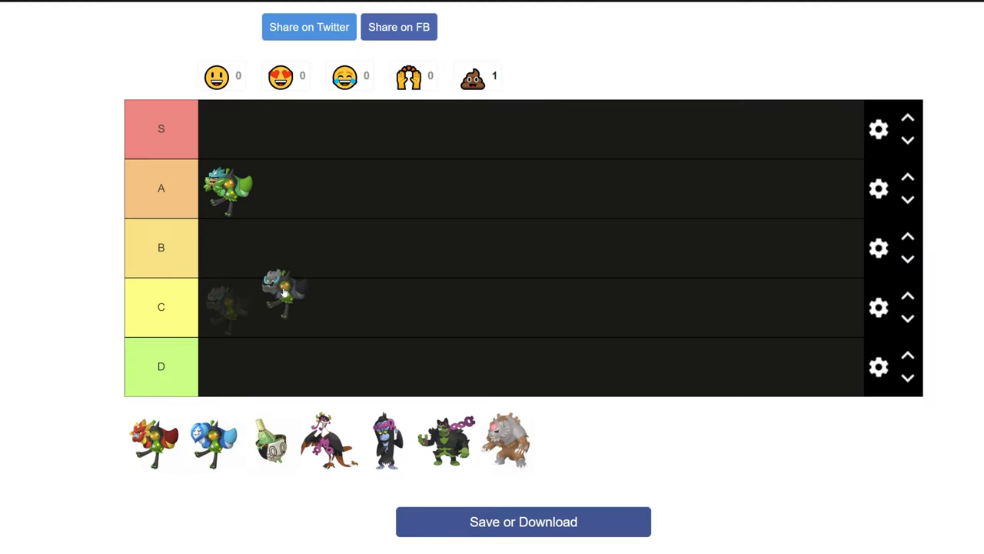
drag(283, 292, 228, 246)
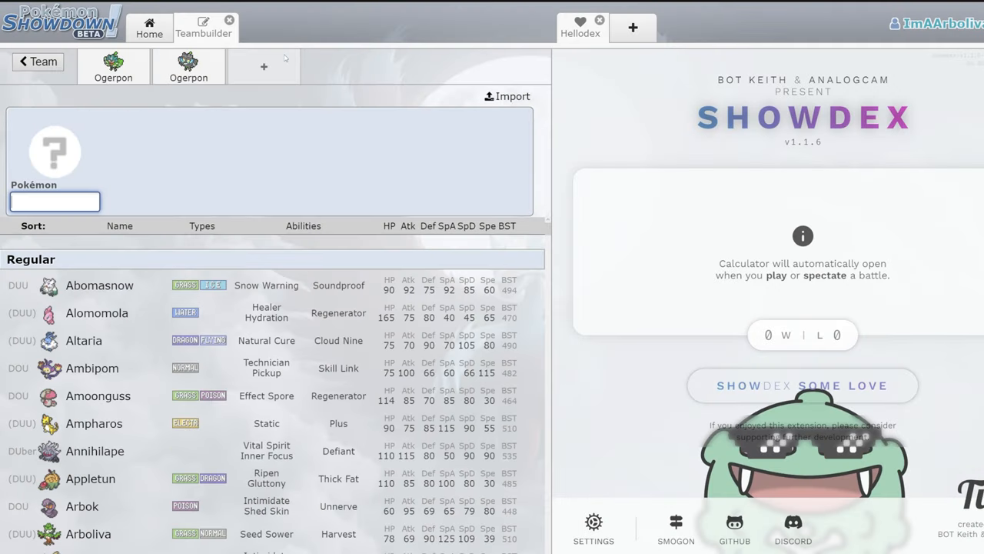
- Add Hearthflame Ogerpon to the third slot with Ivy Cudgel as its first move
text(og)
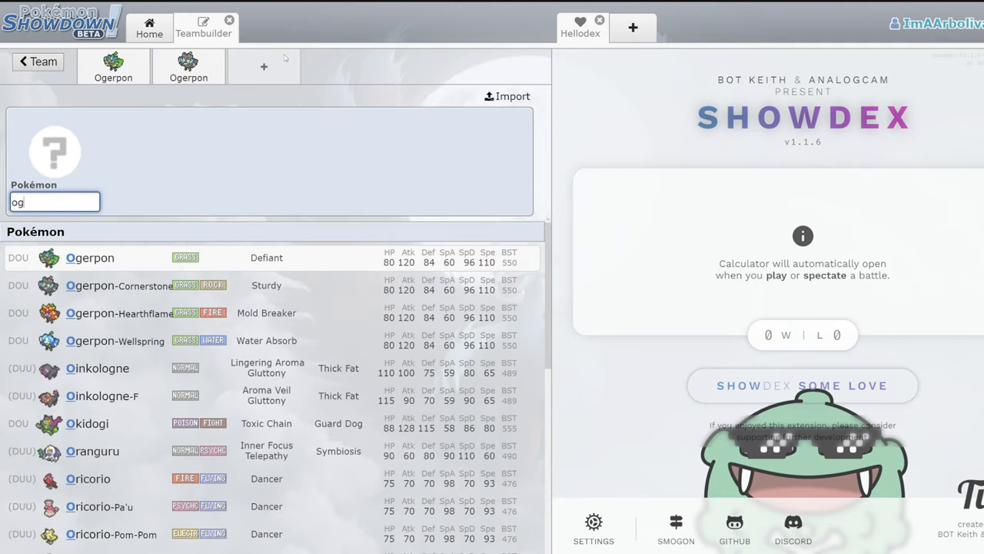
click(119, 314)
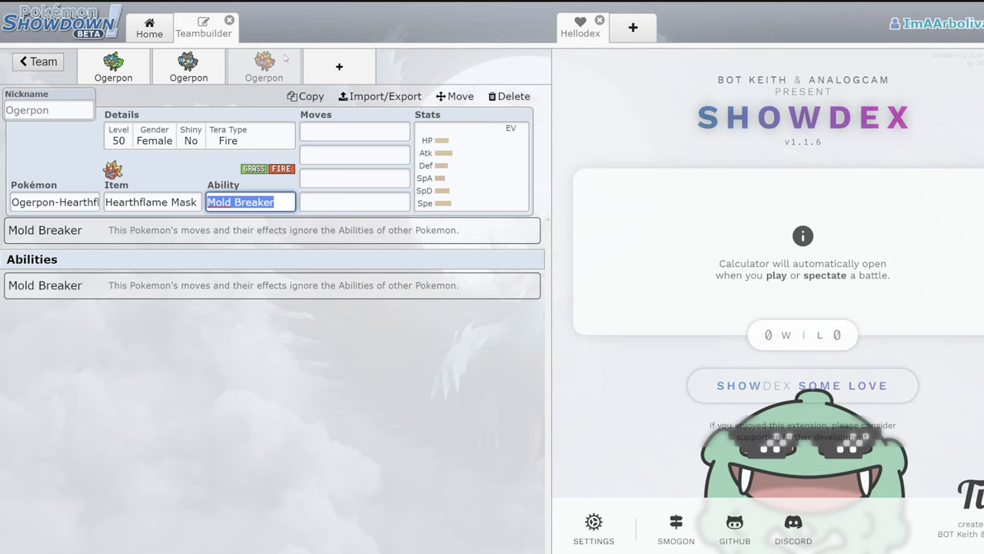
click(354, 131)
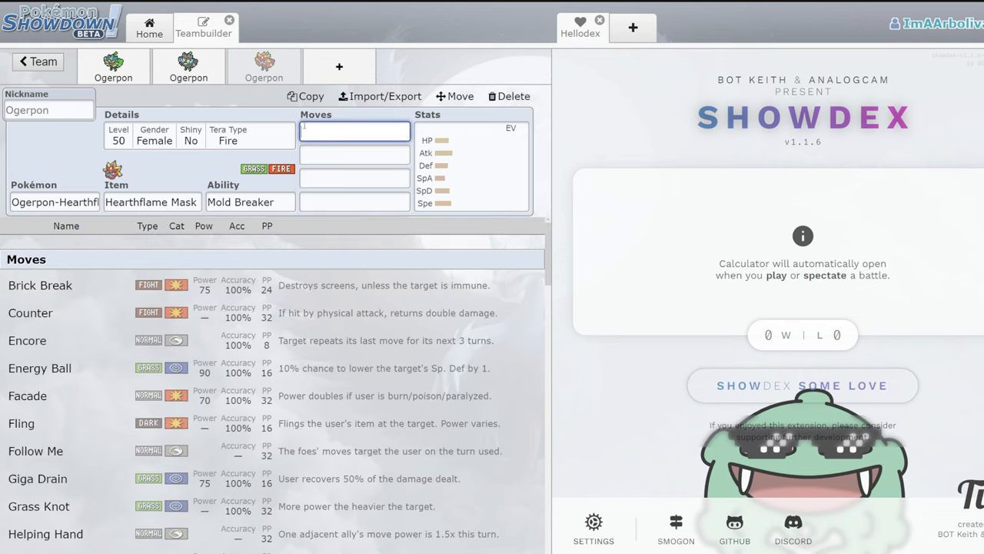
text(iv)
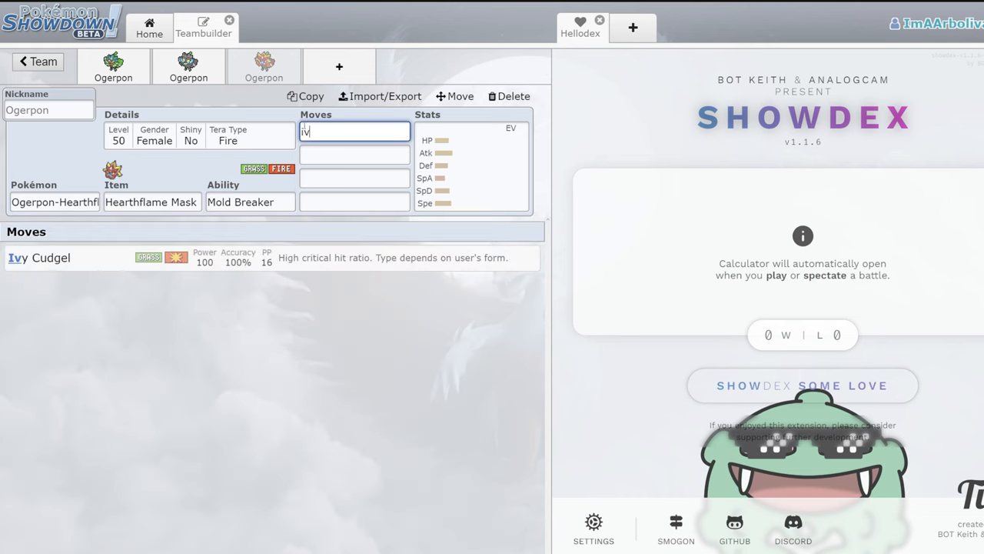
click(40, 259)
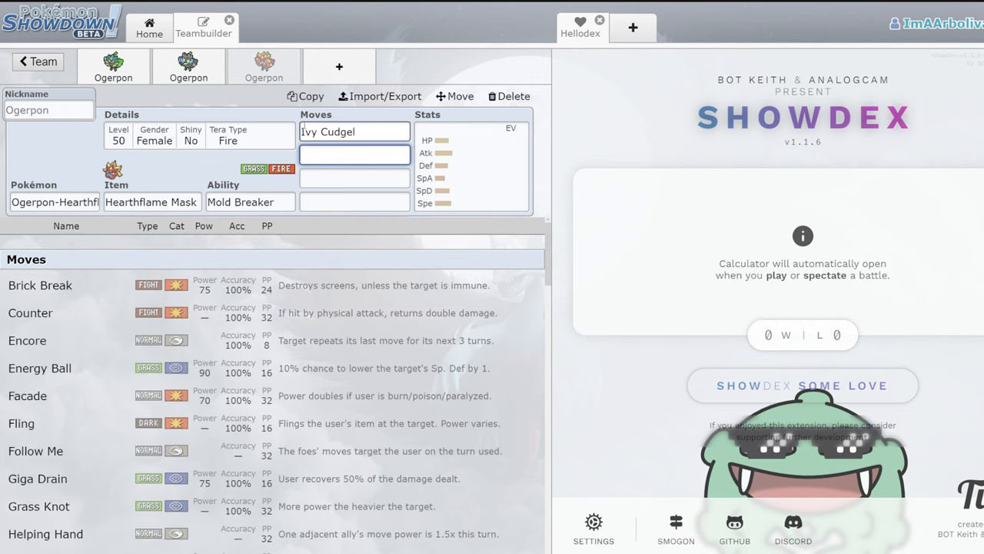
- Set Wood Hammer and Grassy Glide as the second and third moves, checking the held item
click(354, 154)
text(Wood Hammer)
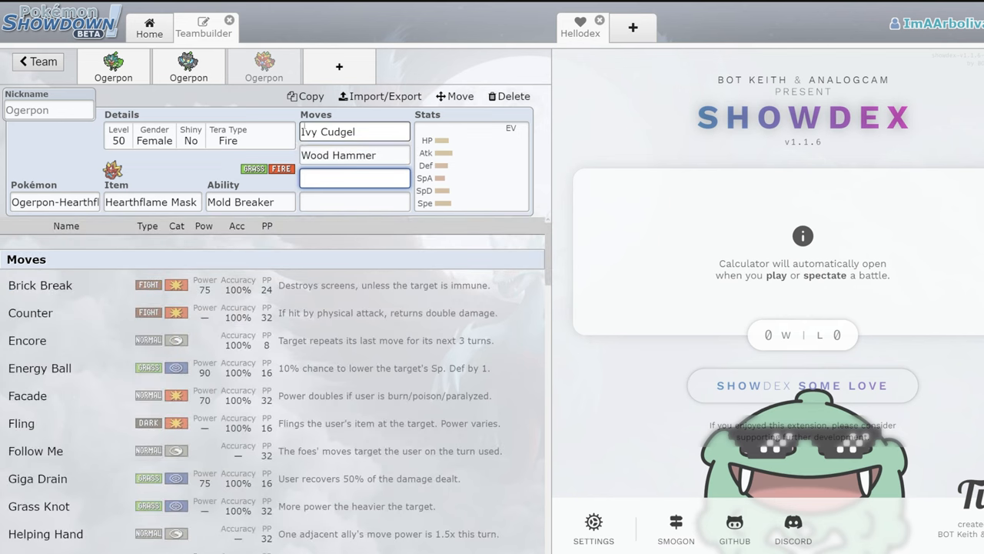
click(151, 202)
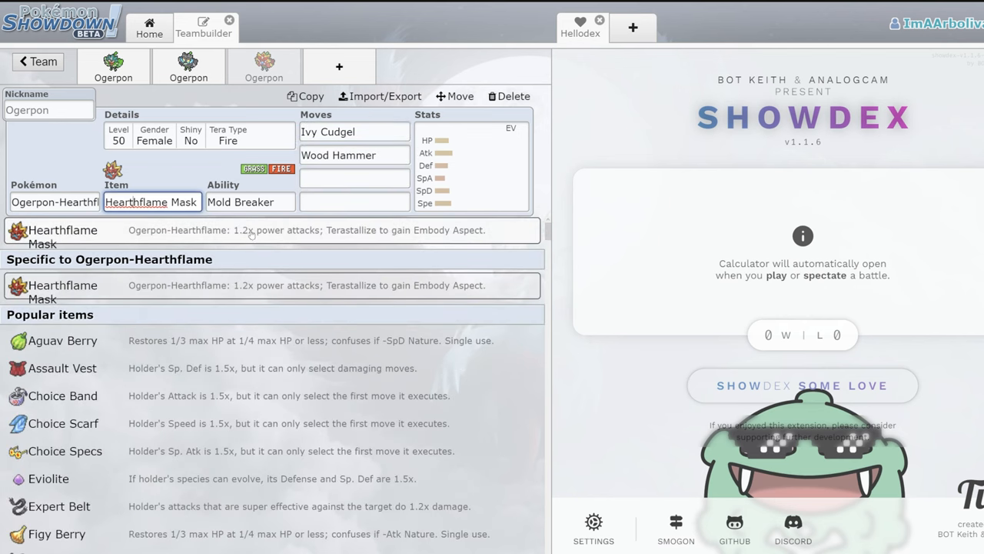
click(354, 154)
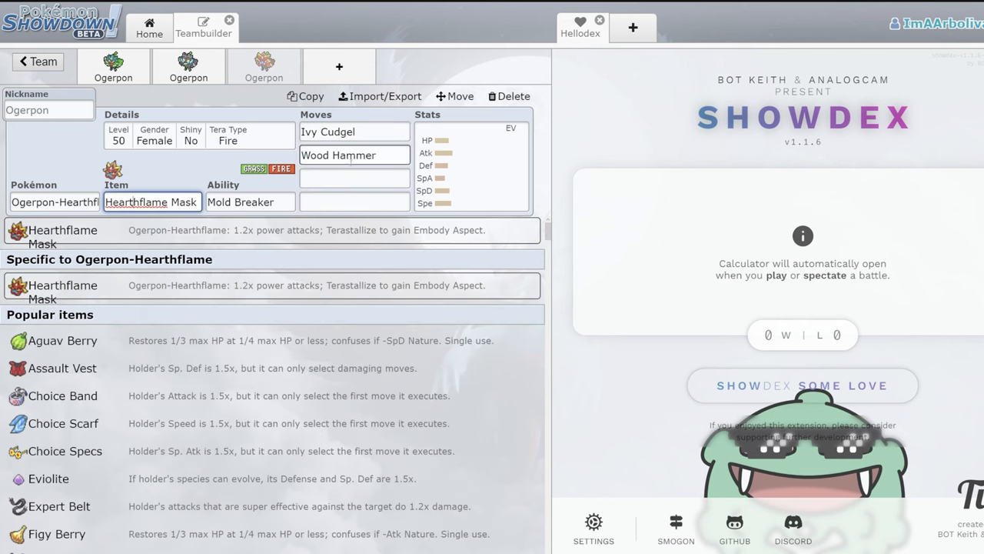
click(354, 154)
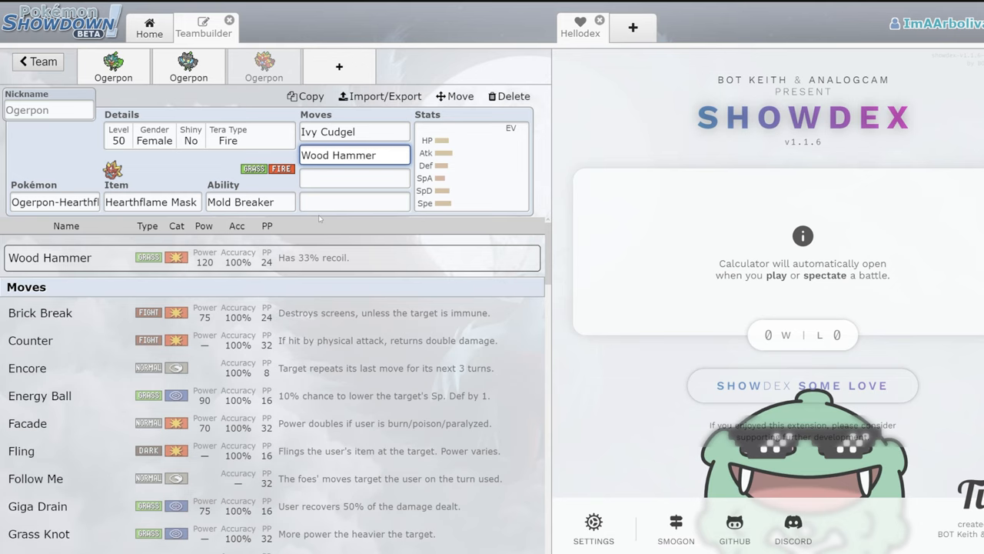
click(354, 177)
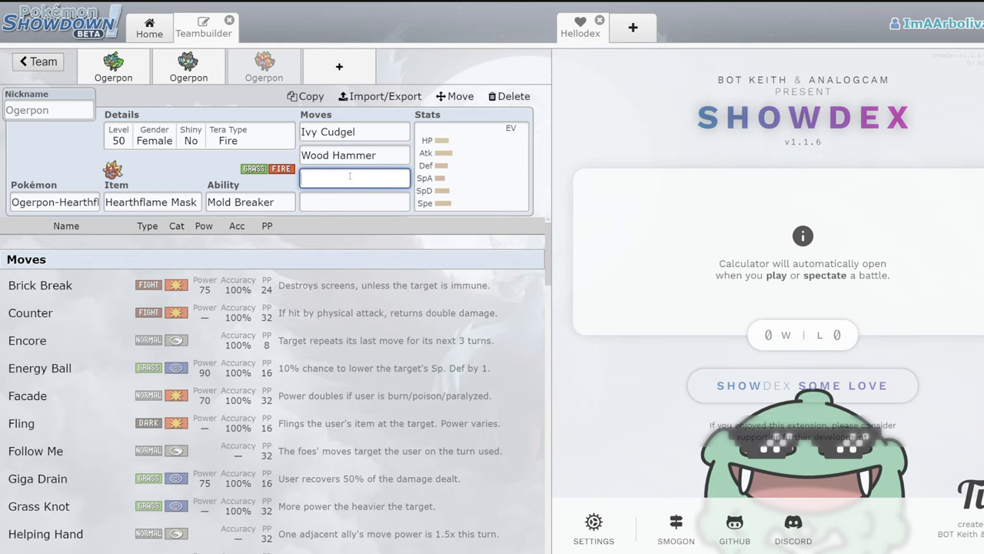
text(gr)
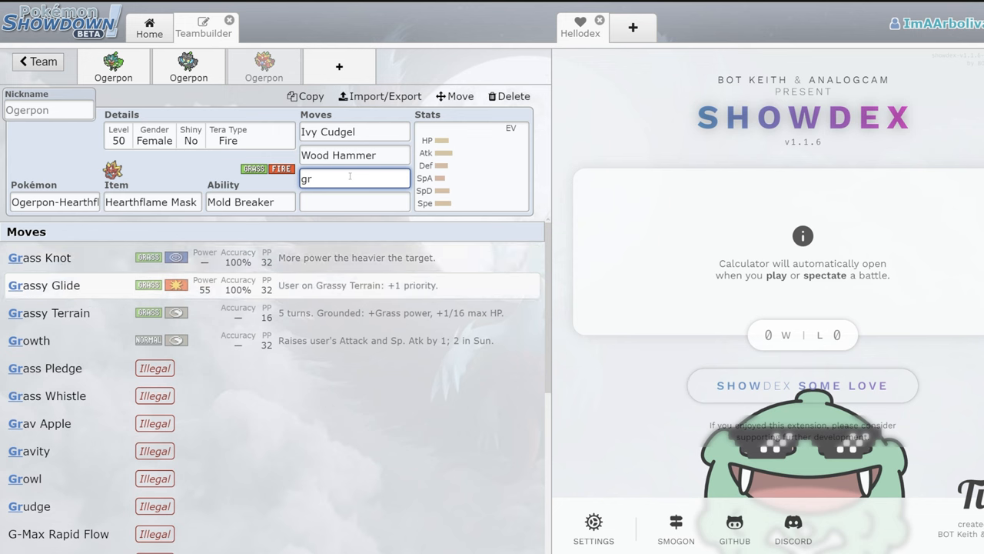
click(43, 285)
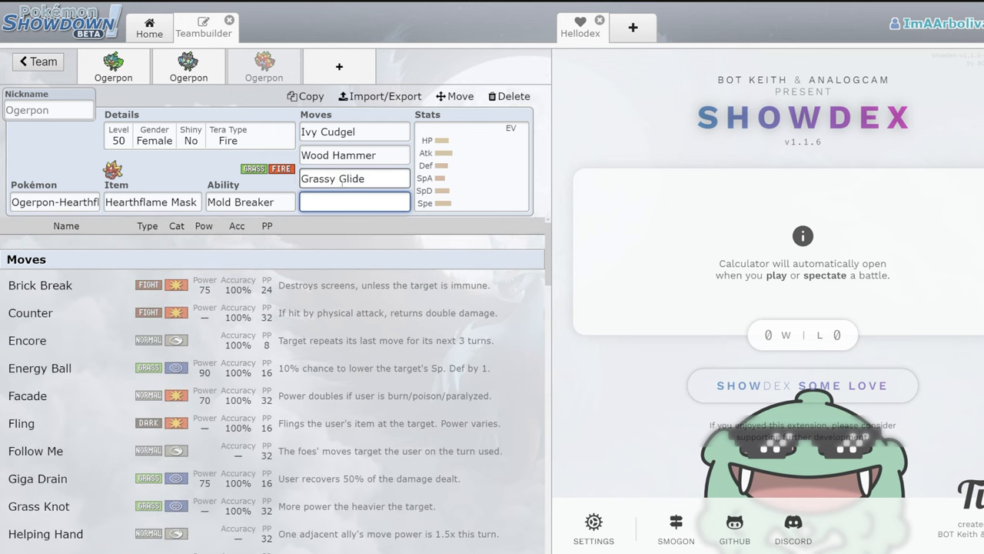
- Finish with Spiky Shield as the fourth move and drop the next pool sprite onto a tier row
click(354, 202)
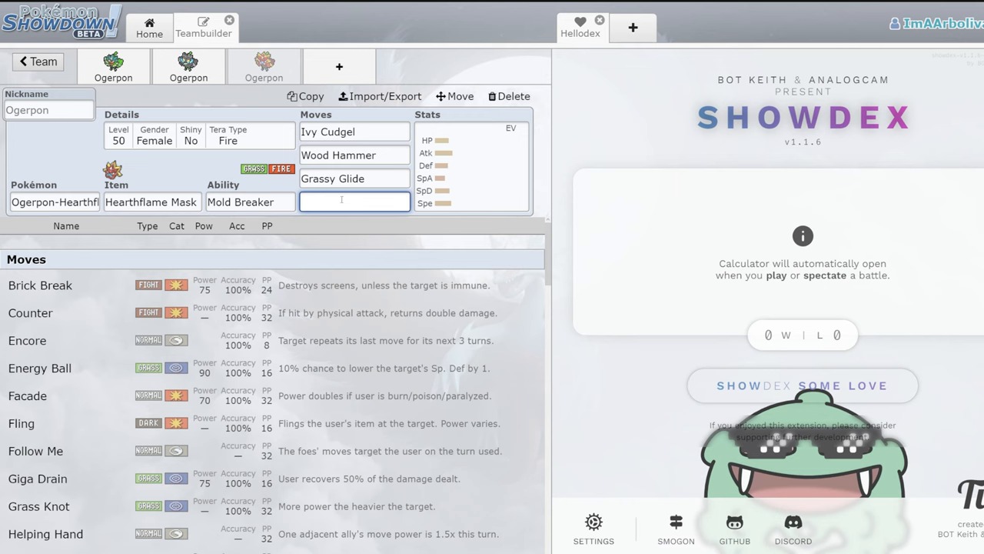
text(spi)
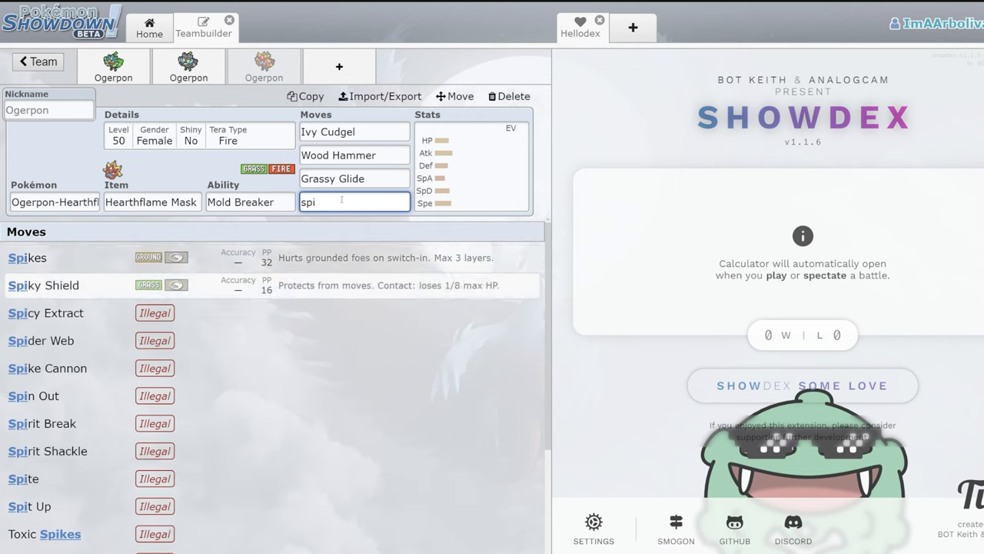
click(43, 285)
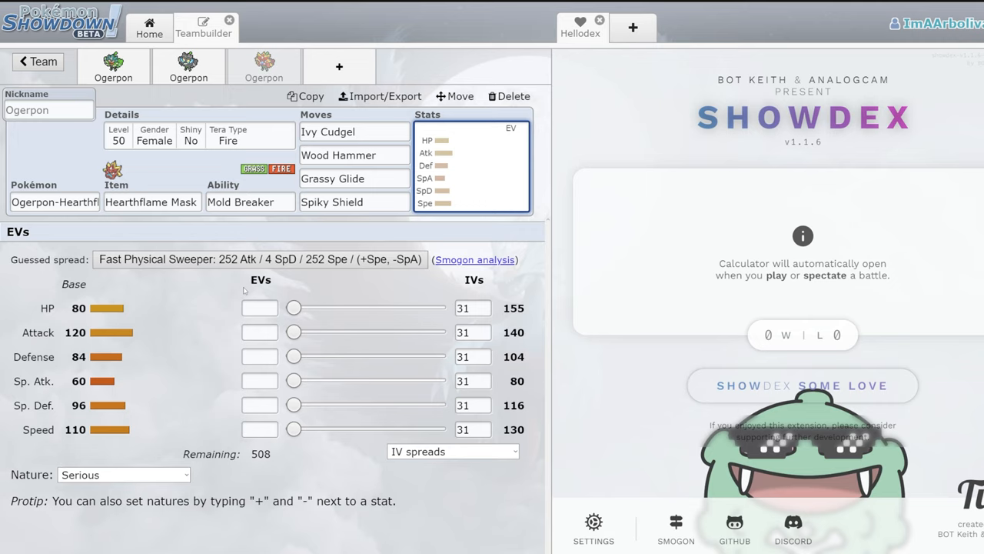
mouse_move(65, 348)
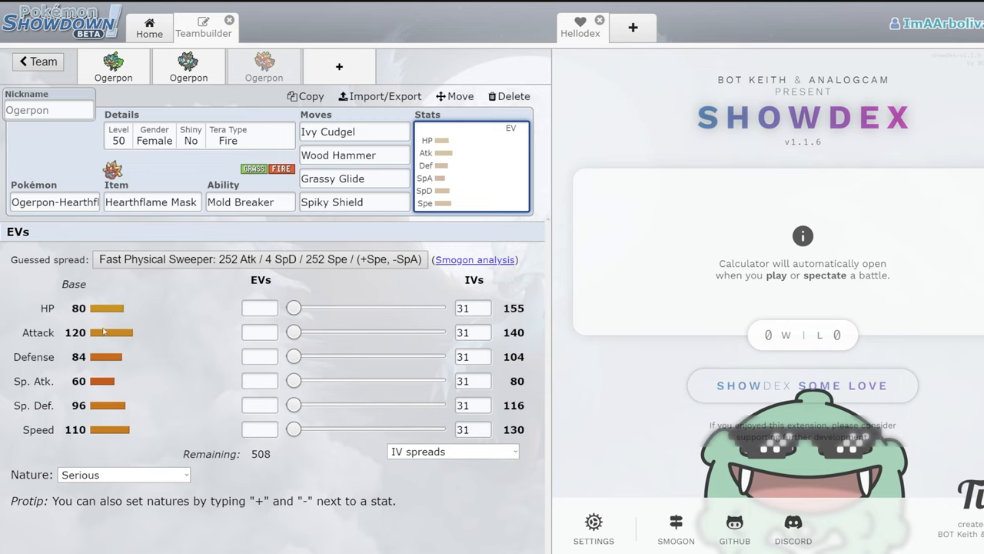
mouse_move(61, 335)
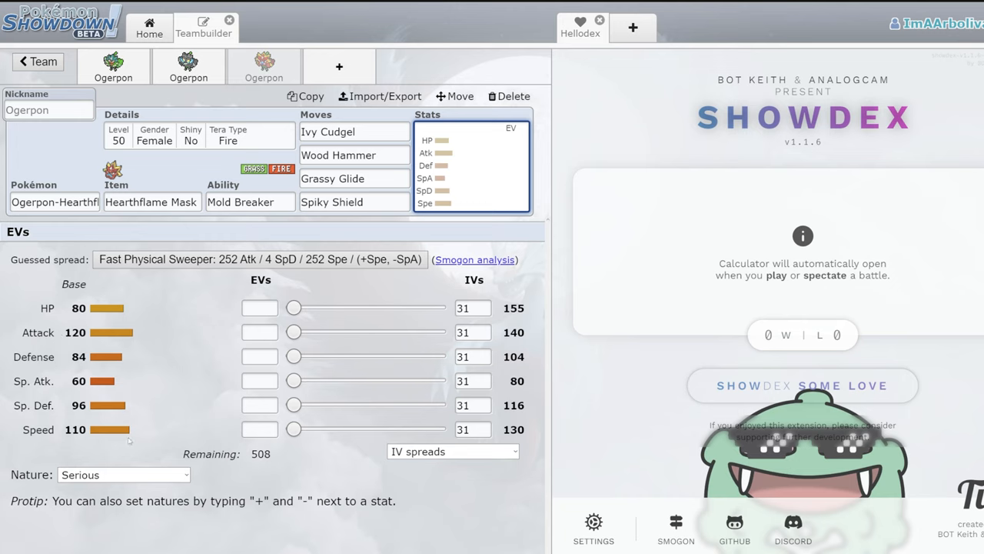
mouse_move(126, 445)
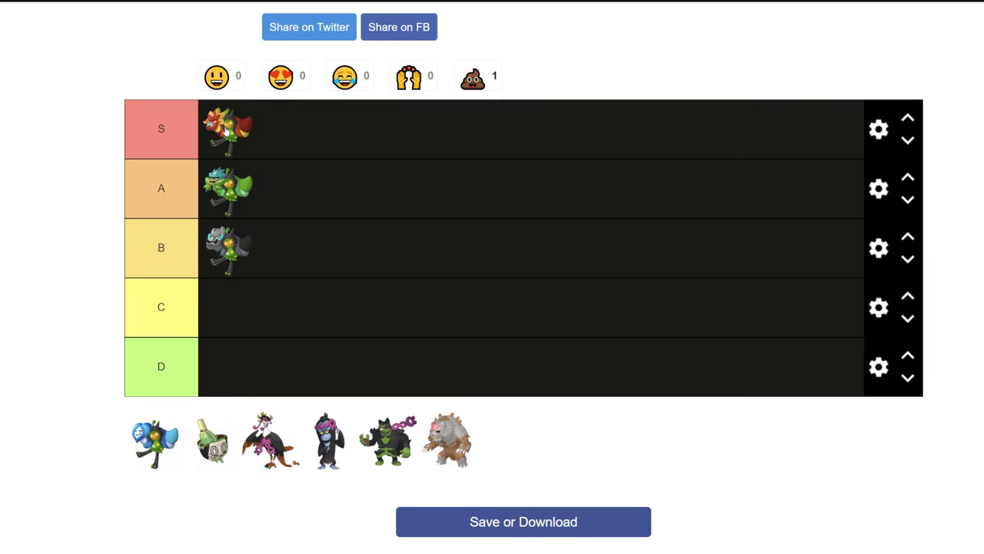
drag(154, 440, 223, 366)
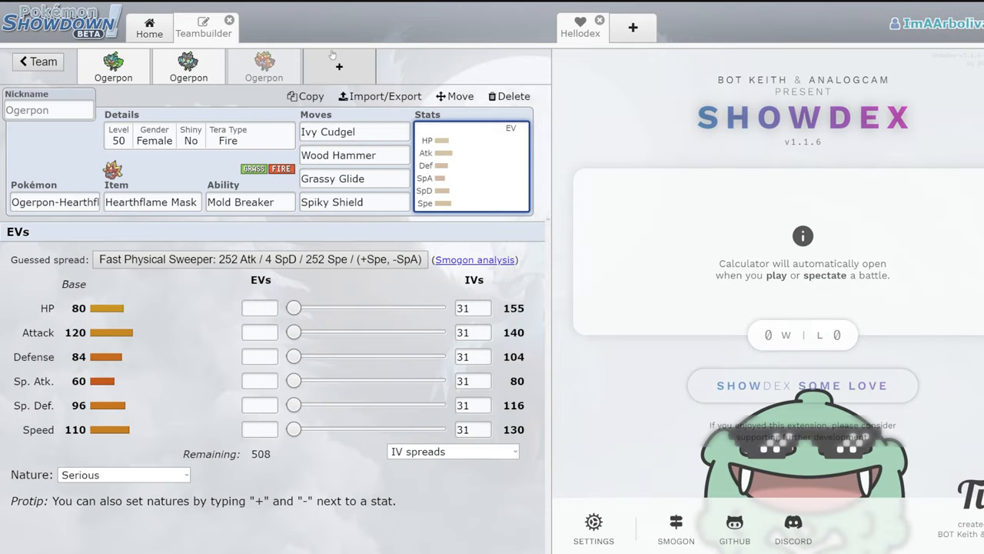
- Add Ogerpon-Wellspring as the fourth member with Follow Me as its first move
click(338, 66)
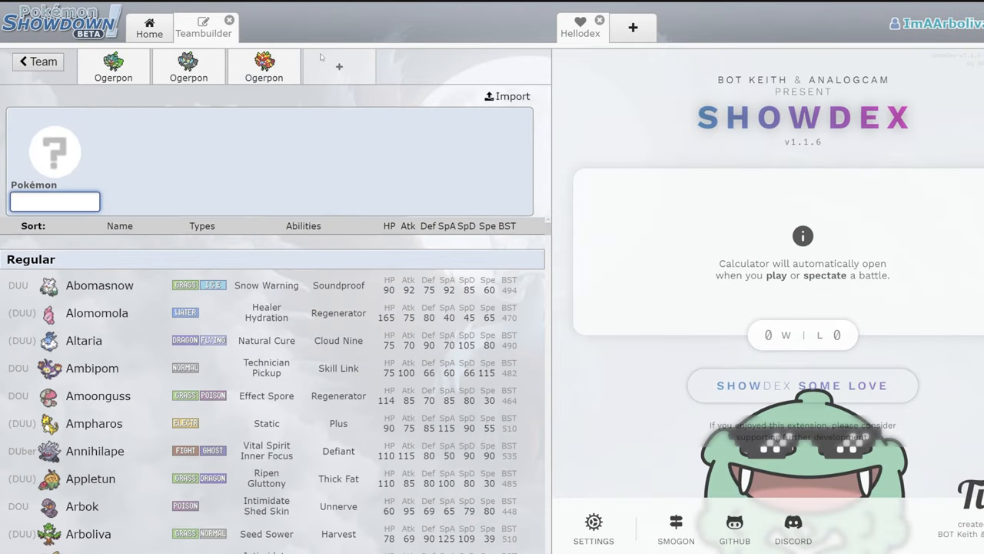
text(ogr)
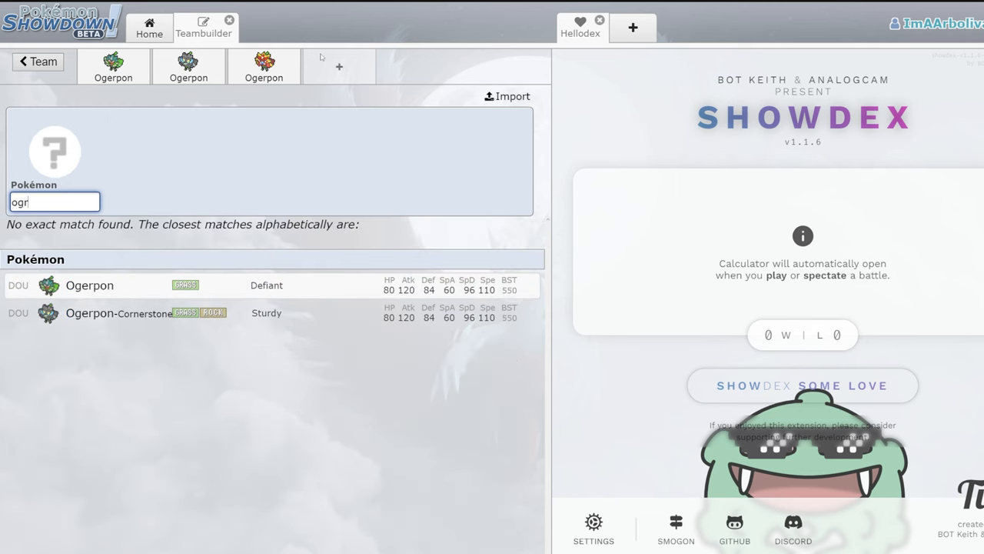
click(90, 284)
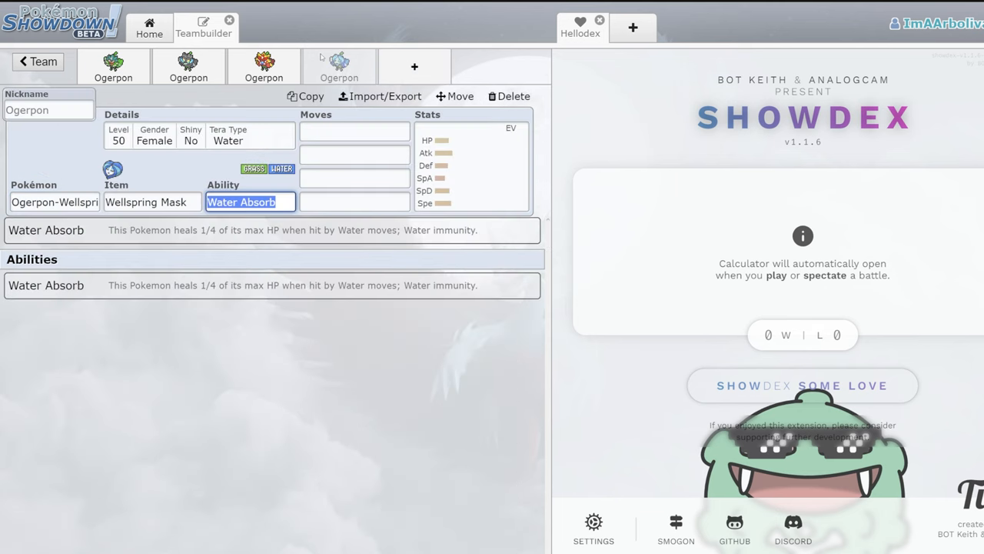
mouse_move(259, 179)
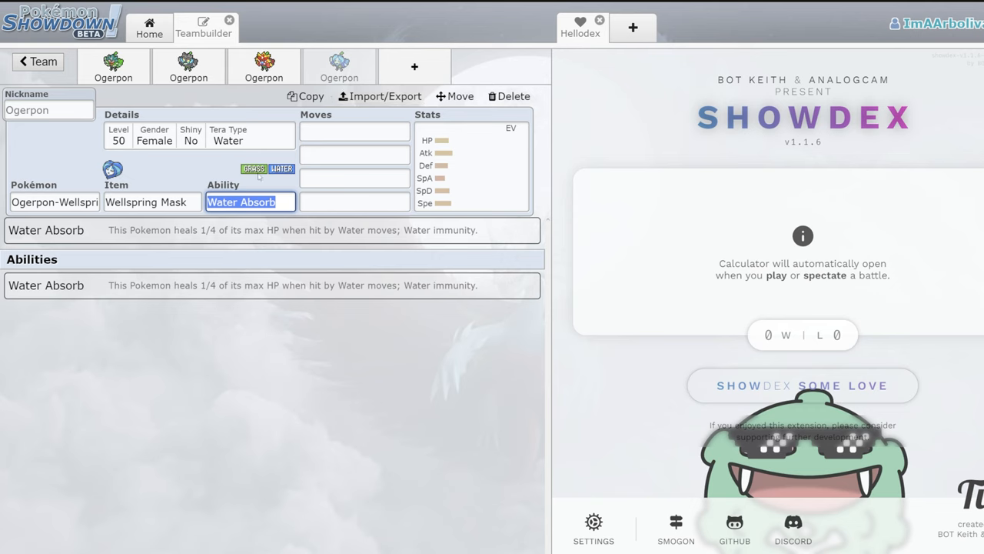
mouse_move(288, 183)
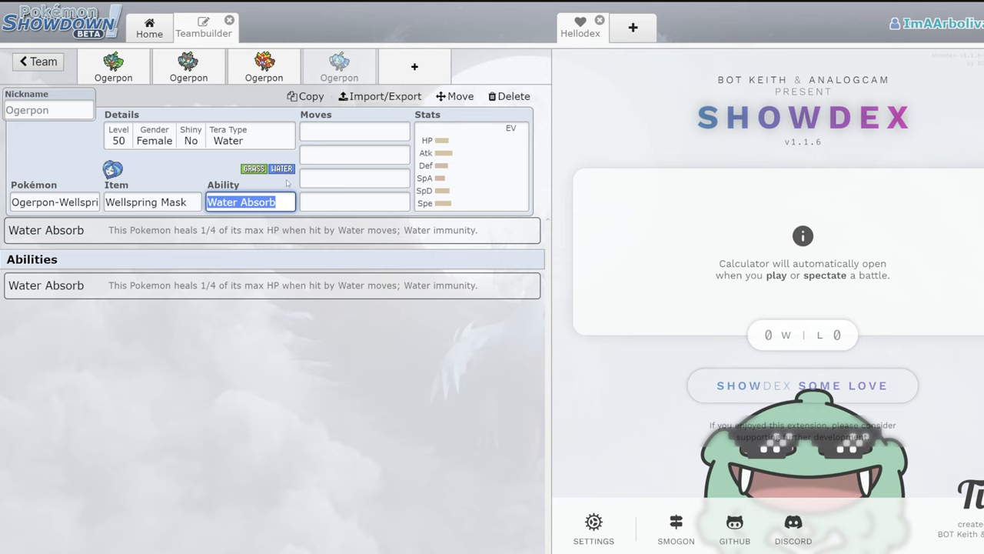
click(354, 130)
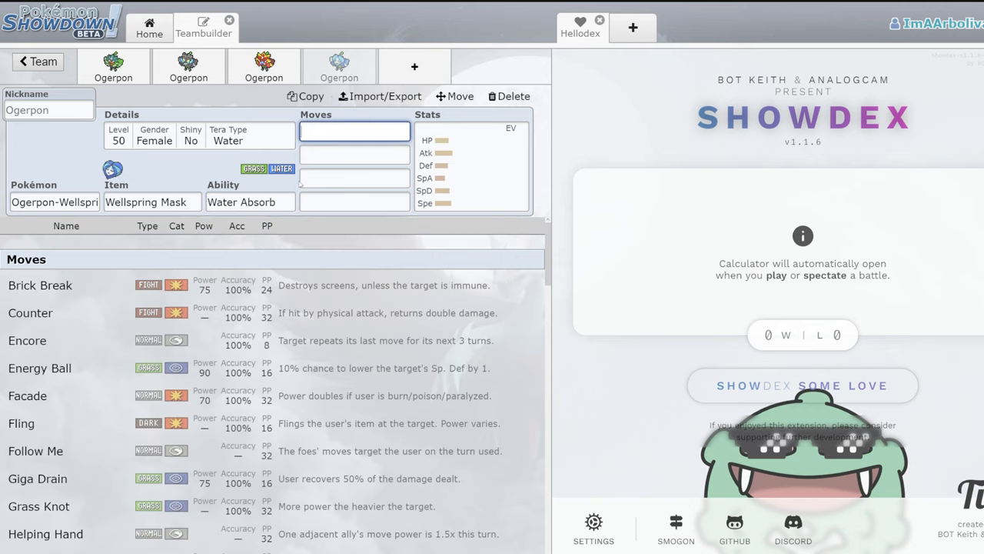
text(fo)
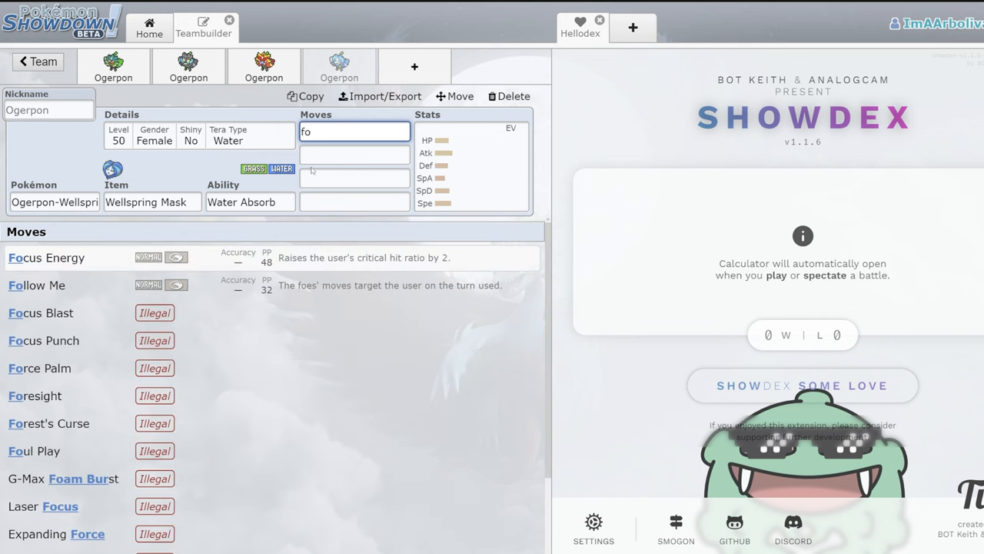
click(37, 285)
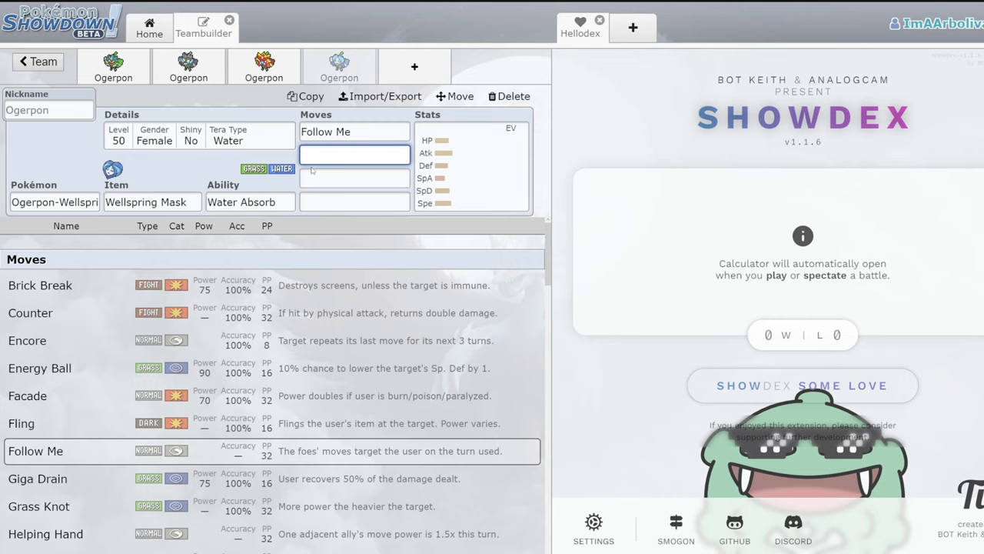
mouse_move(187, 64)
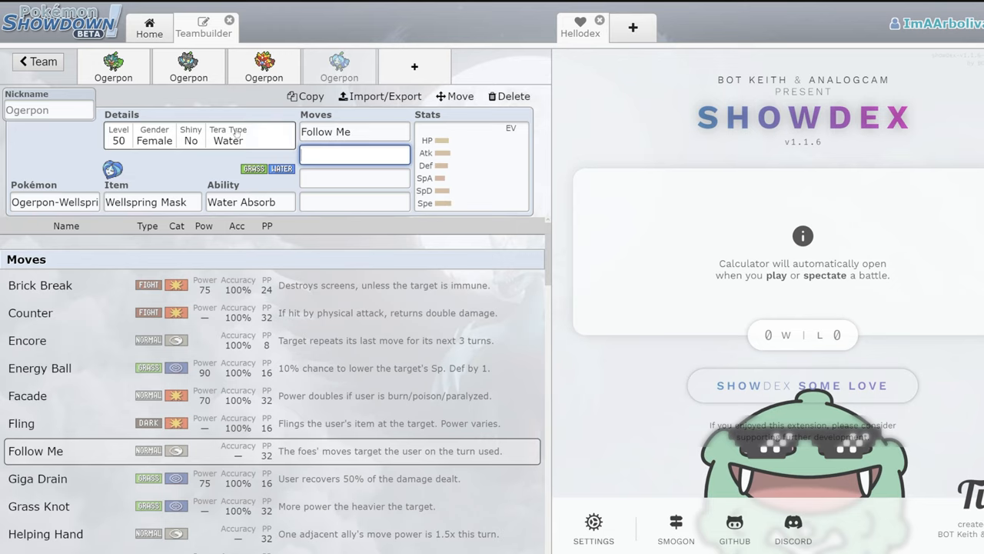
- Set Ivy Cudgel second, raise Attack EVs to 76 and choose an Adamant nature
text(iv)
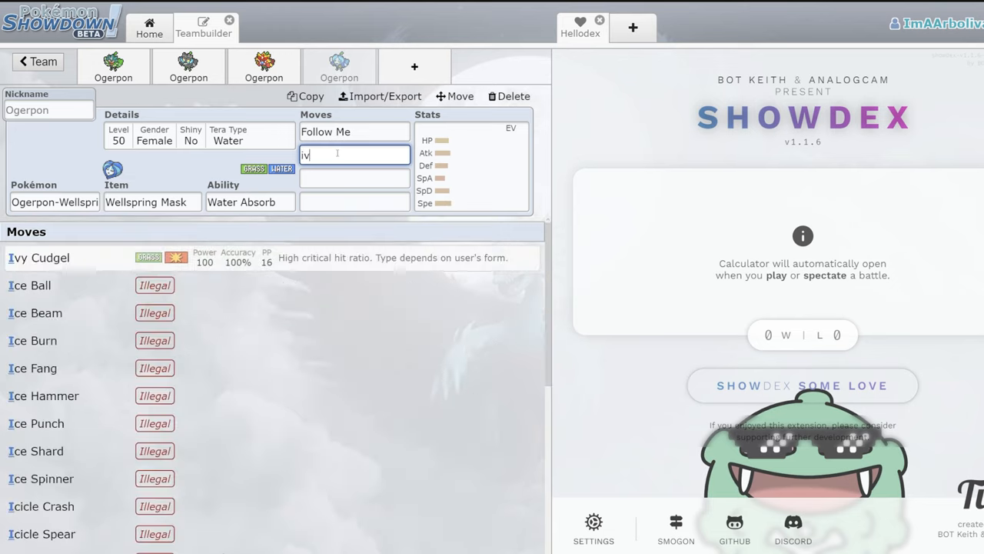
click(39, 258)
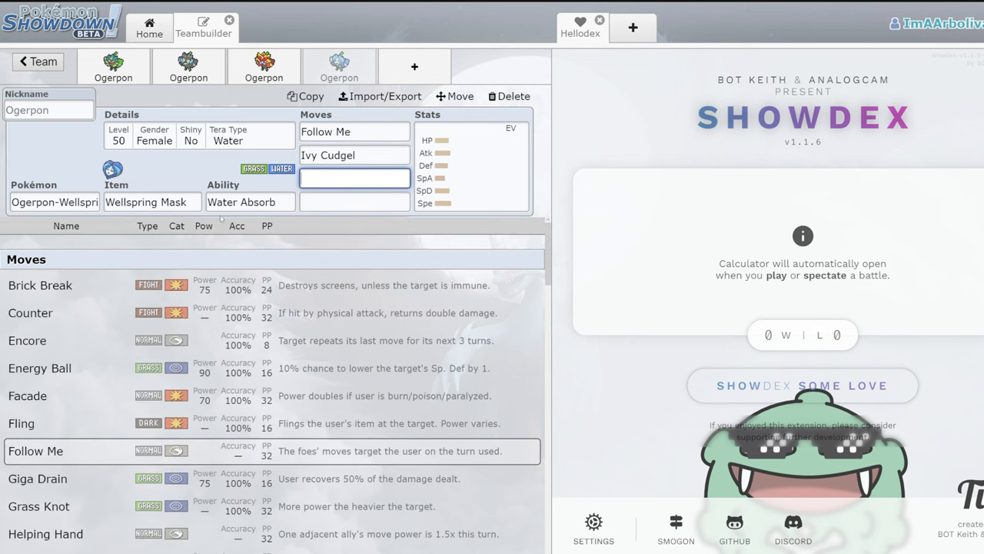
mouse_move(223, 218)
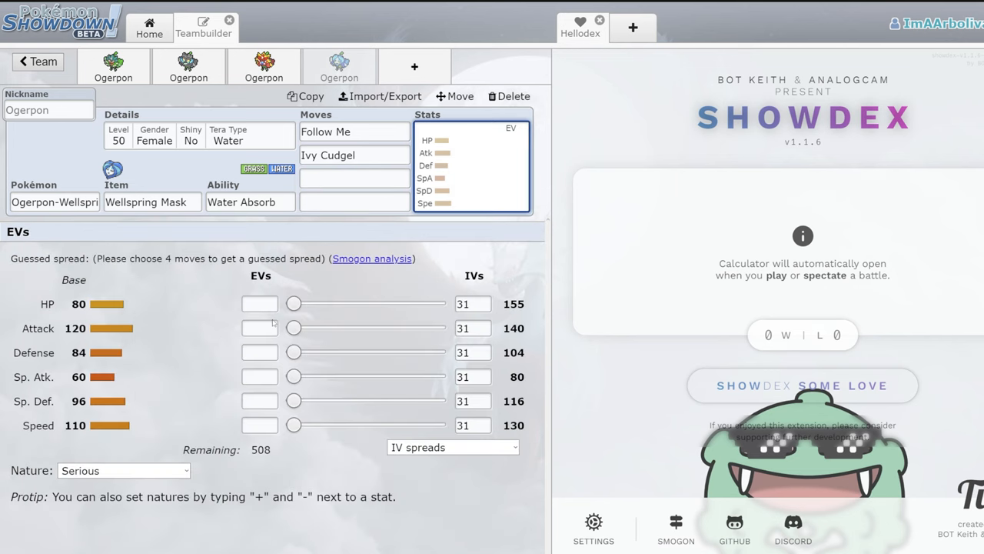
drag(292, 328, 337, 327)
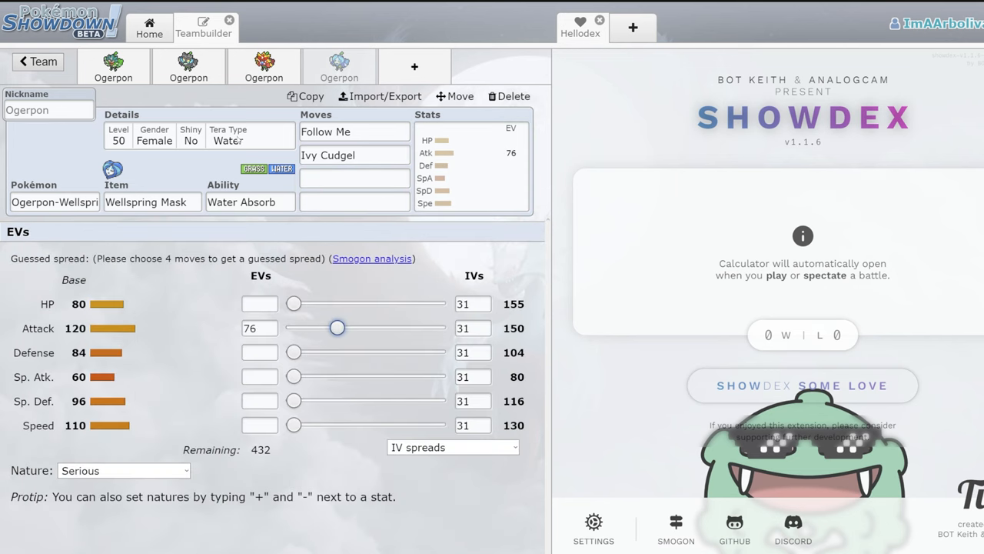
click(123, 470)
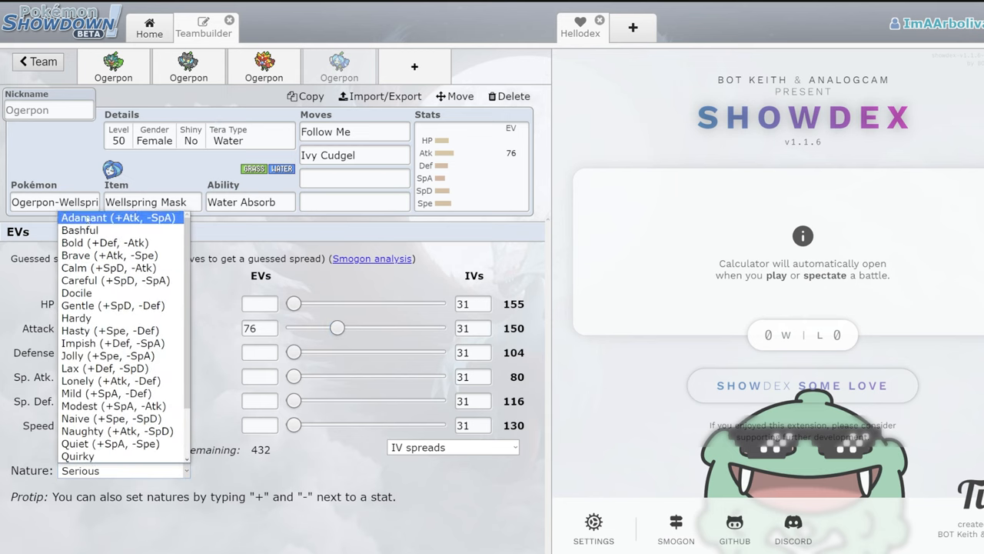
click(120, 219)
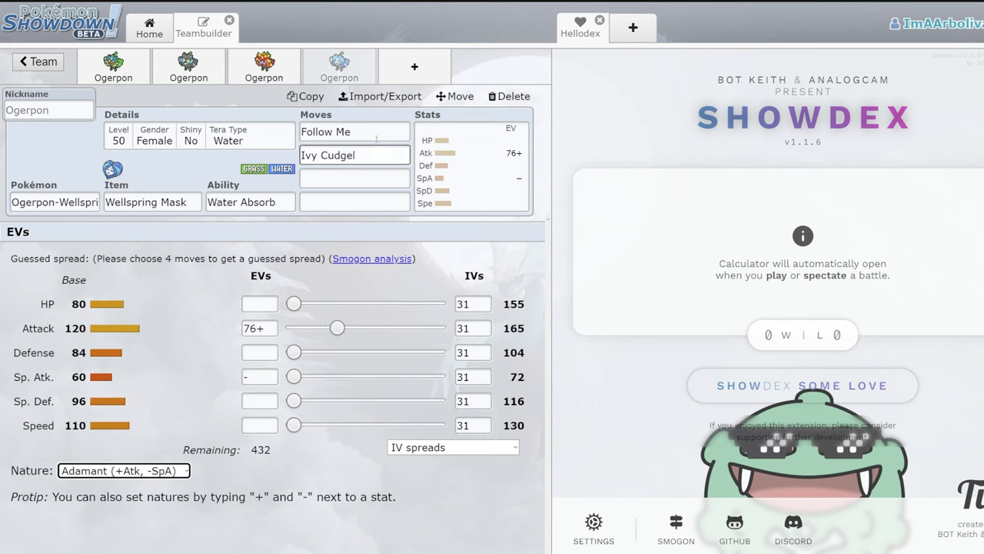
- Fill the remaining moves with Horn Leech and Spiky Shield, glancing at the Hearthflame set
click(354, 178)
text(Horn Leech)
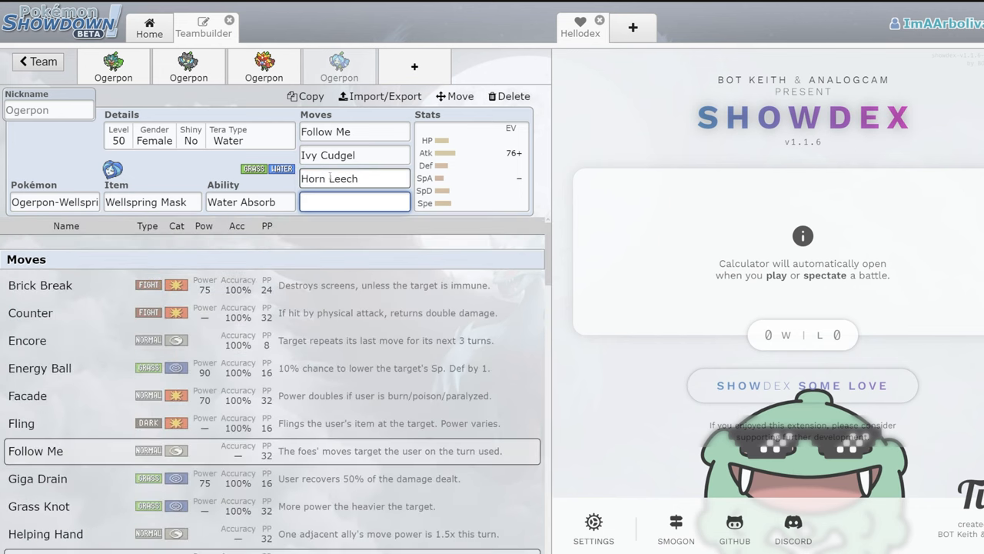
text(spik)
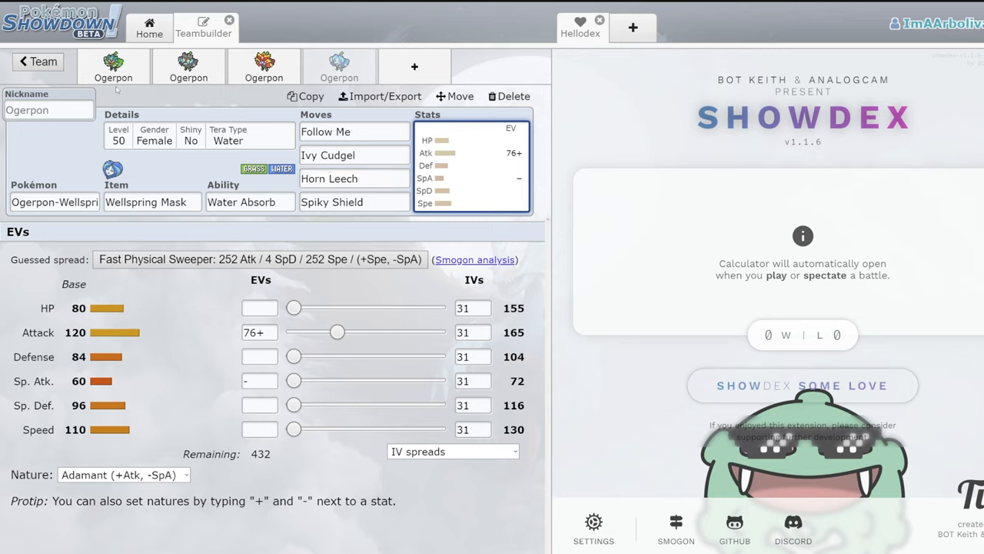
click(338, 66)
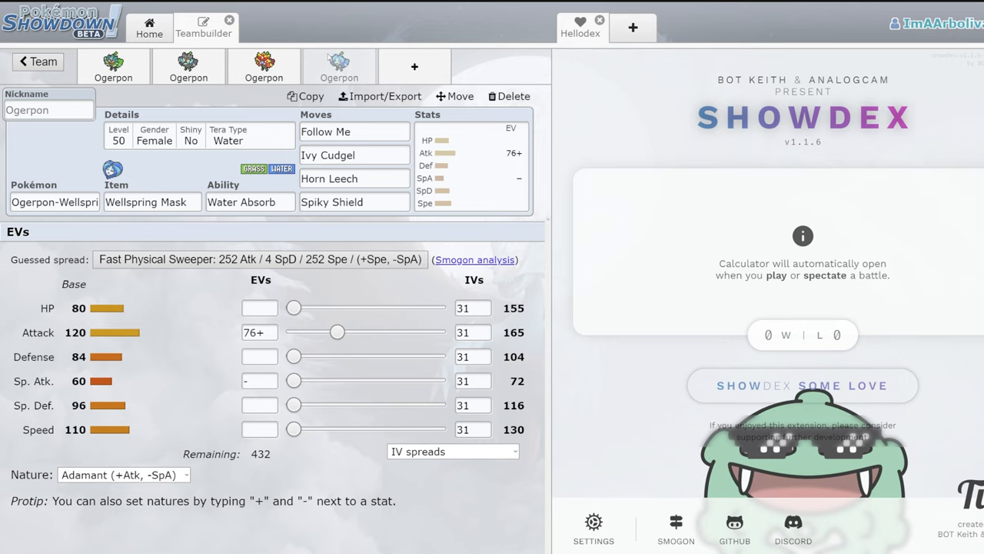
mouse_move(314, 65)
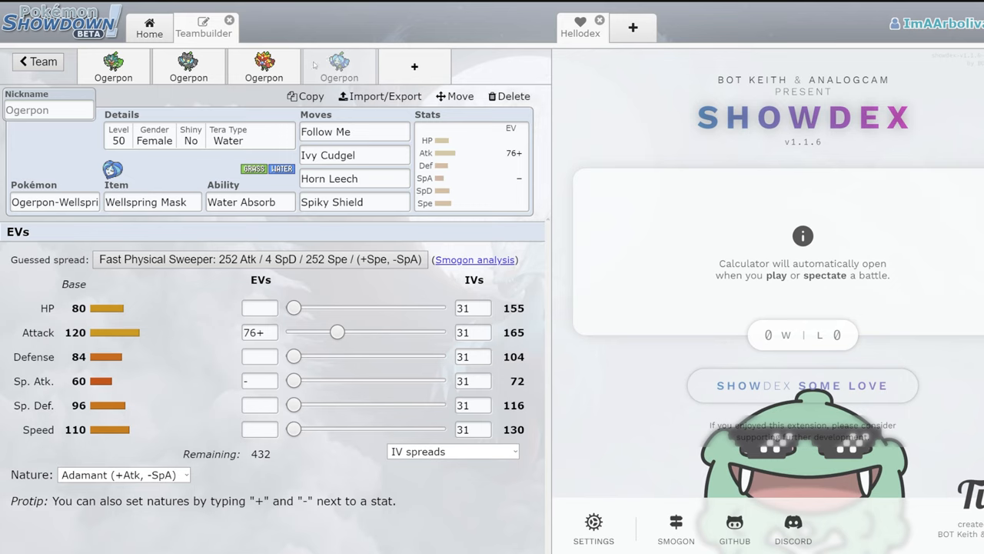
click(151, 201)
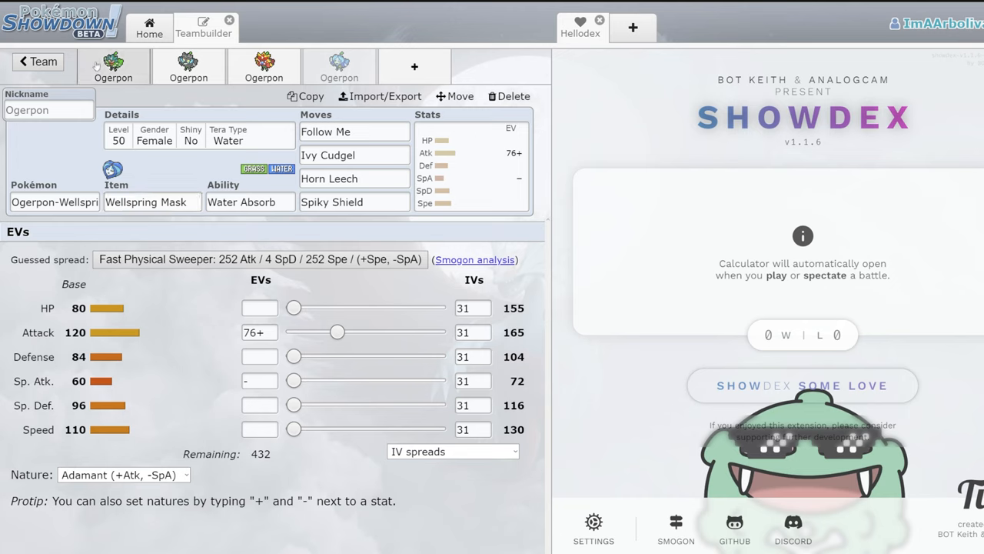
mouse_move(131, 101)
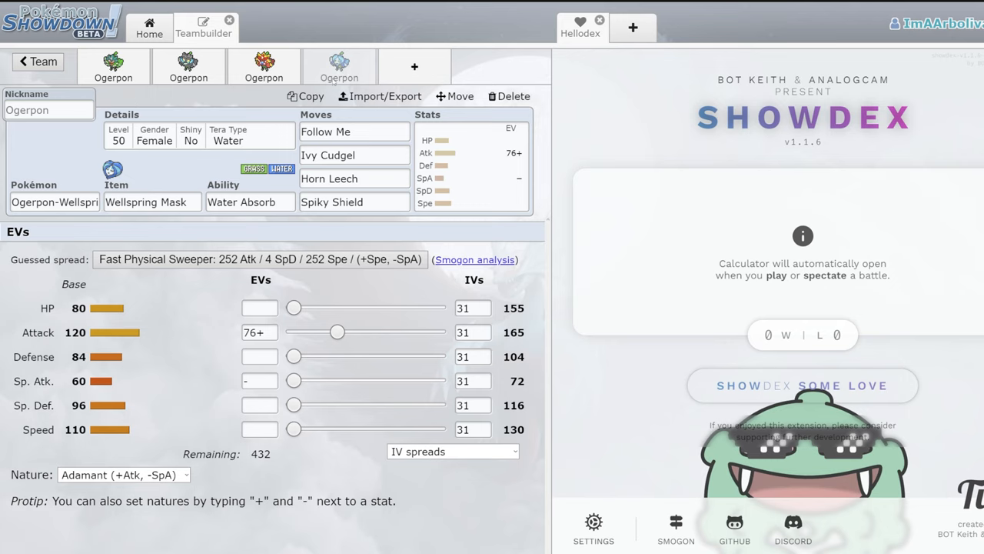
click(354, 133)
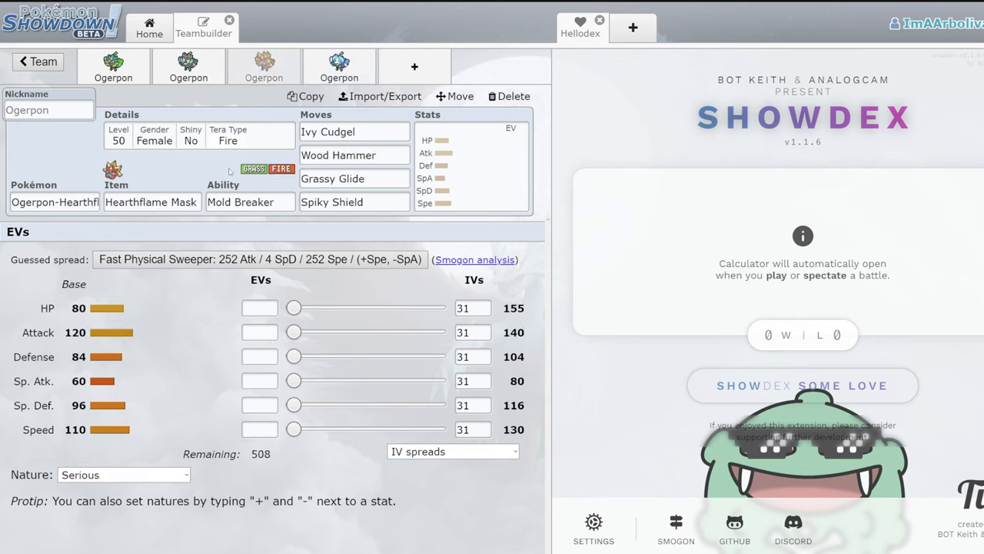
click(264, 68)
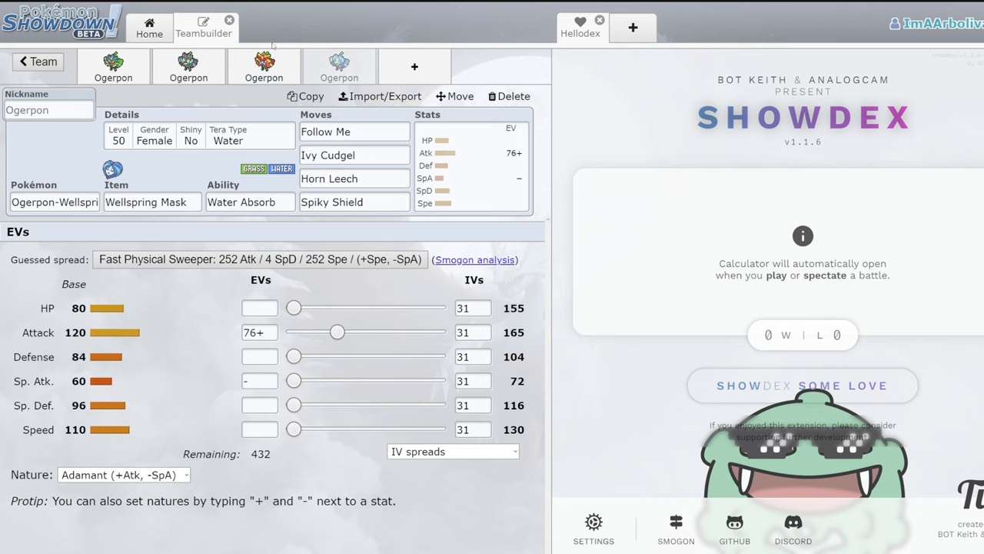
mouse_move(150, 295)
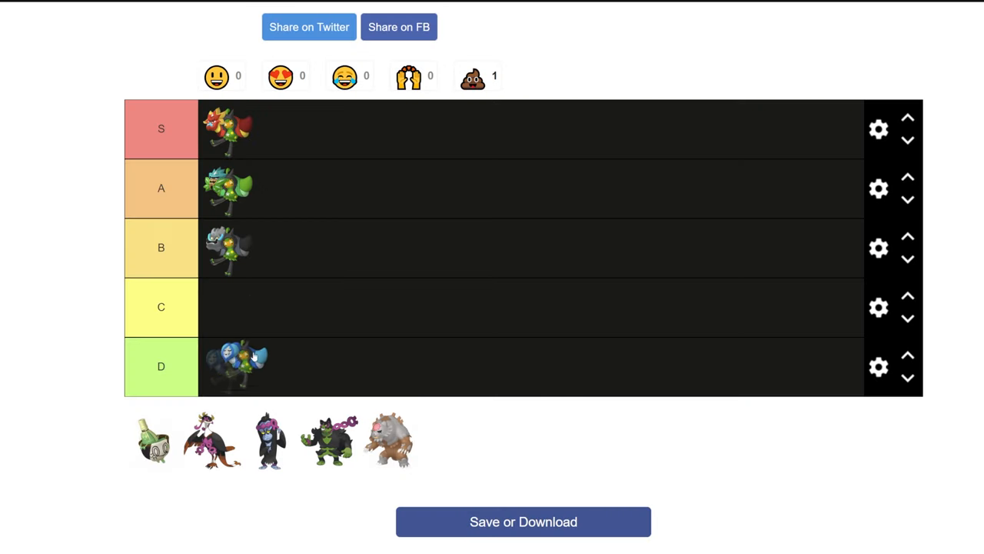
- Move the Wellspring sprite up to A and pull Sinistcha out of the pool over the D row
drag(238, 366, 289, 188)
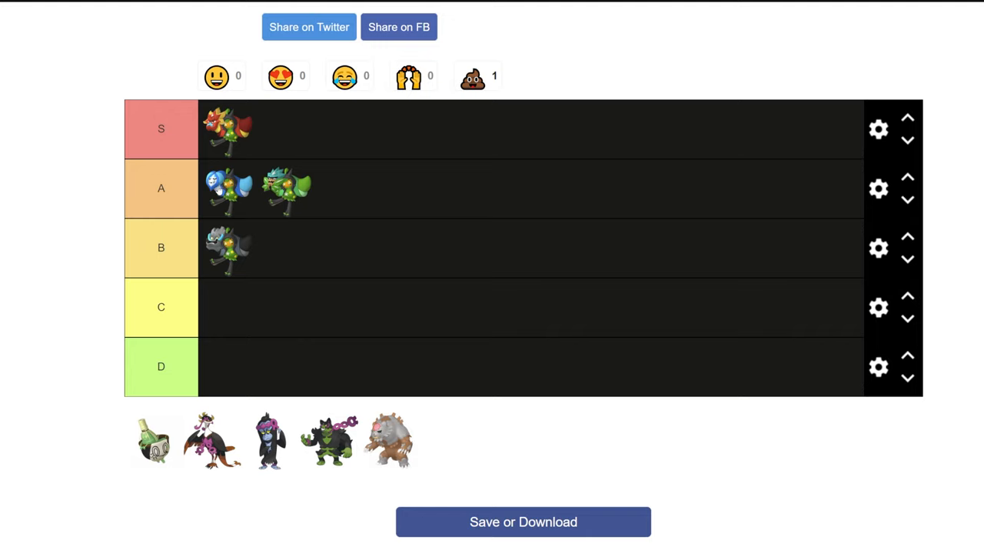
mouse_move(350, 46)
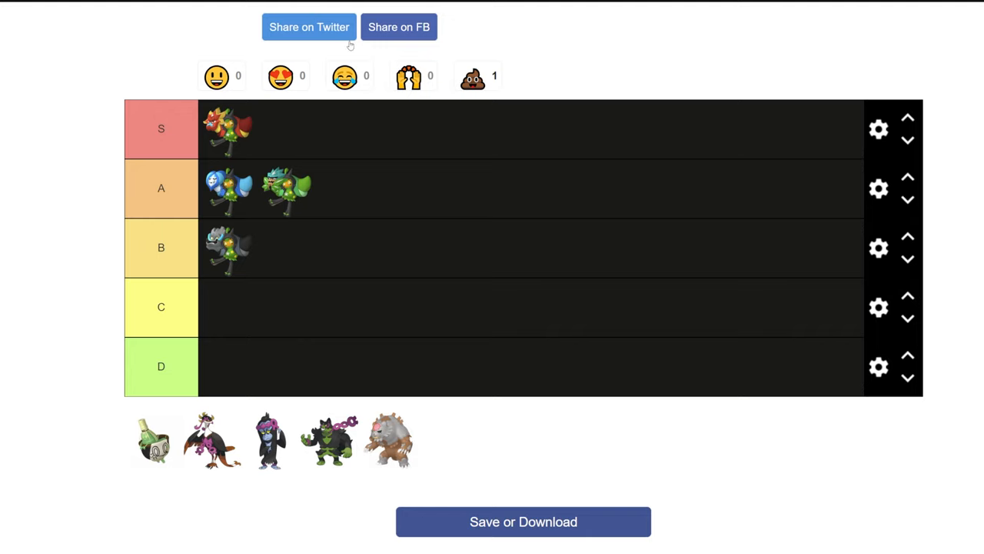
drag(154, 439, 108, 412)
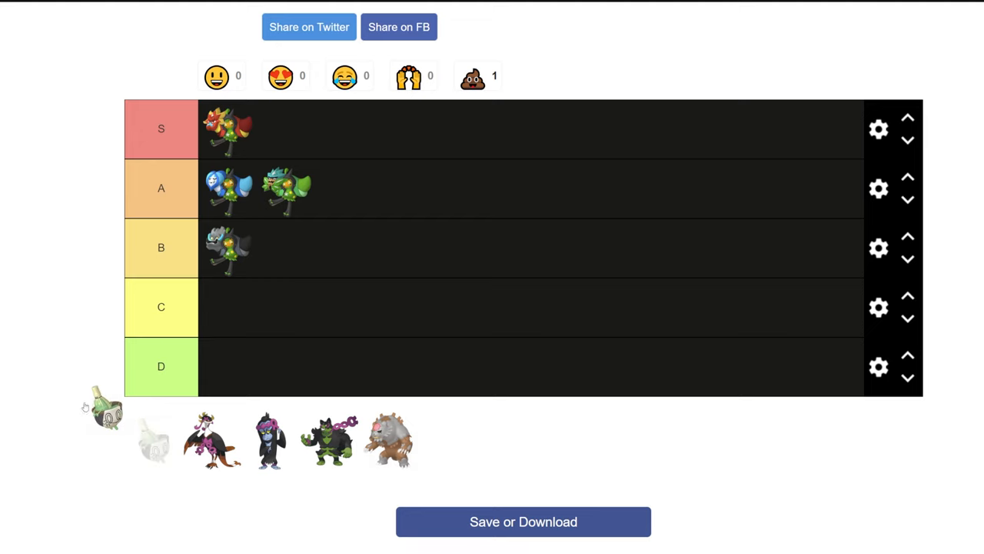
drag(108, 408, 269, 377)
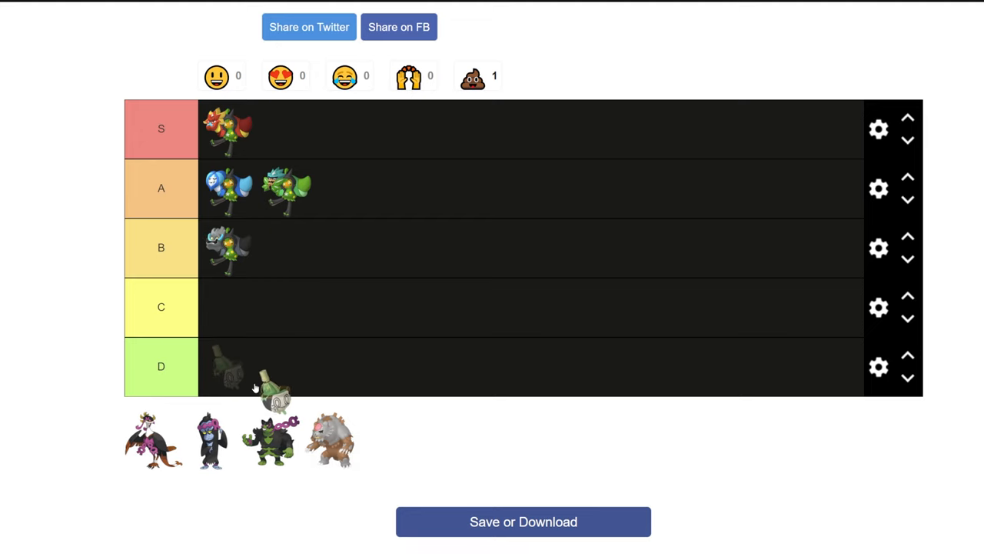
drag(273, 377, 228, 366)
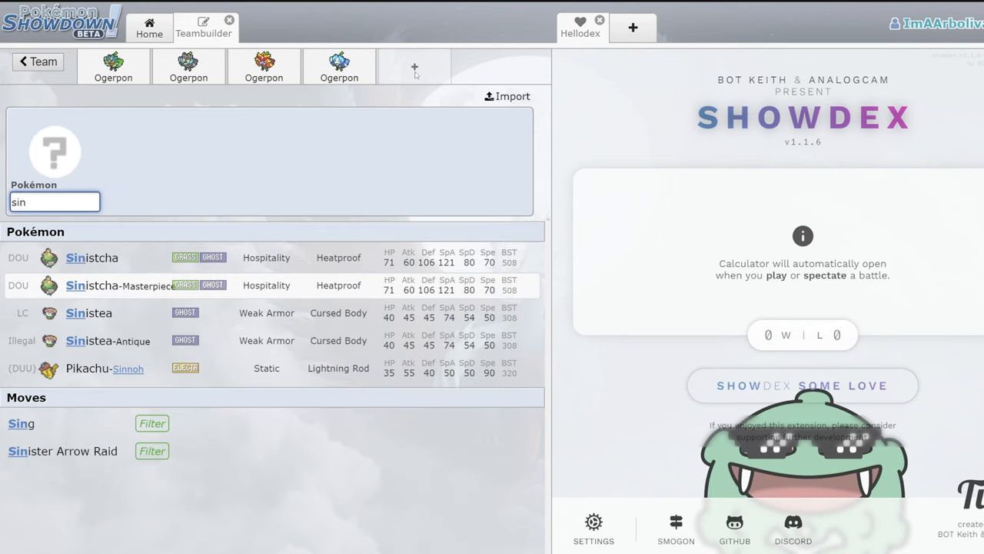
- Add Sinistcha-Masterpiece with Rocky Helmet and Hospitality and open its EV editor
click(142, 284)
text(r)
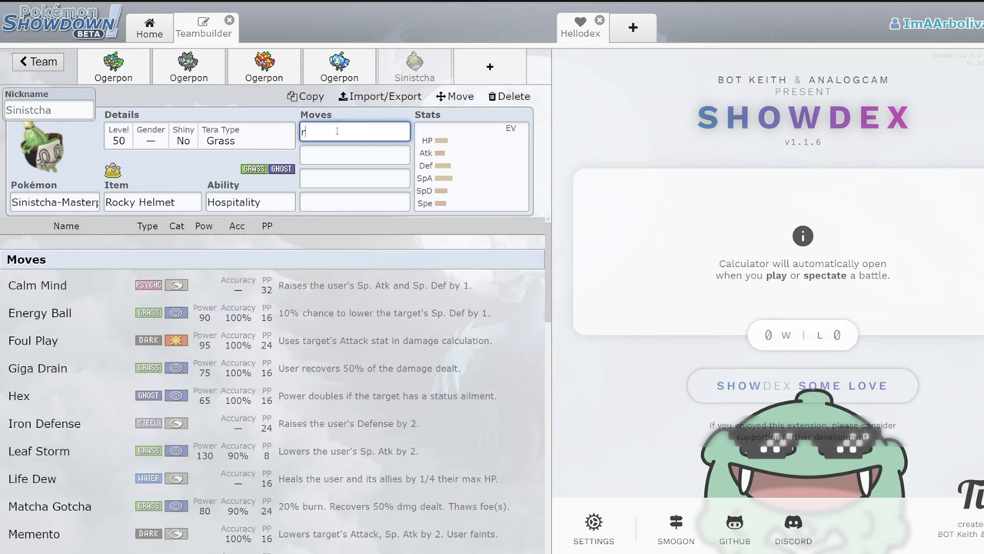
click(354, 132)
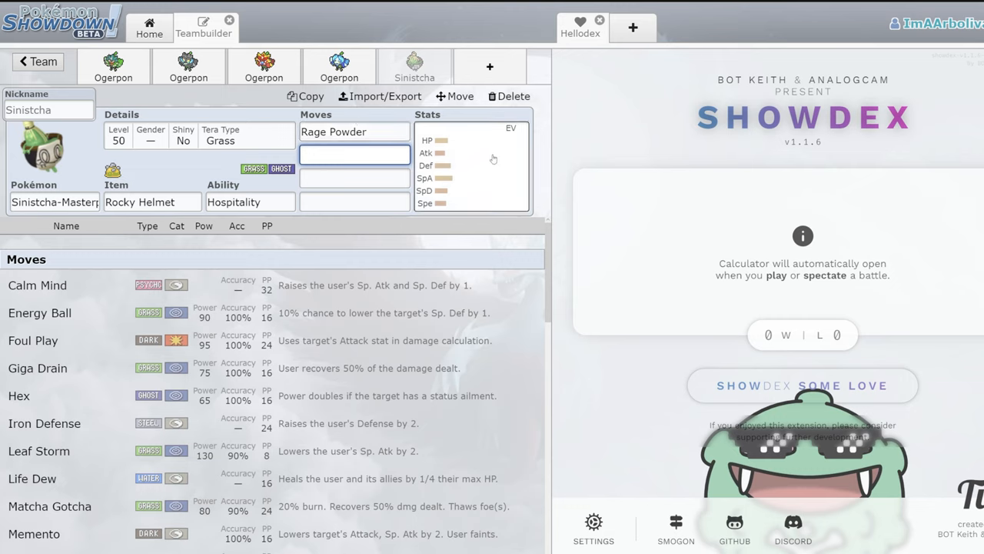
click(249, 202)
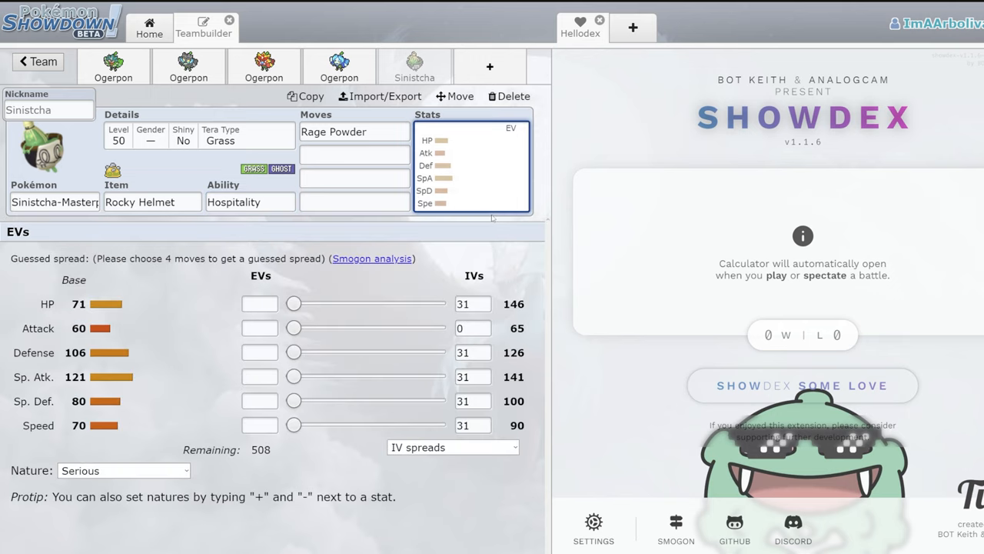
mouse_move(52, 388)
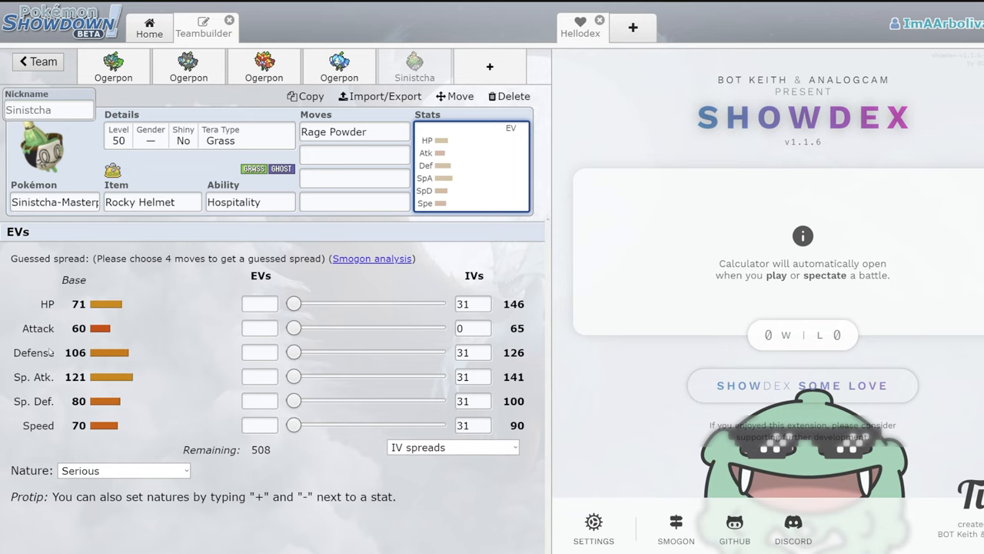
mouse_move(49, 352)
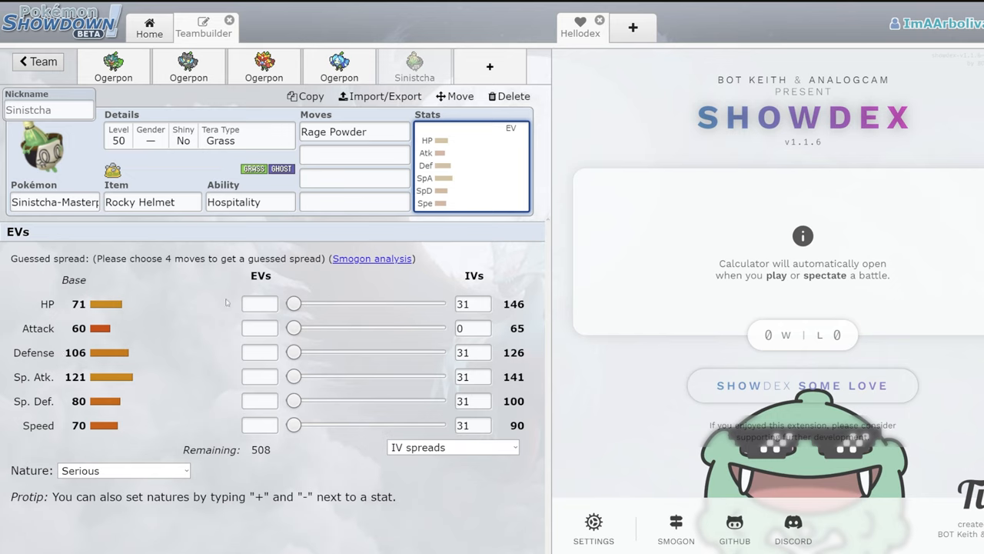
- Set the EV spread to 252 HP, 68 Sp. Atk and 188 Sp. Def
drag(294, 303, 437, 303)
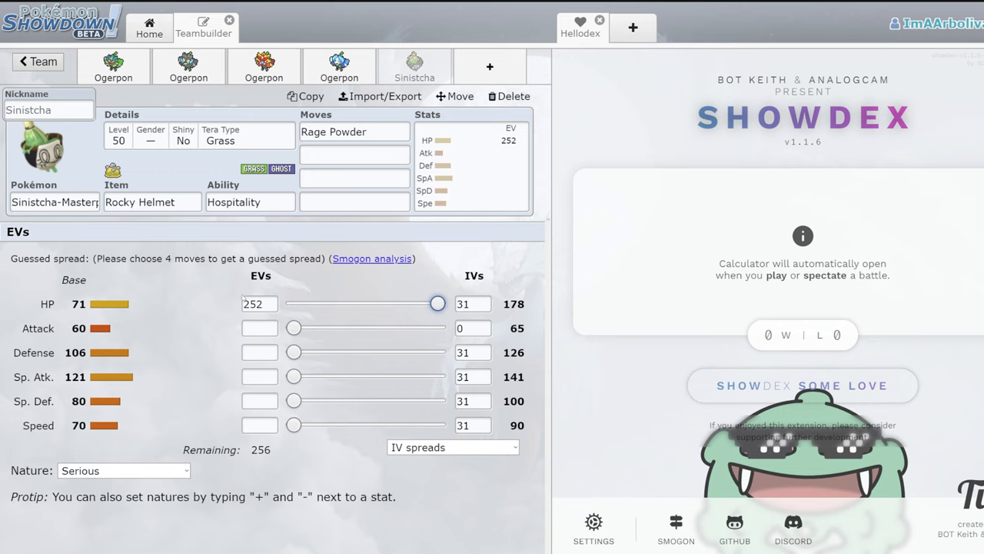
click(260, 352)
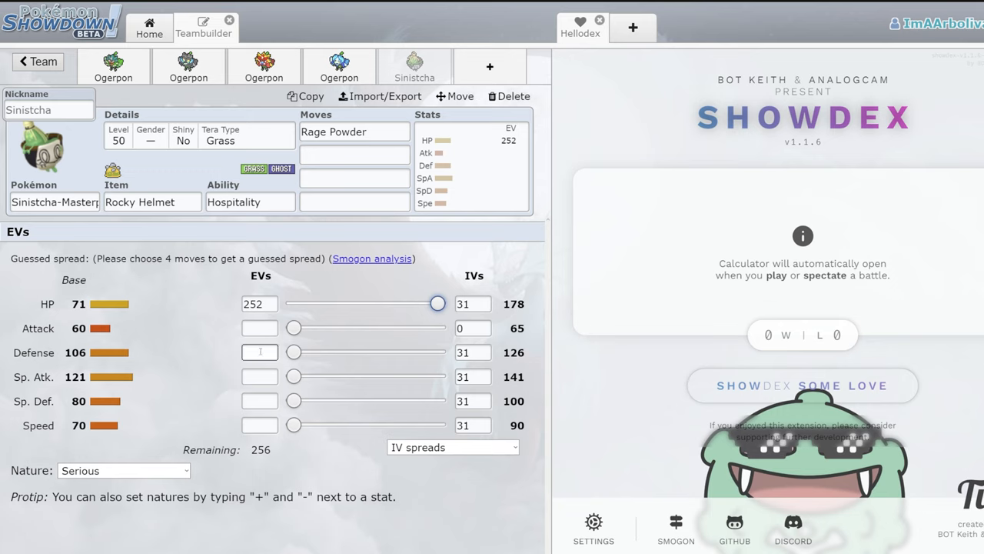
drag(294, 375, 332, 376)
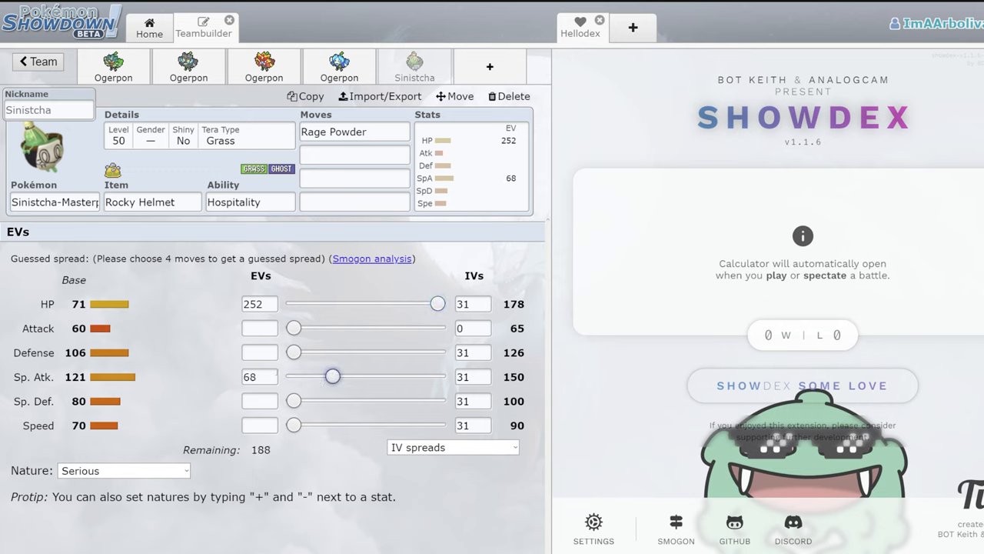
drag(292, 400, 400, 400)
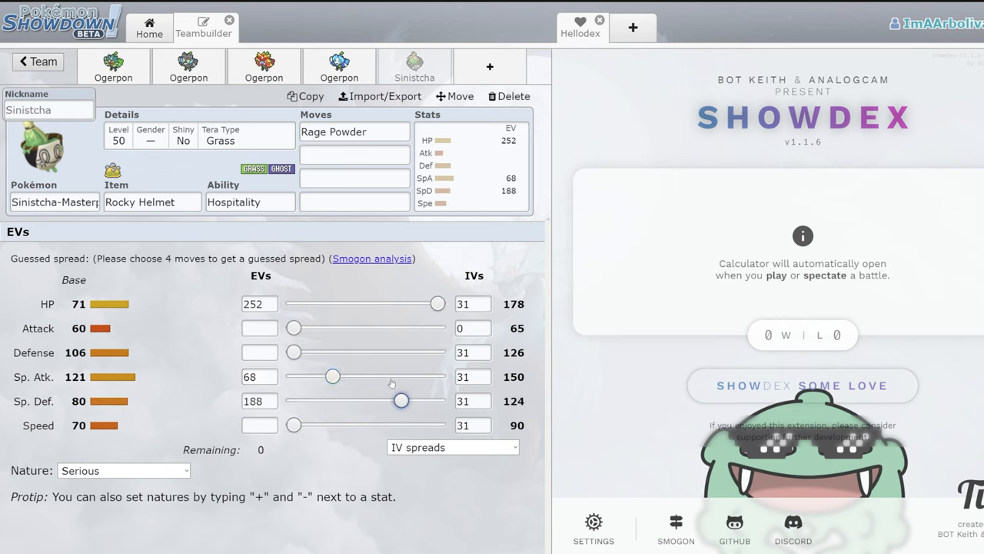
- Add Iron Defense as the fourth move and begin replacing Rage Powder in the first slot
click(354, 154)
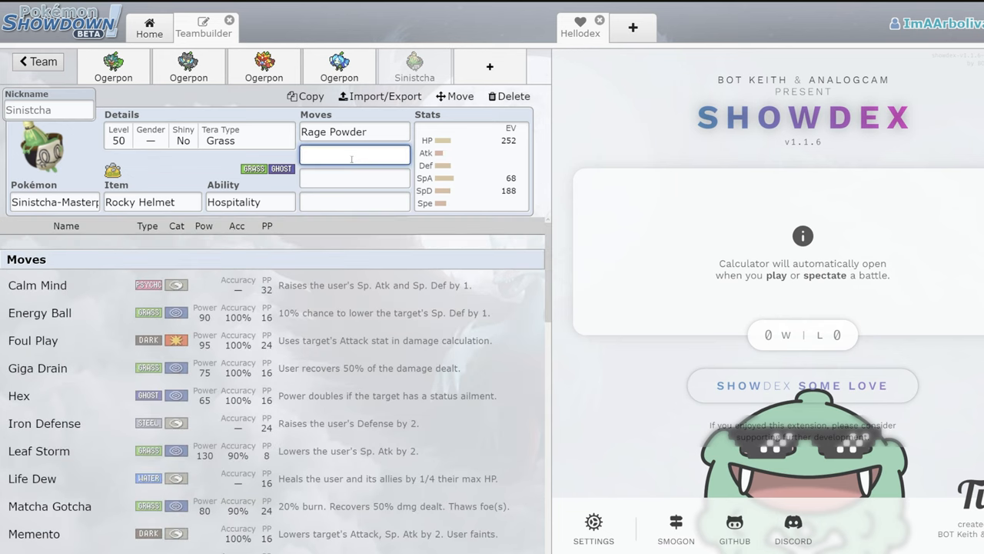
text(cal)
click(353, 179)
text(Nasty Plot)
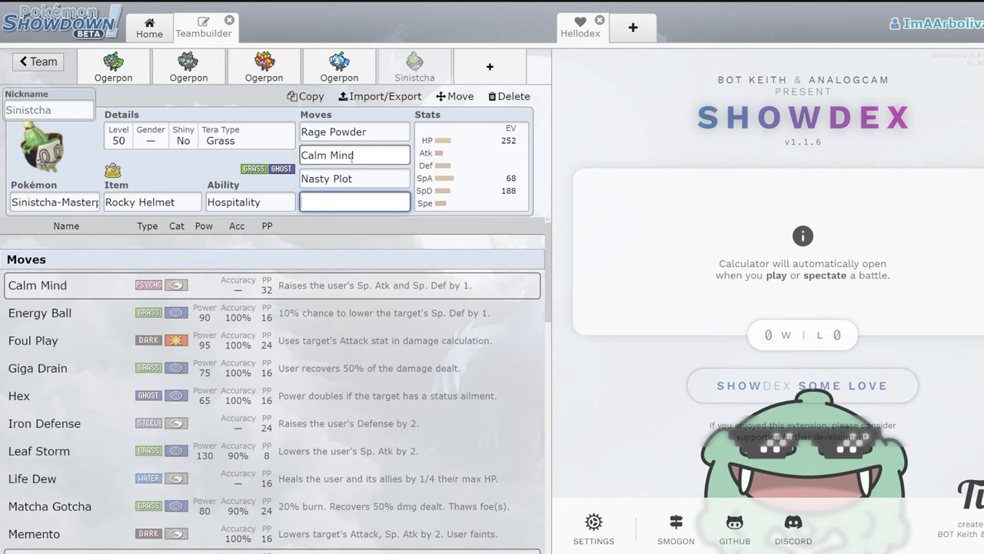
click(43, 423)
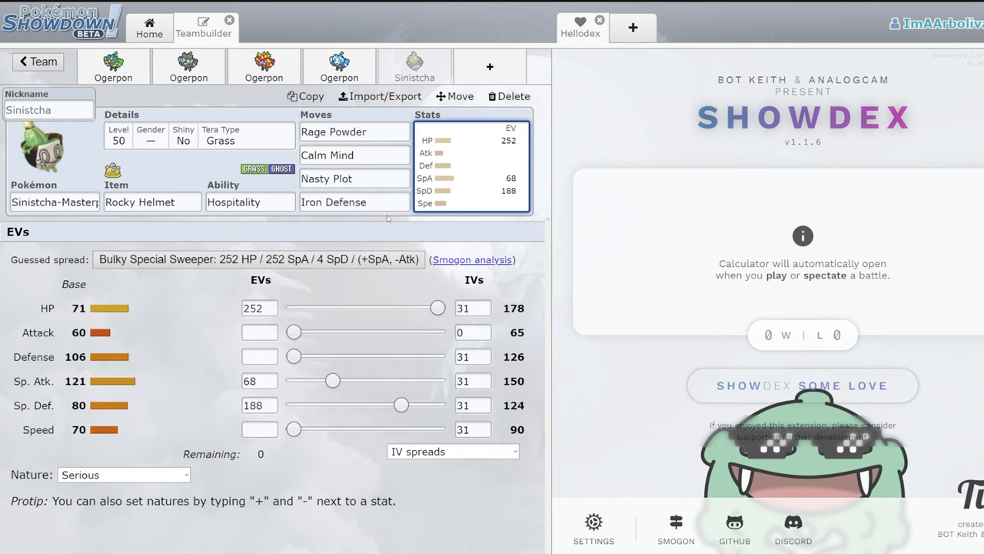
click(353, 201)
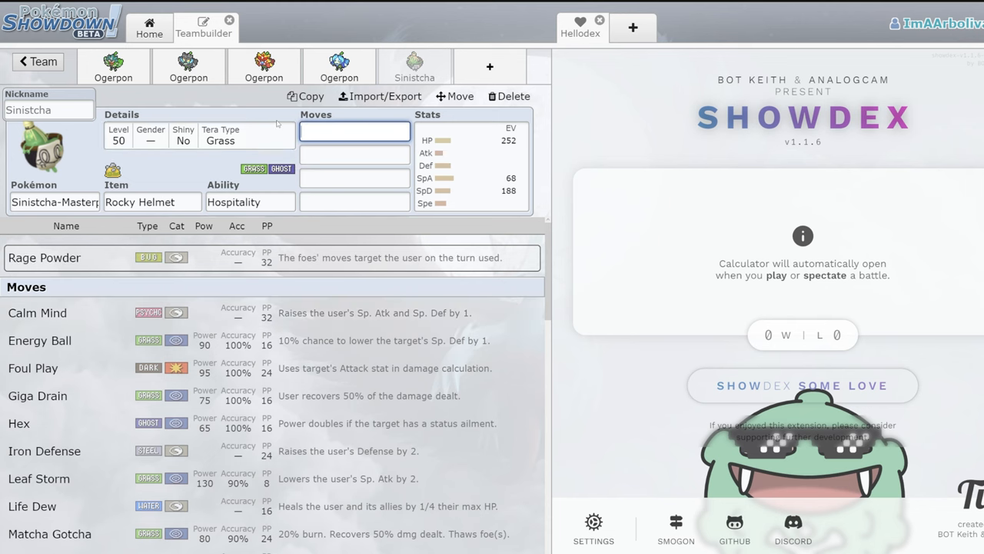
- Fill Sinistcha's first move slots with Trick Room, Hex and Scald
text(Trick Room)
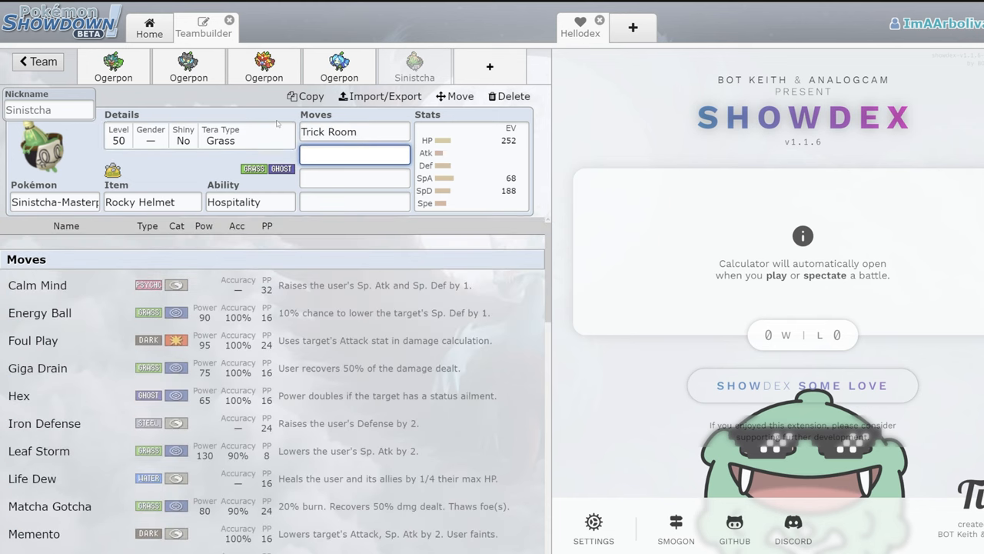
text(ragg)
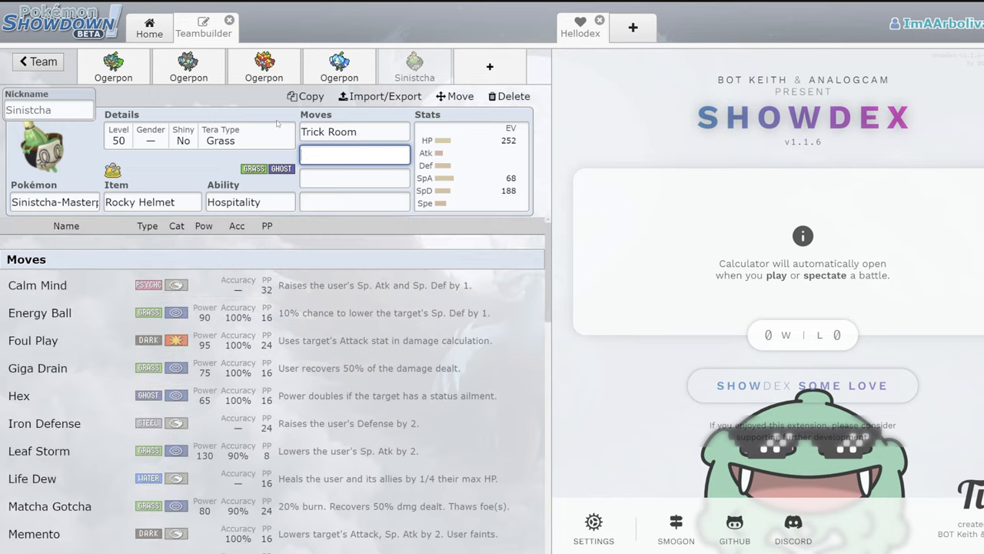
text(str)
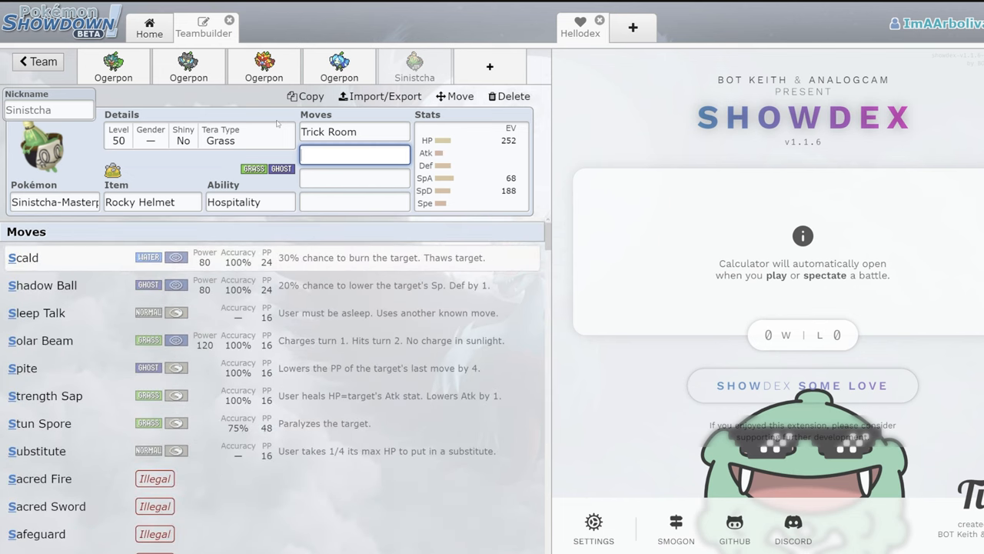
text(sh)
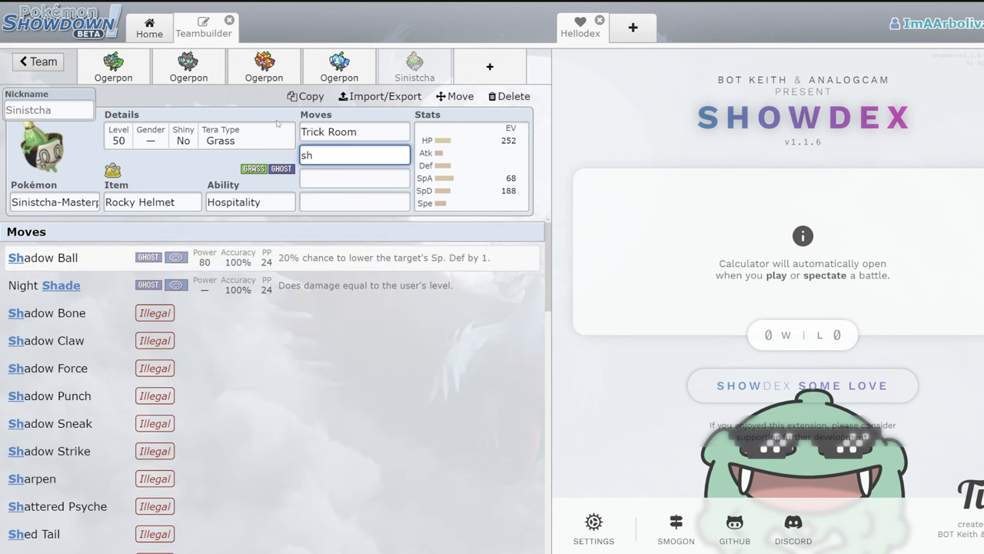
text(he)
click(353, 179)
text(sc)
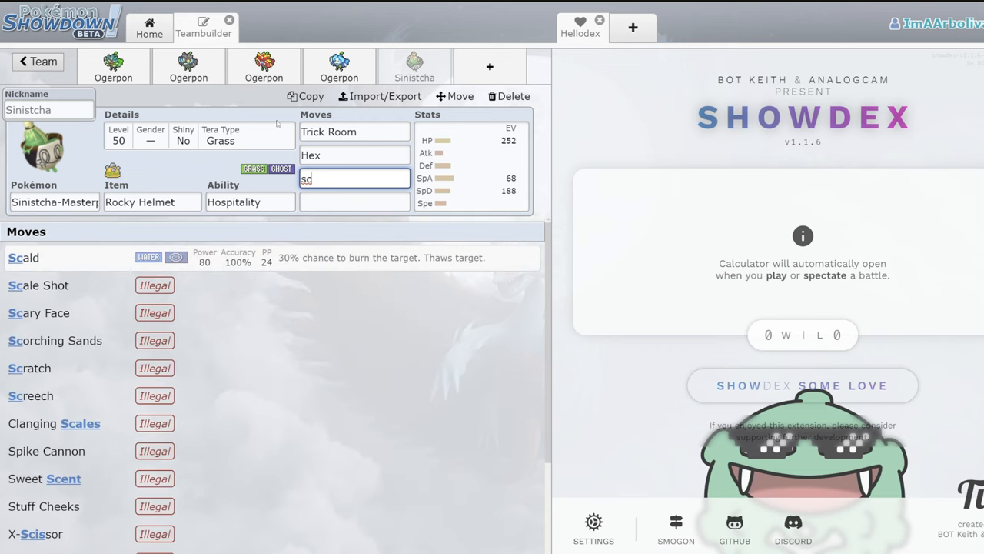
- Set Sinistcha's Tera type to Water and add Matcha Gotcha as the fourth move
click(23, 258)
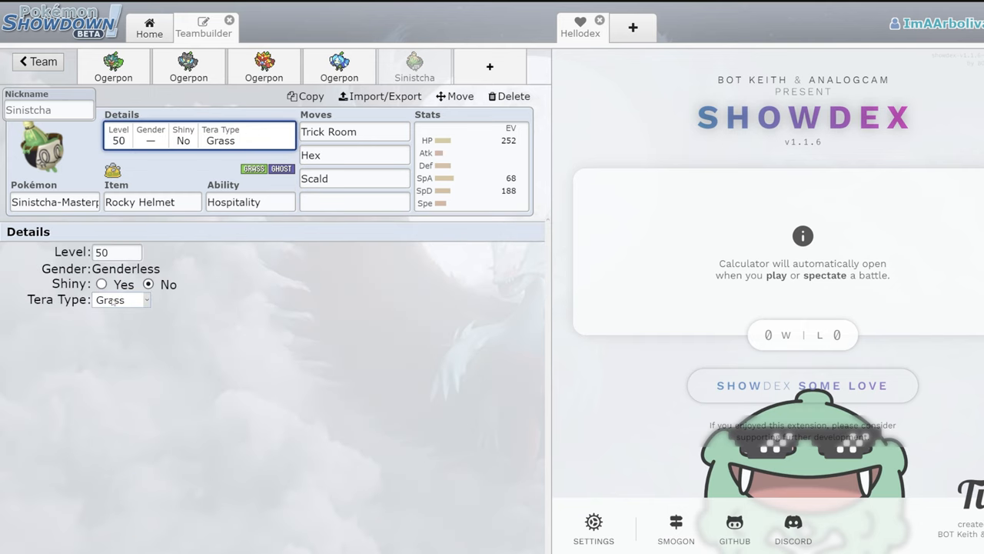
click(120, 300)
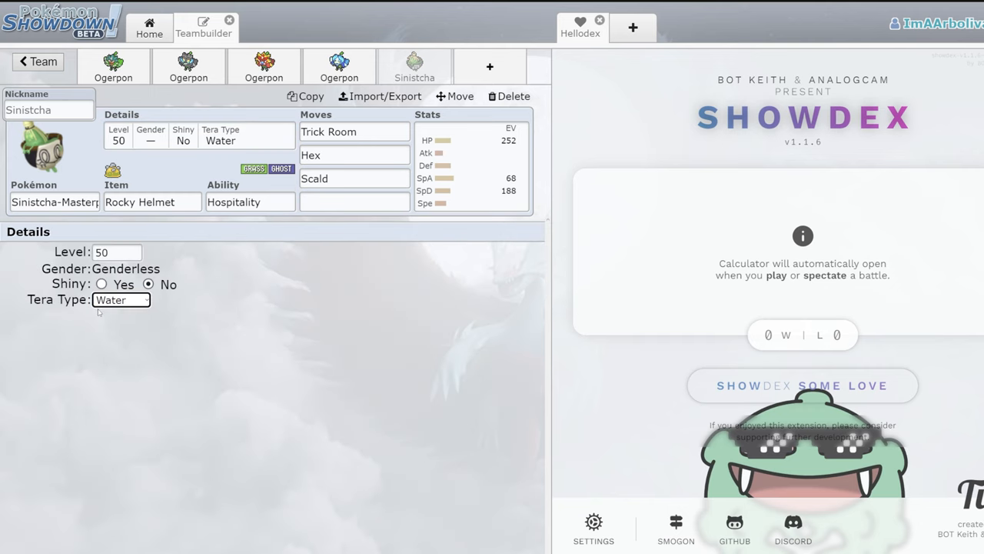
click(354, 202)
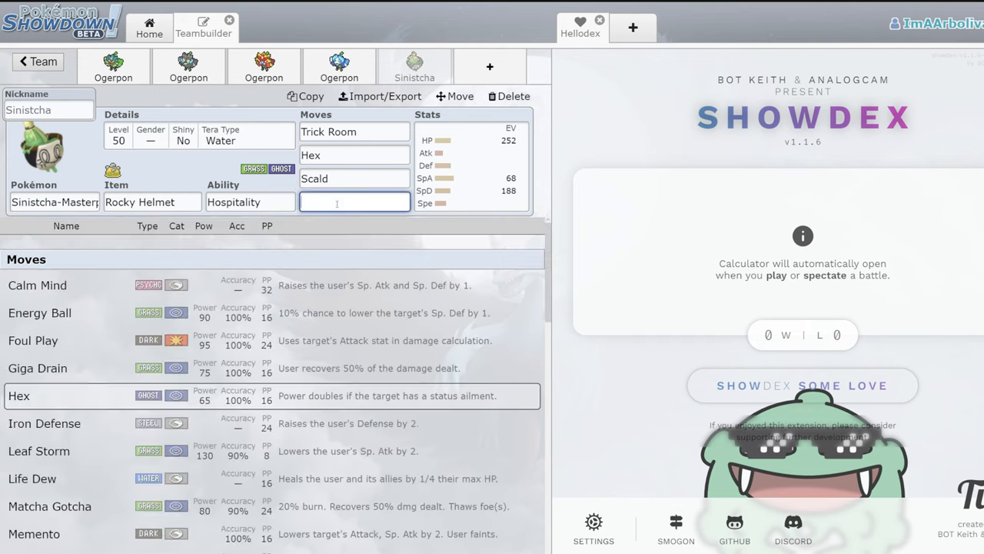
text(ma)
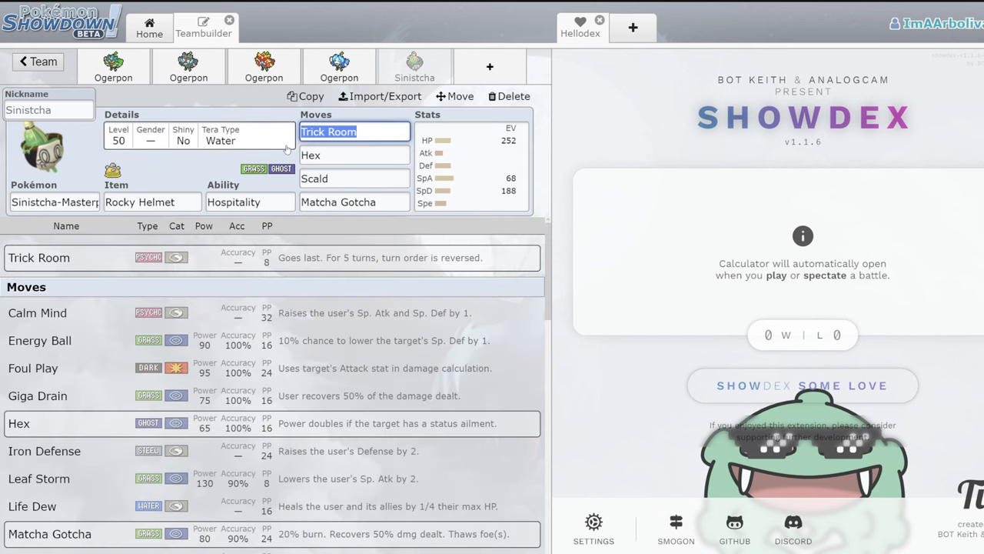
click(354, 154)
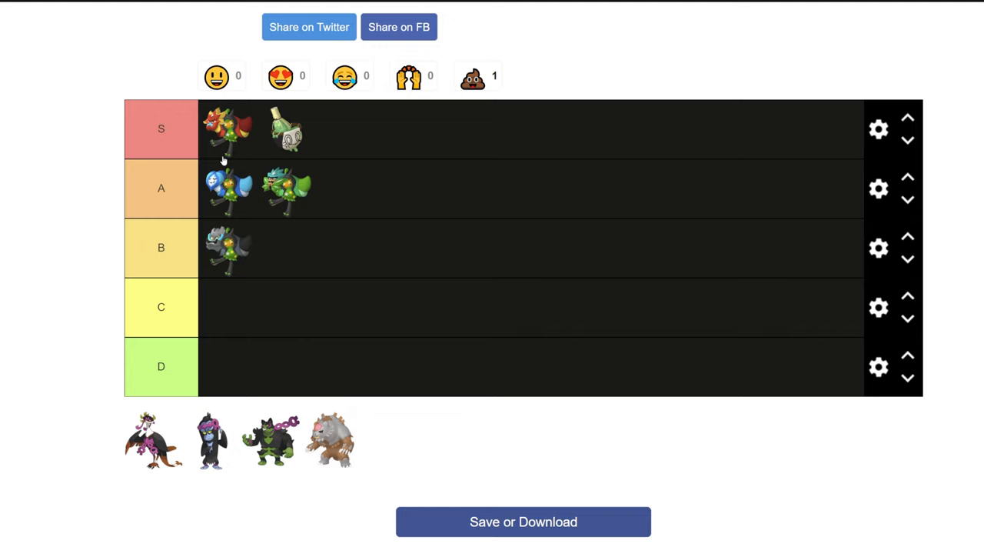
mouse_move(172, 308)
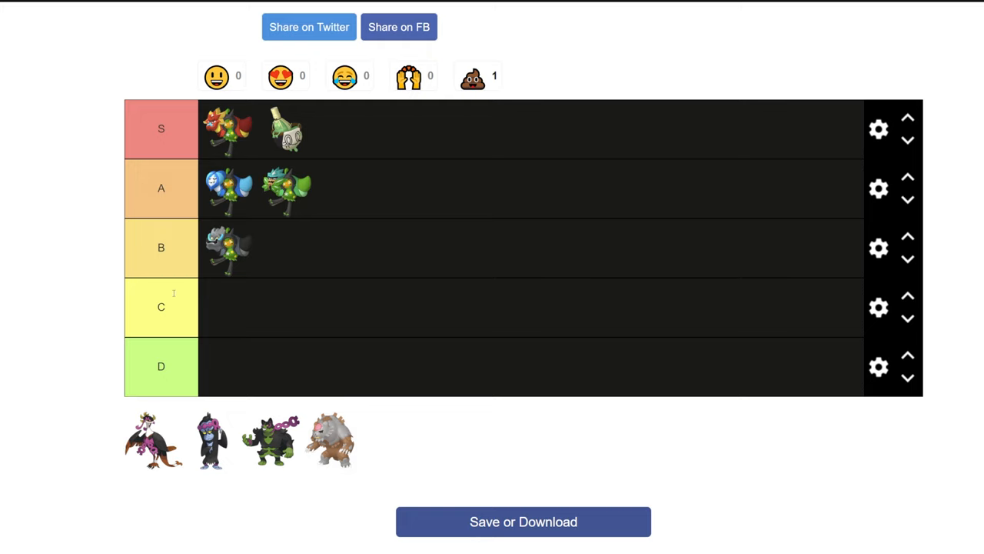
mouse_move(131, 428)
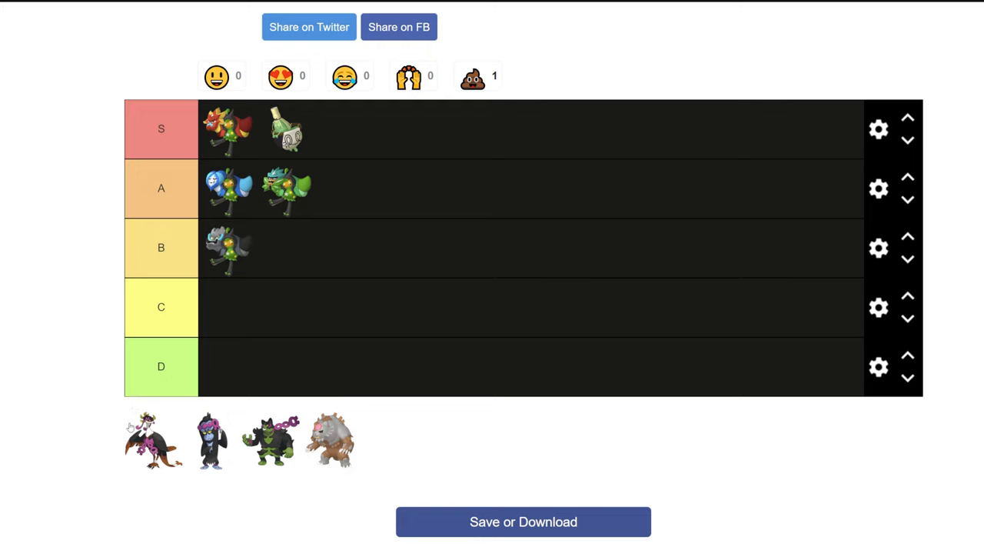
- Drop the Fezandipiti sprite from the unranked pool into the B row
drag(152, 440, 552, 254)
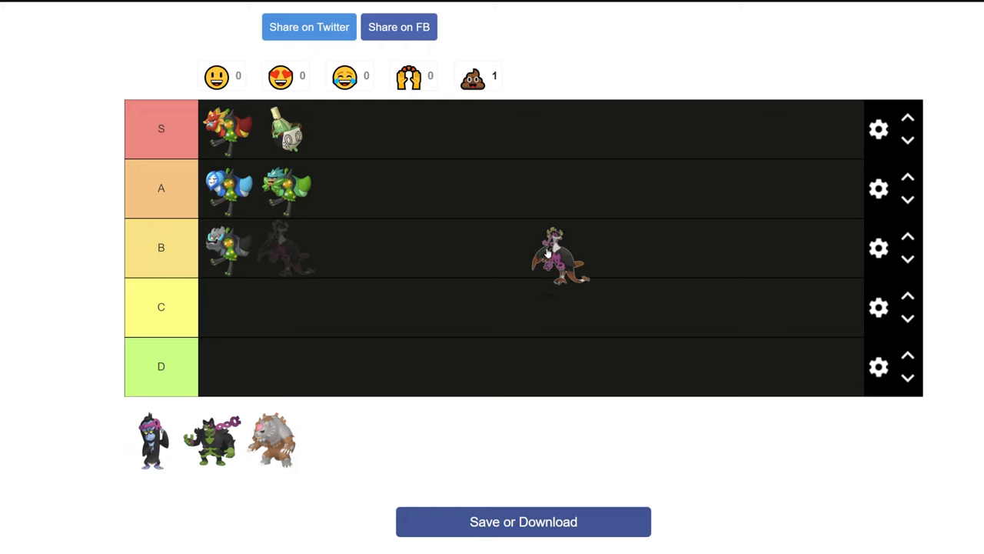
drag(552, 255, 284, 248)
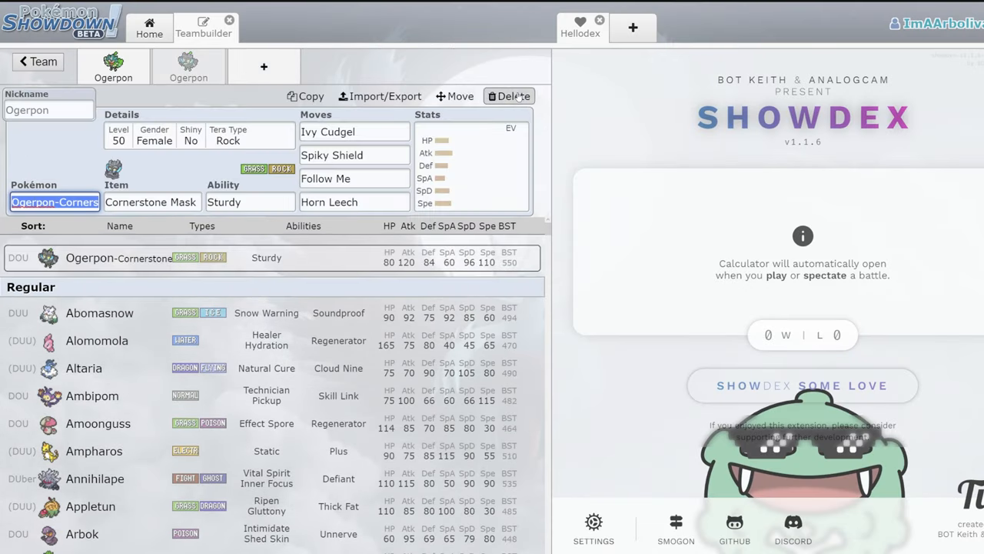
- Delete the Ogerpon set and add Fezandipiti to the team in its place
click(509, 96)
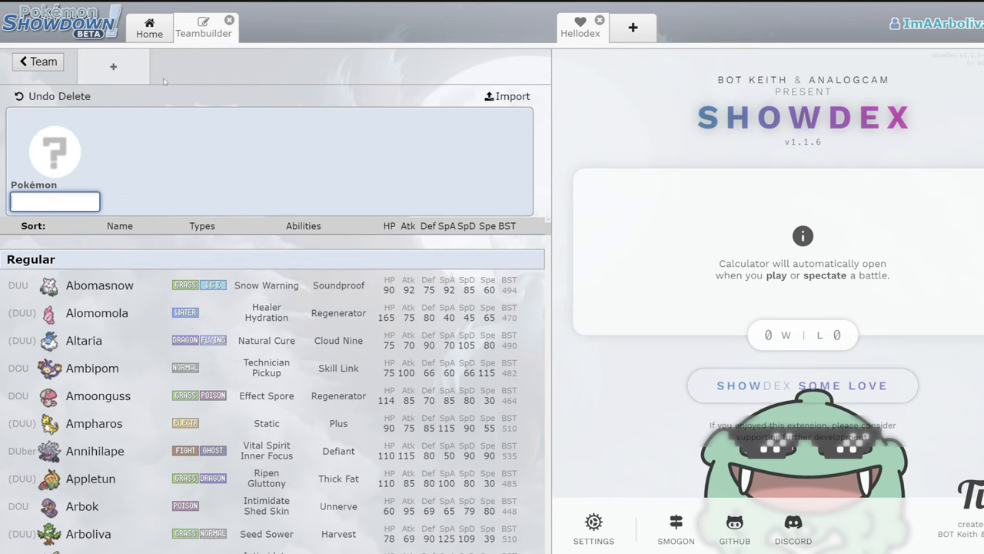
text(fen)
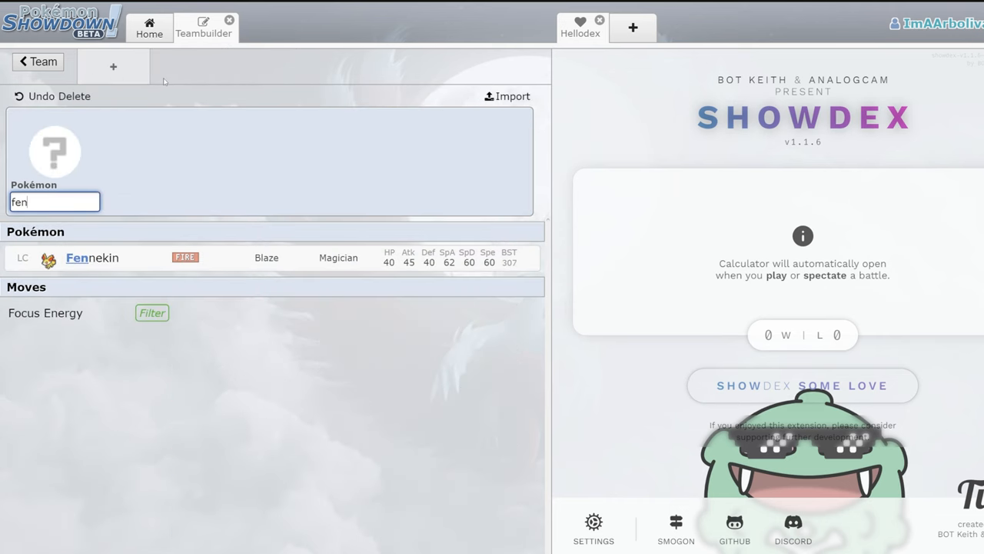
key(Backspace)
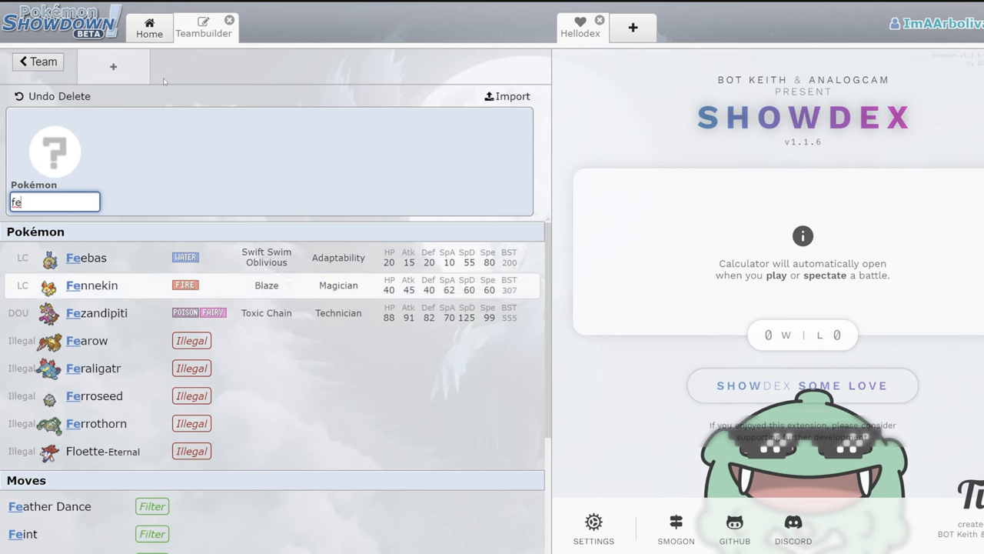
click(95, 313)
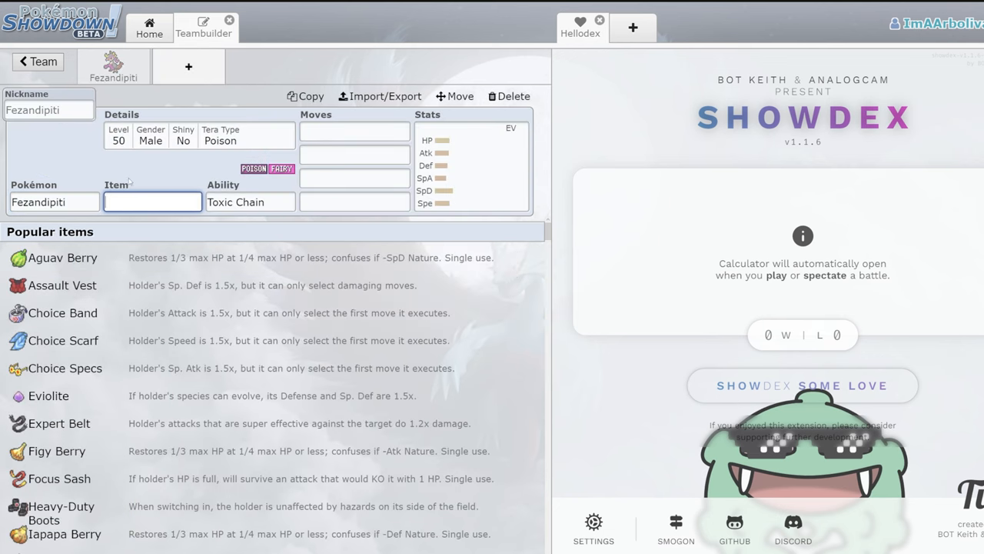
- Review Fezandipiti's ability and give it Icy Wind and Dazzling Gleam as its first moves
click(250, 202)
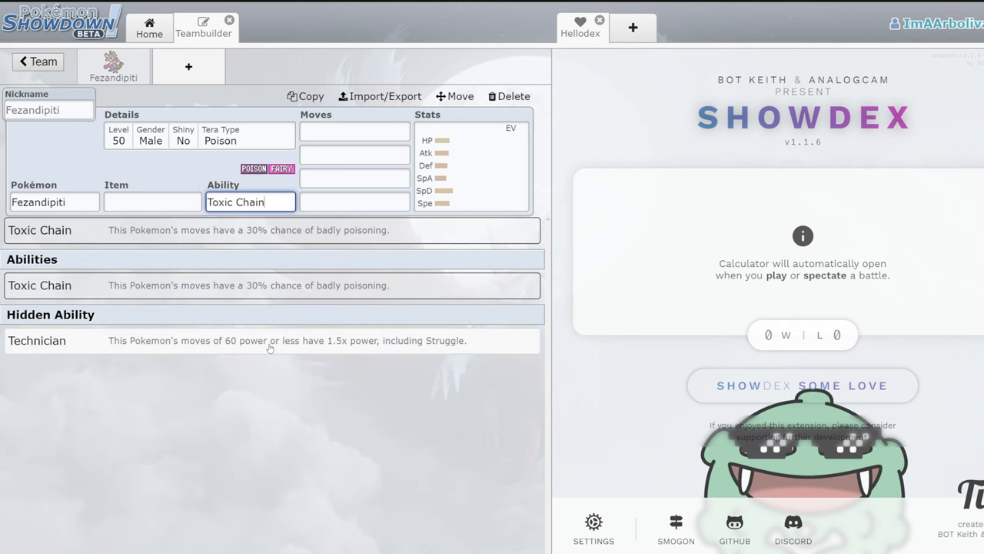
text(sc)
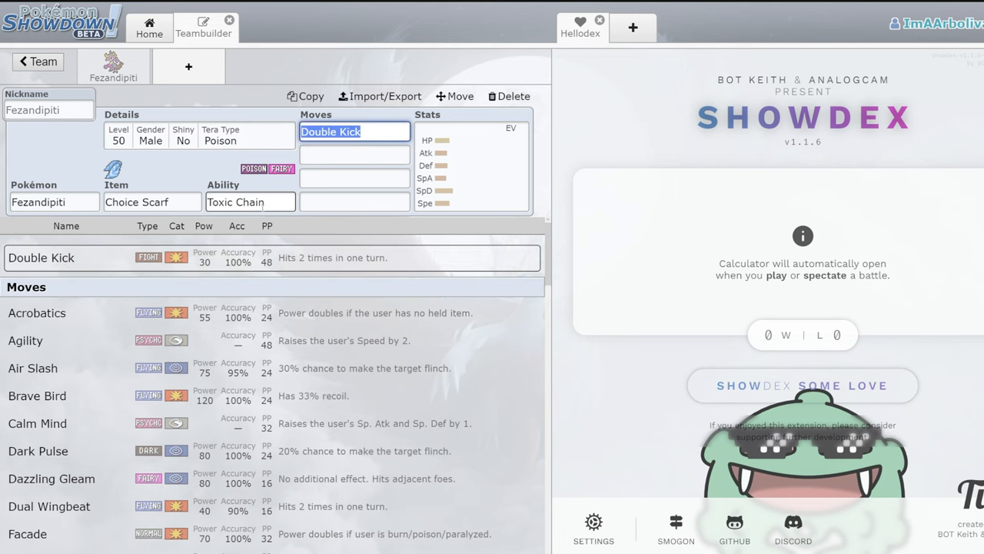
click(250, 201)
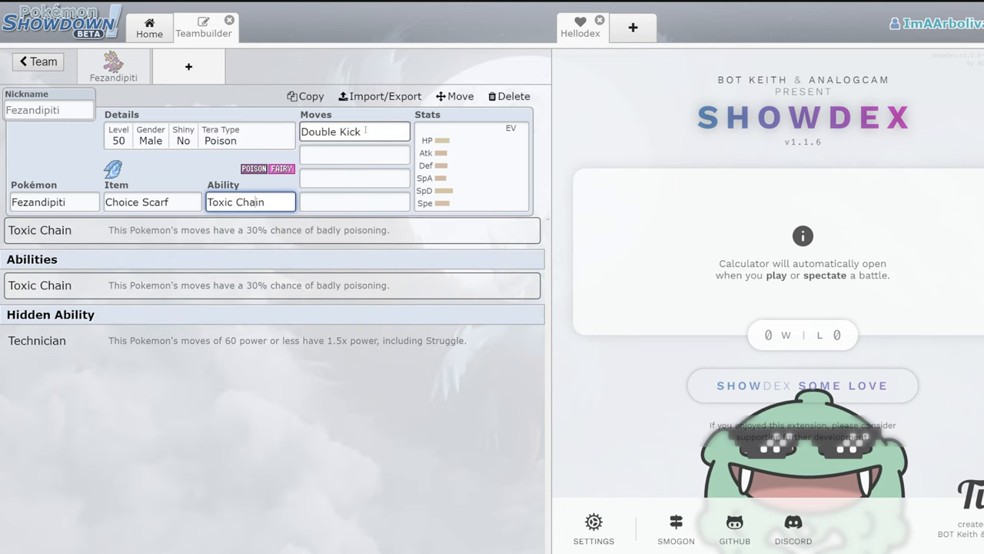
click(353, 154)
text(Tail Slap)
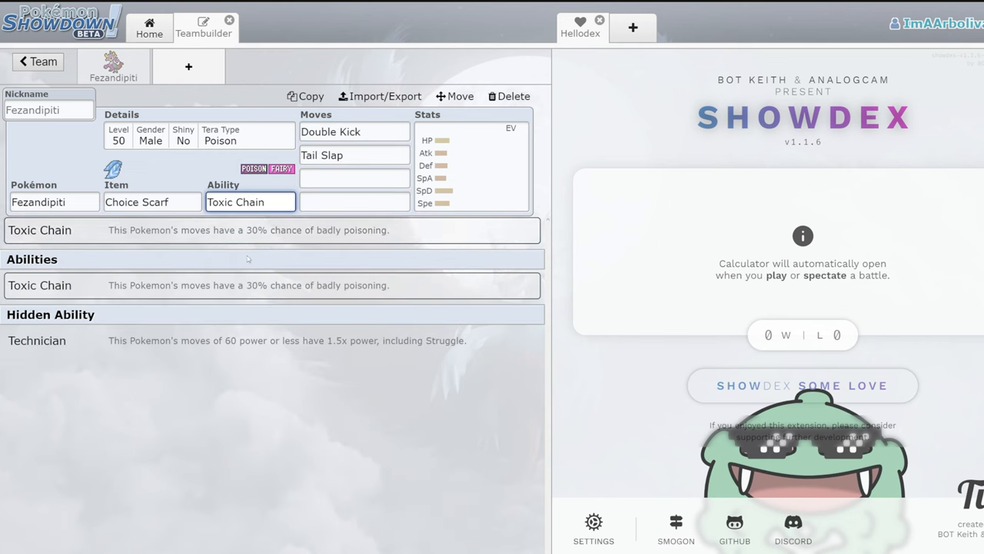
click(354, 154)
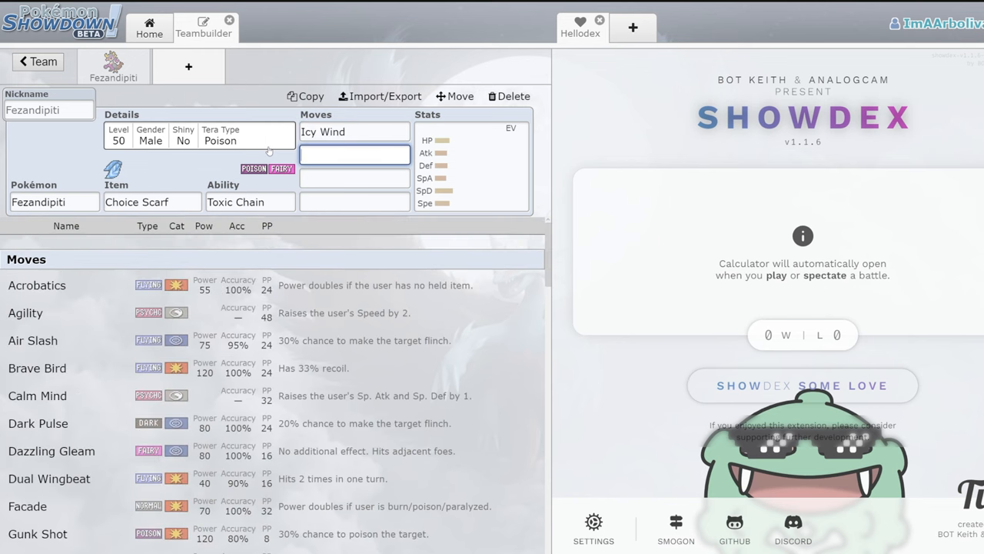
click(51, 451)
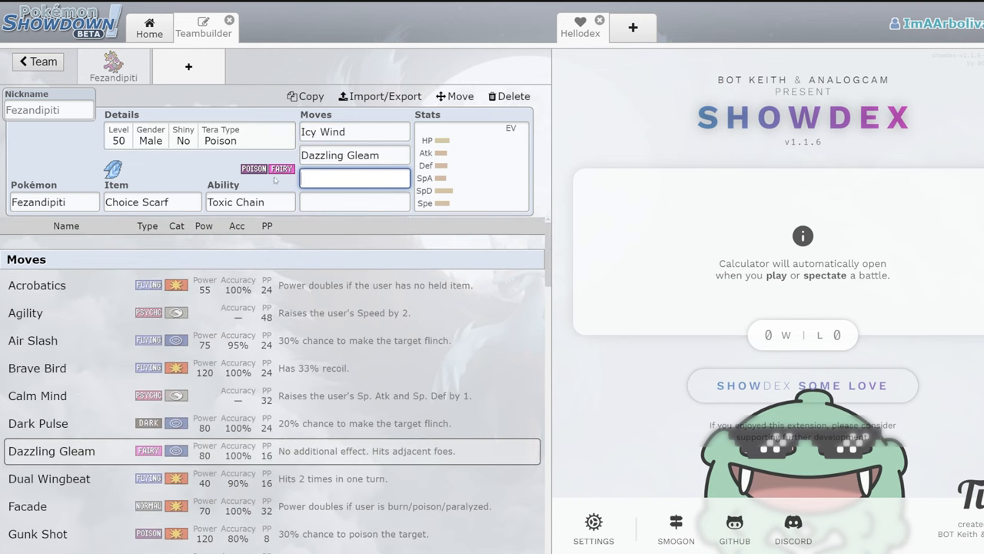
click(249, 202)
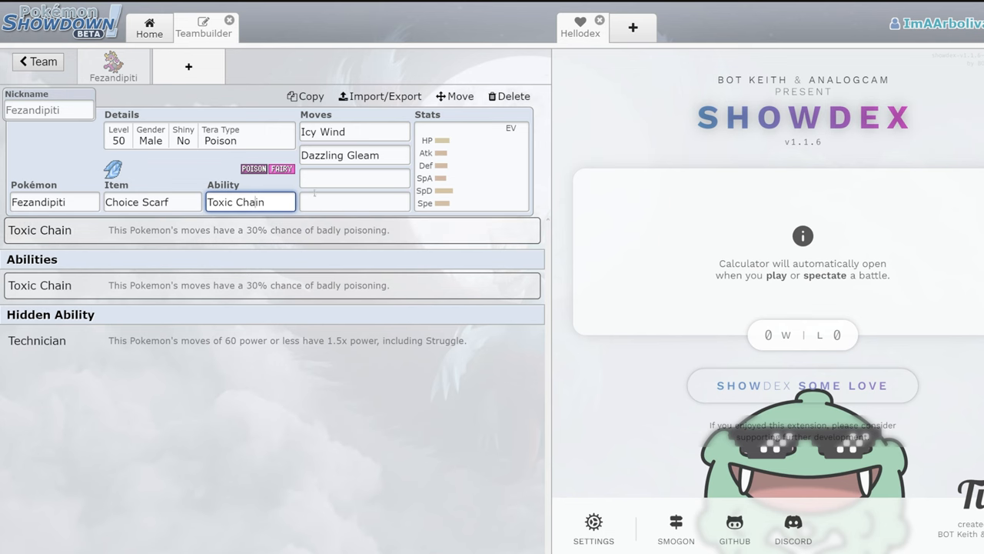
- Swap the held item to Sitrus Berry and add Tailwind and Roost, then return to the tier list
click(151, 202)
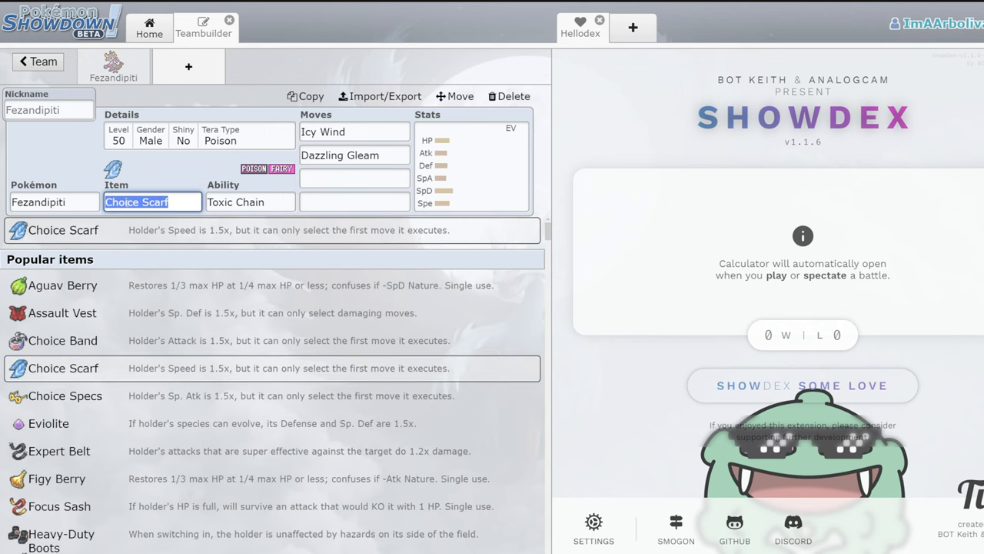
text(si)
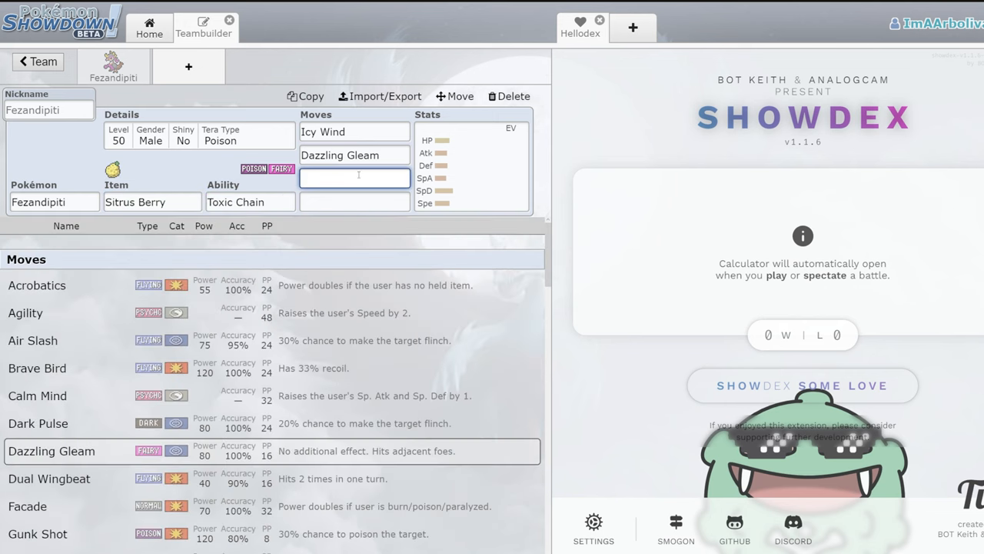
text(Tailwind)
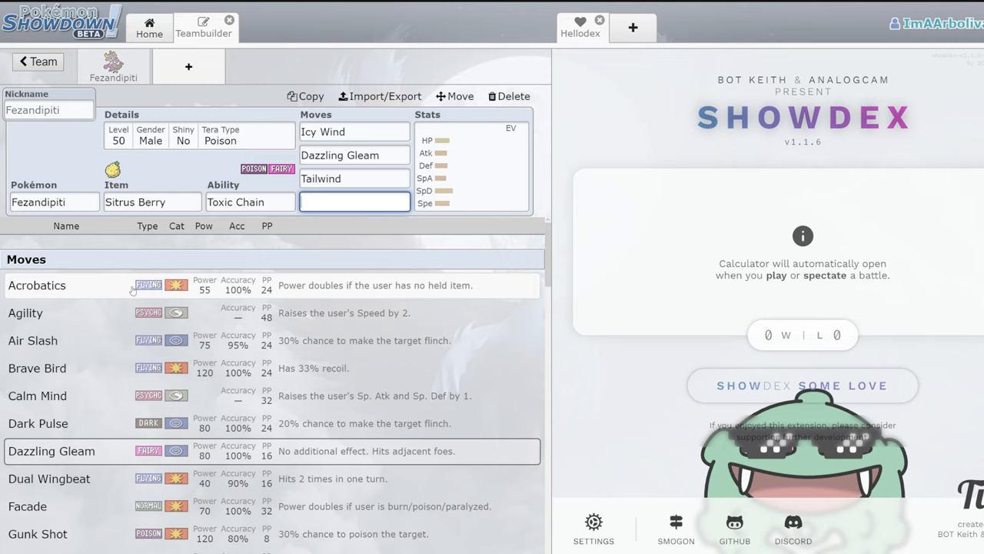
click(353, 201)
text(Roost)
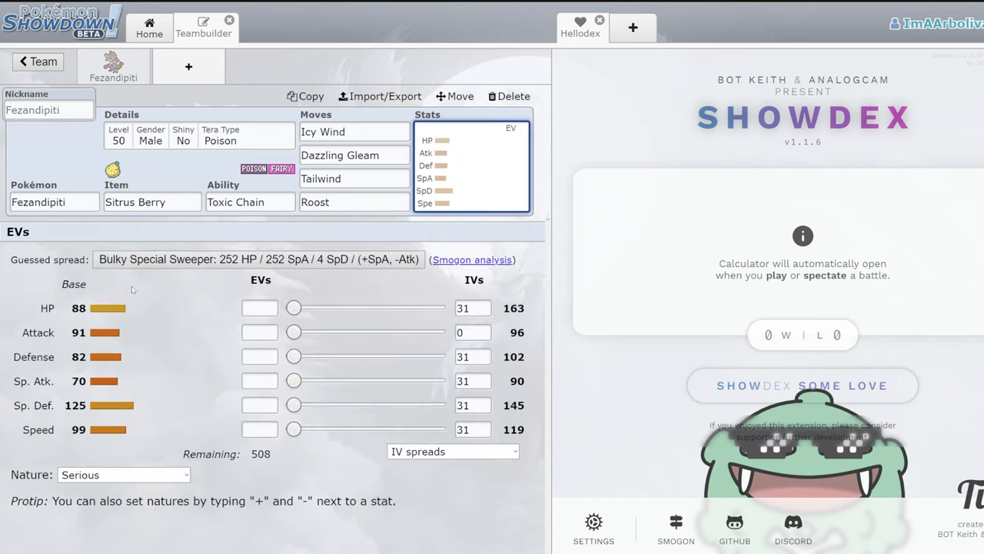
click(354, 202)
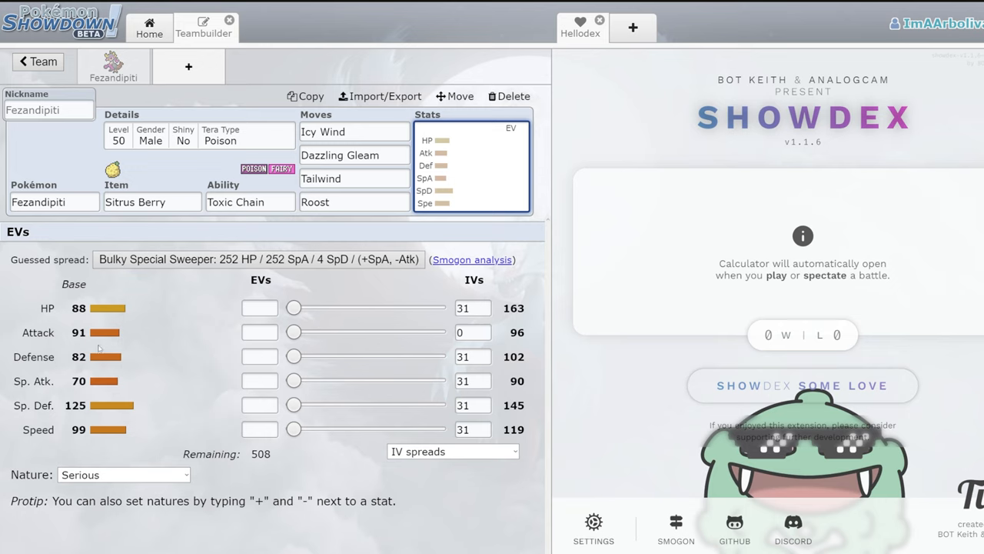
mouse_move(101, 374)
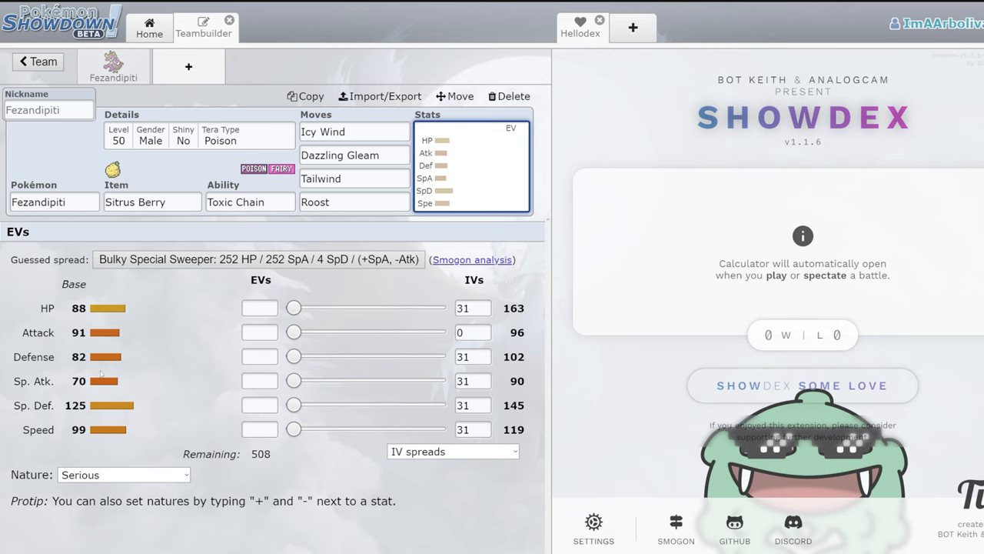
mouse_move(69, 360)
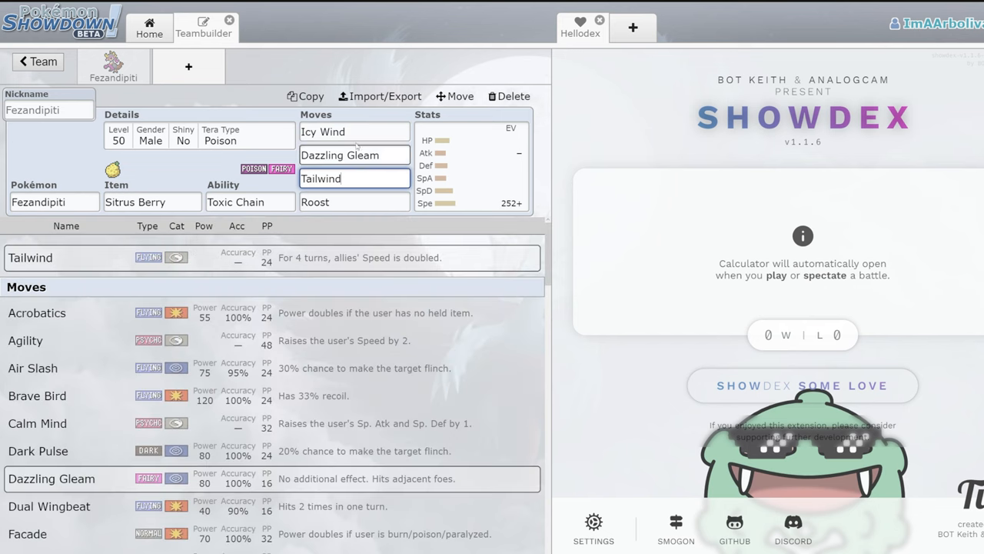
click(354, 133)
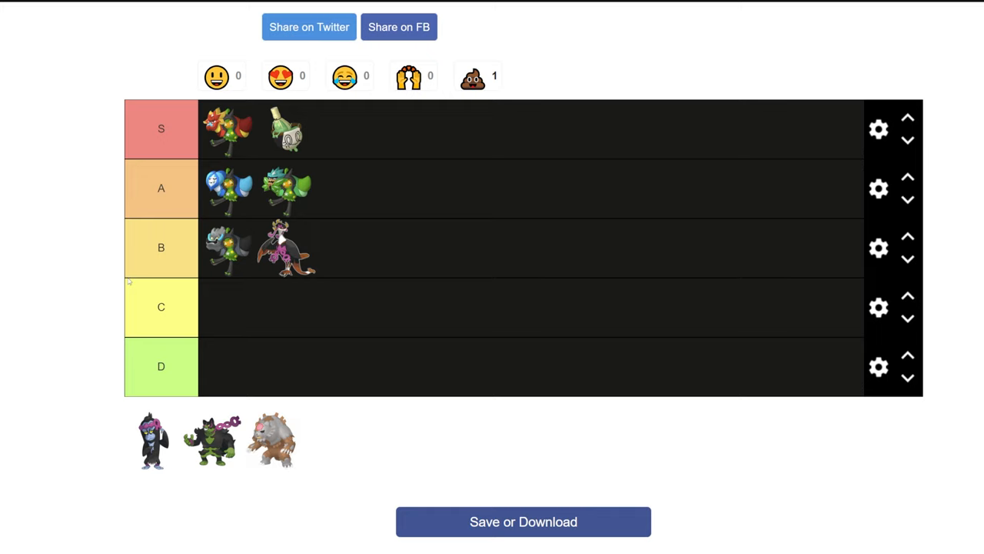
- Place the Fezandipiti sprite into the B tier row
drag(150, 438, 138, 269)
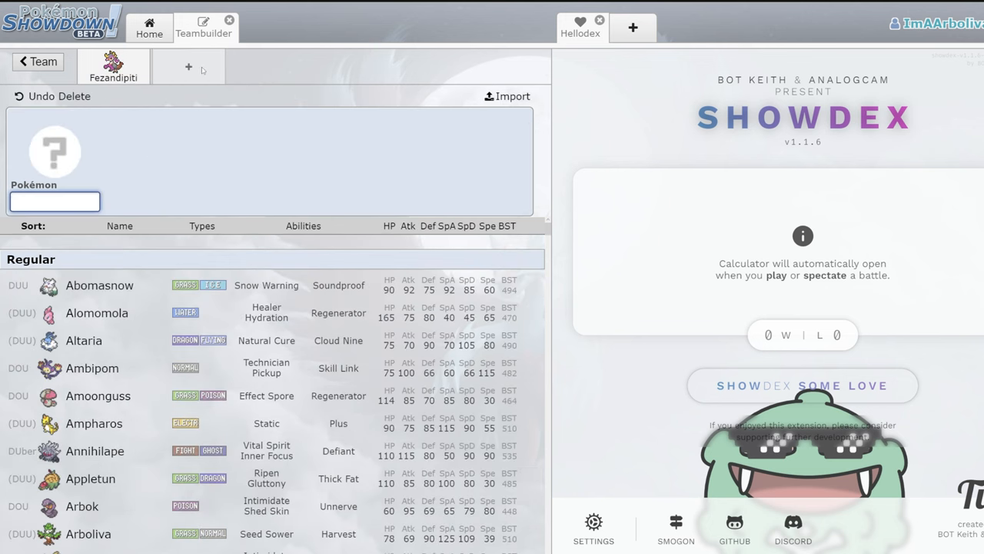
- Add Munkidori to the team with Fake Out and Sludge Bomb as its first two moves
text(mu)
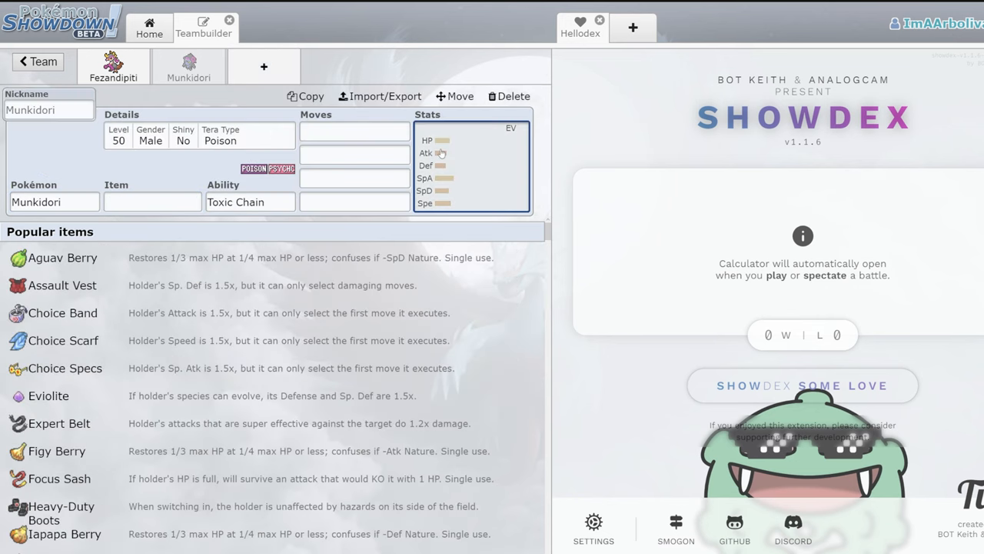
click(470, 167)
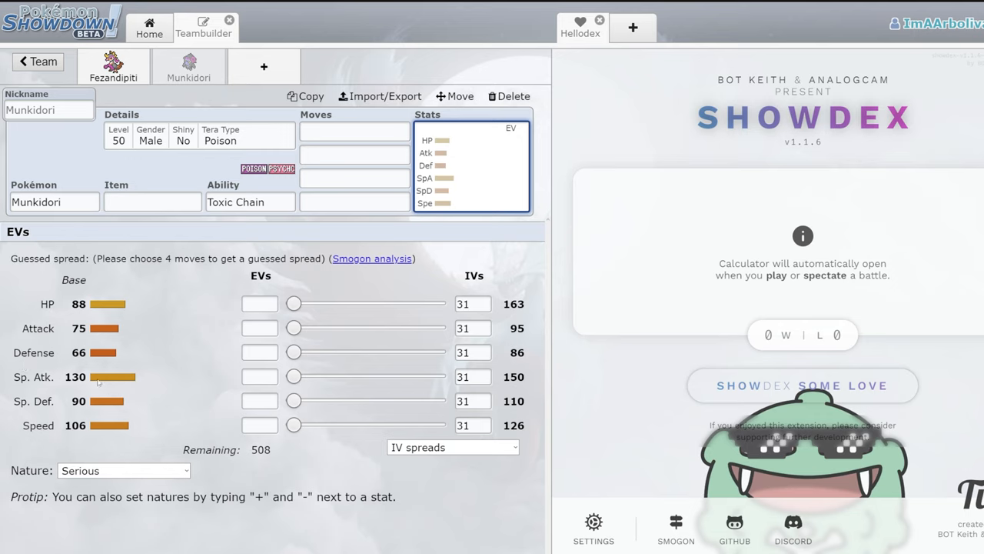
mouse_move(106, 400)
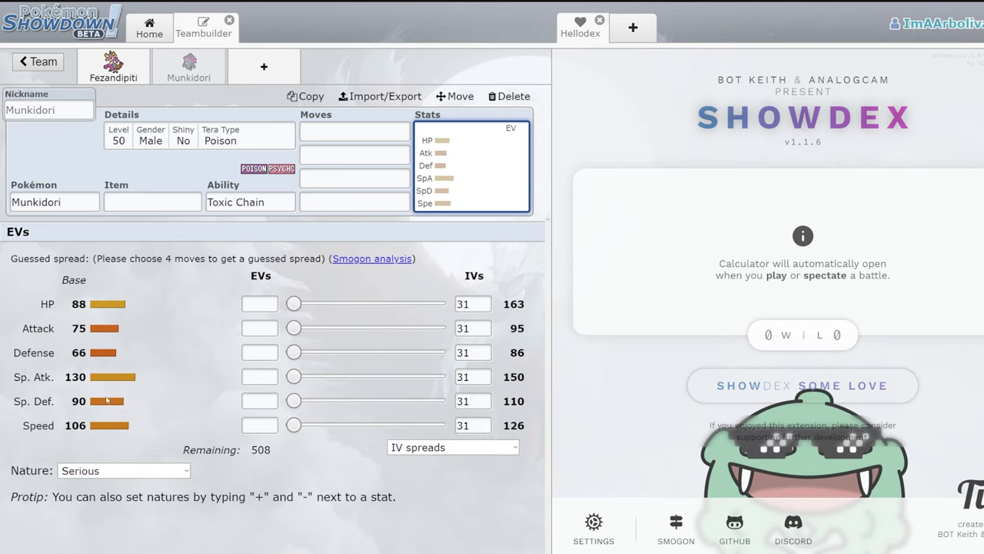
mouse_move(146, 415)
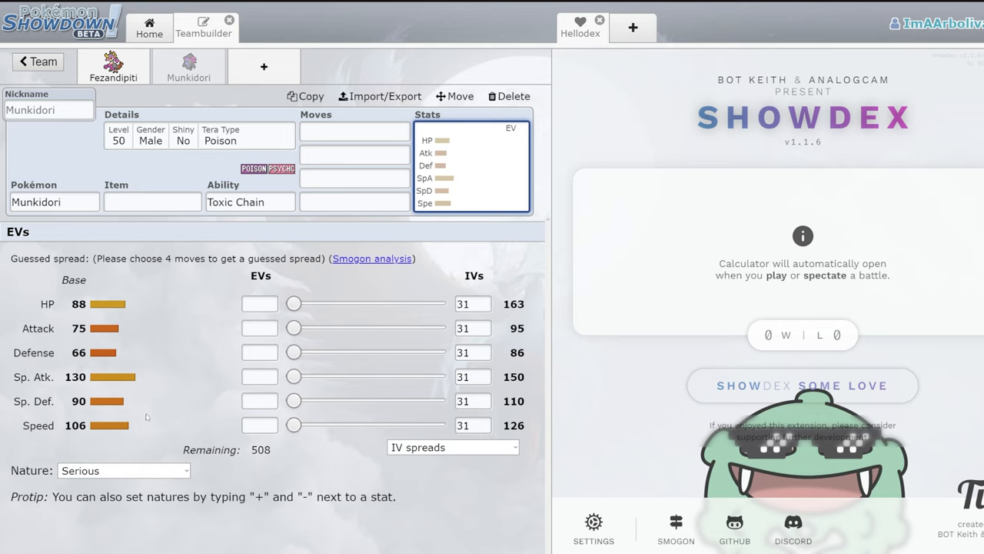
click(354, 132)
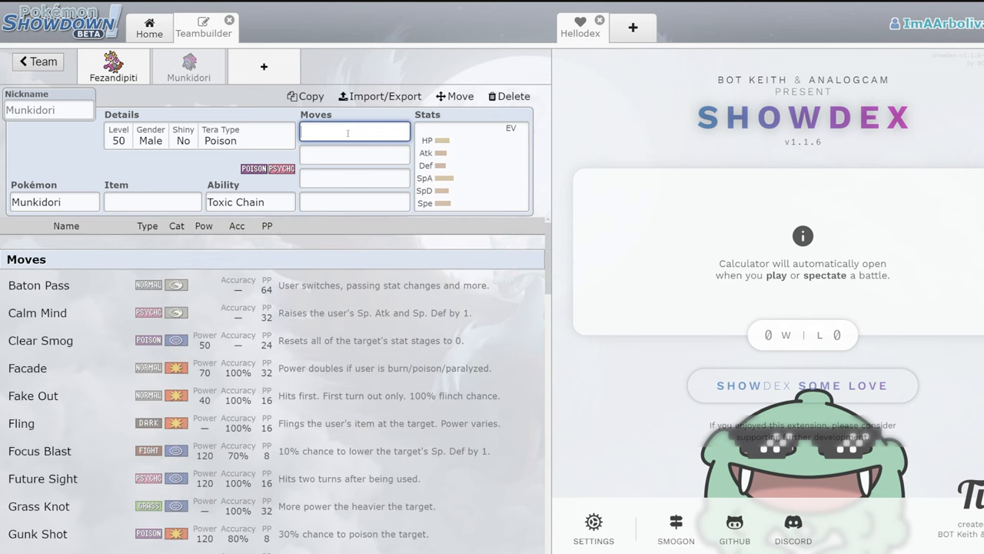
click(33, 395)
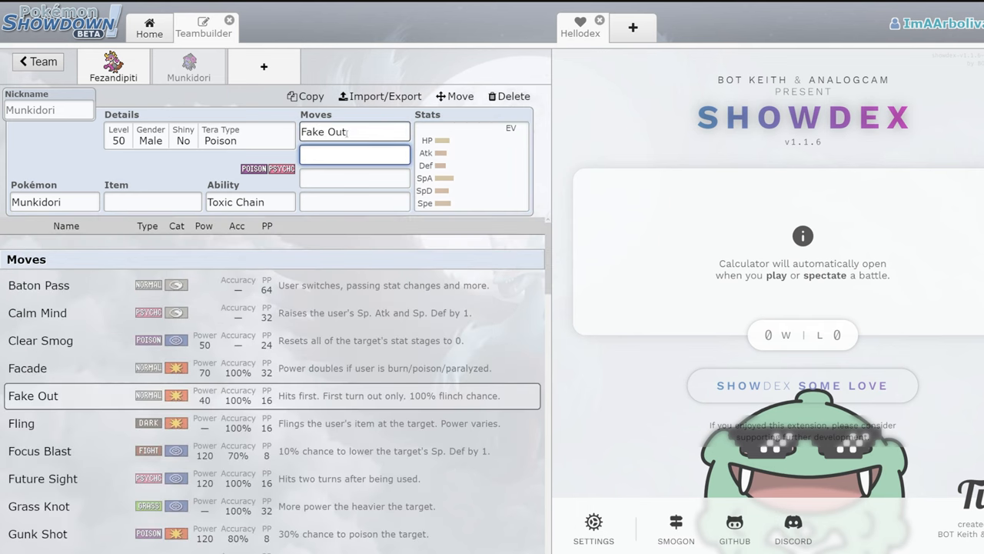
click(354, 178)
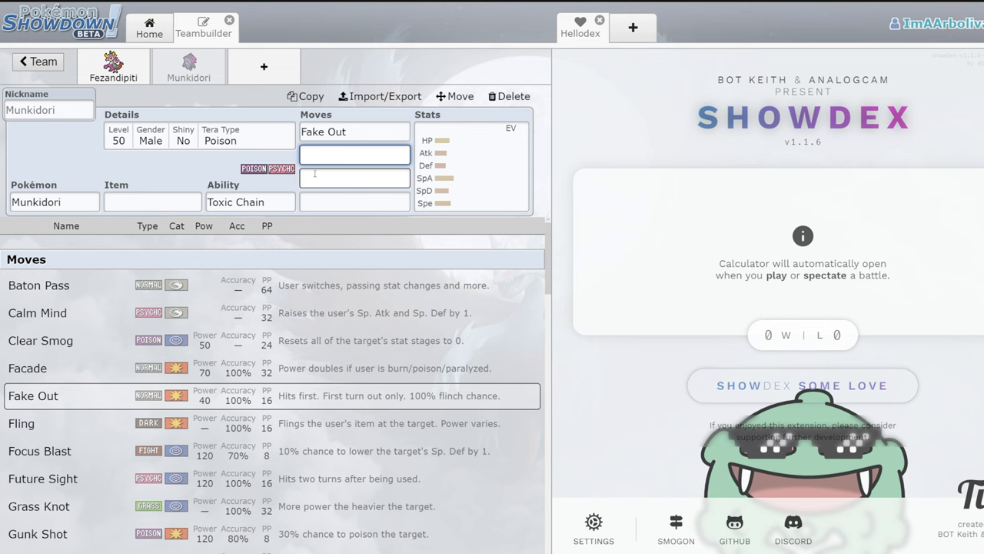
text(Sludge Bomb)
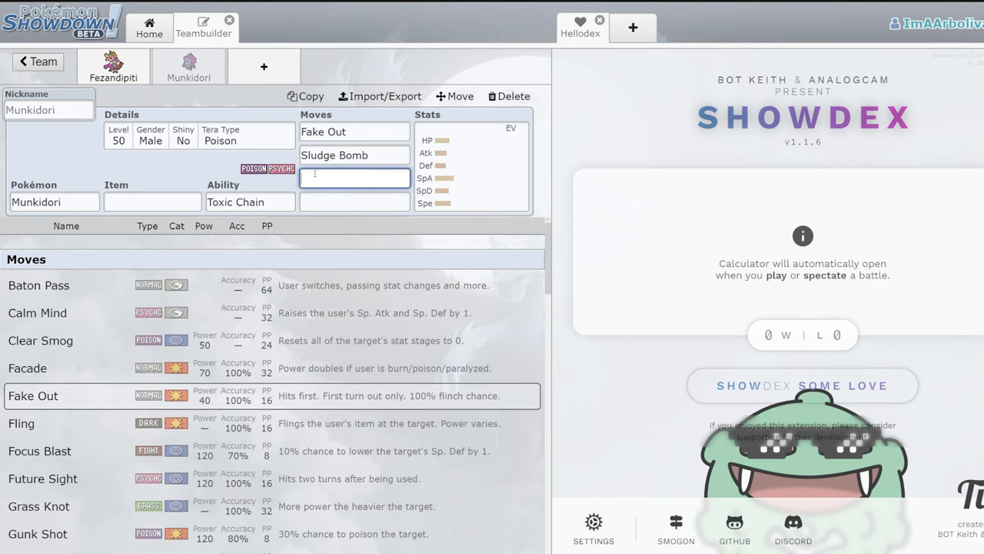
- Give Munkidori Psychic as its third move and Focus Sash as its held item
text(psy)
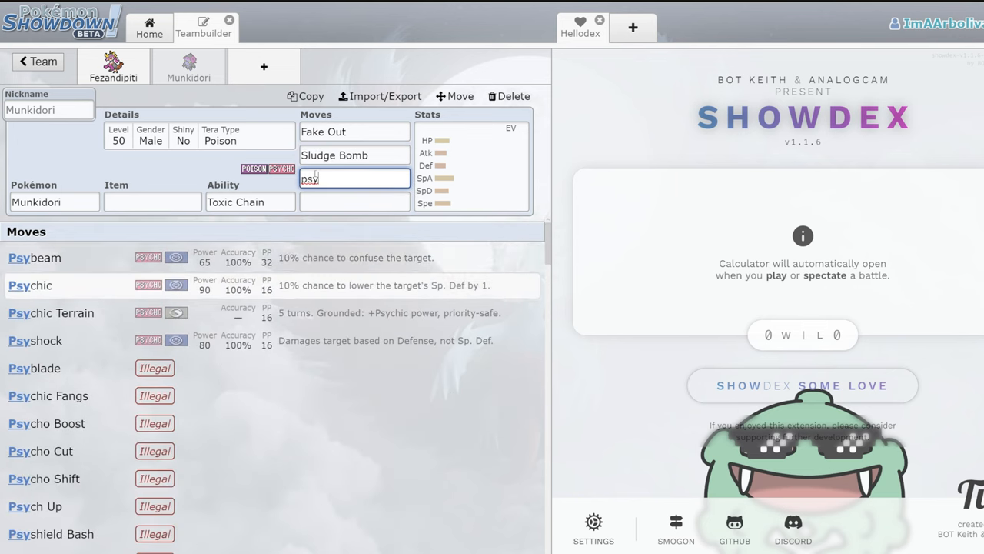
click(31, 285)
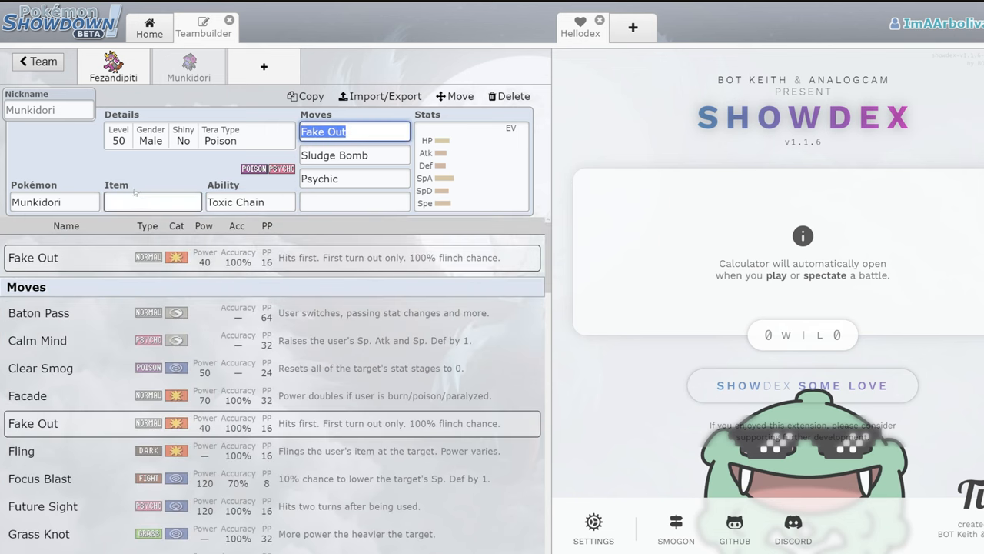
click(152, 202)
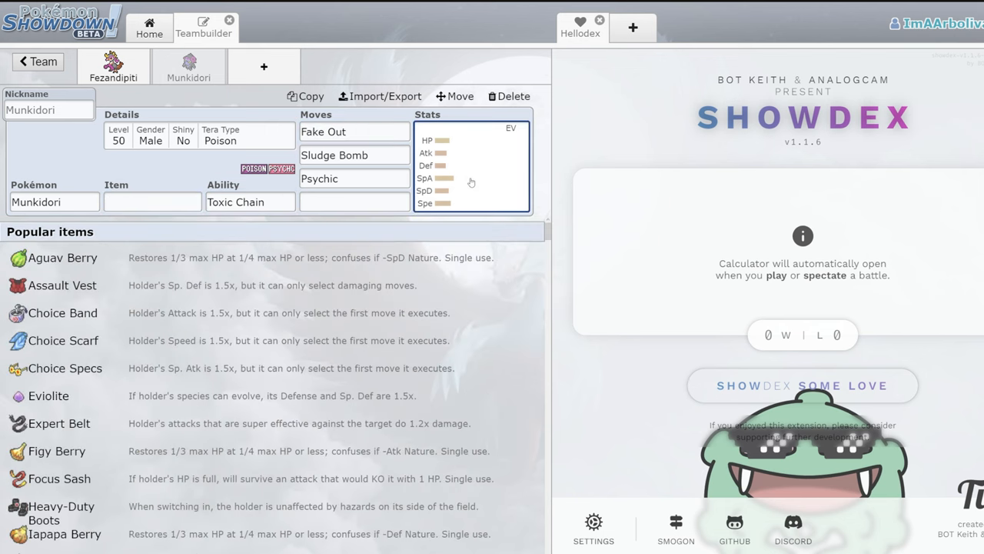
click(152, 201)
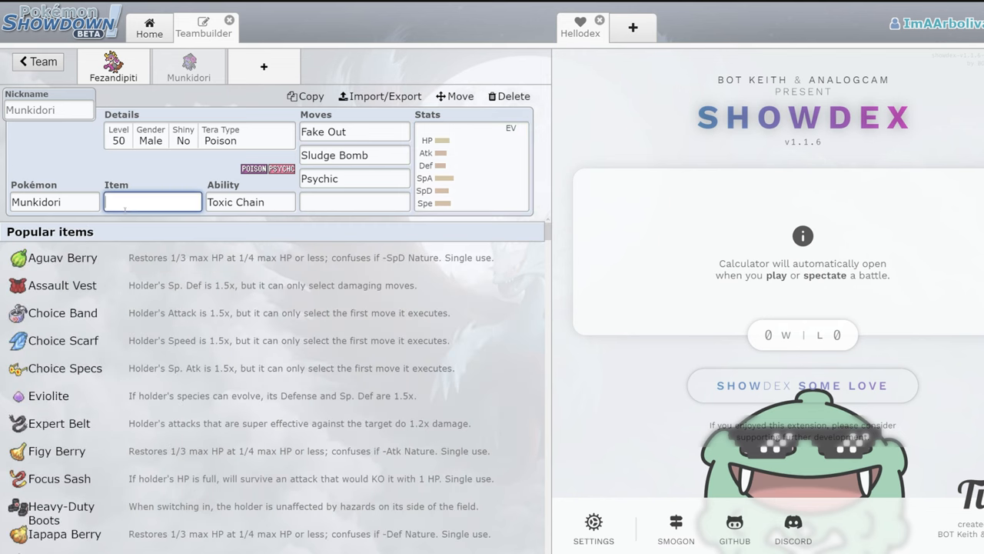
text(sc)
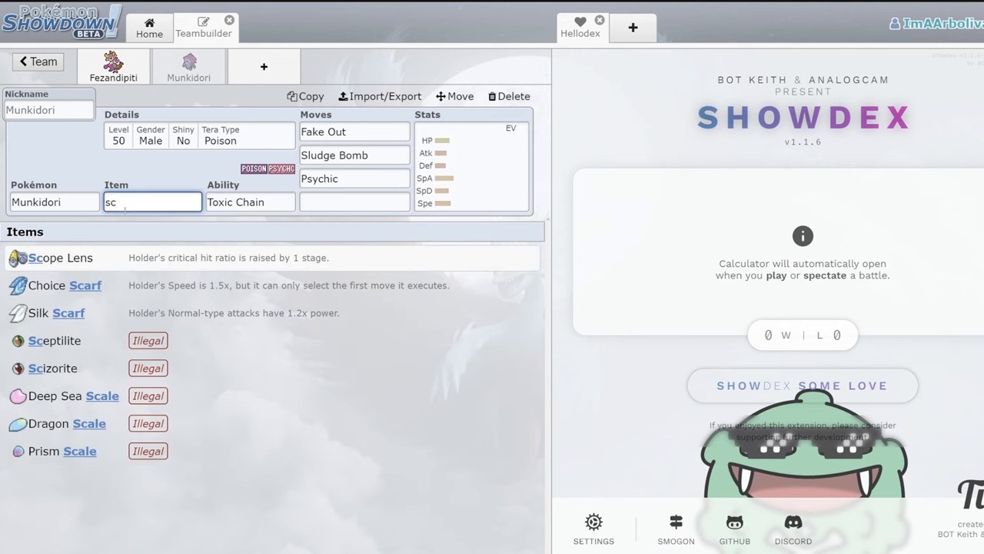
text(fo)
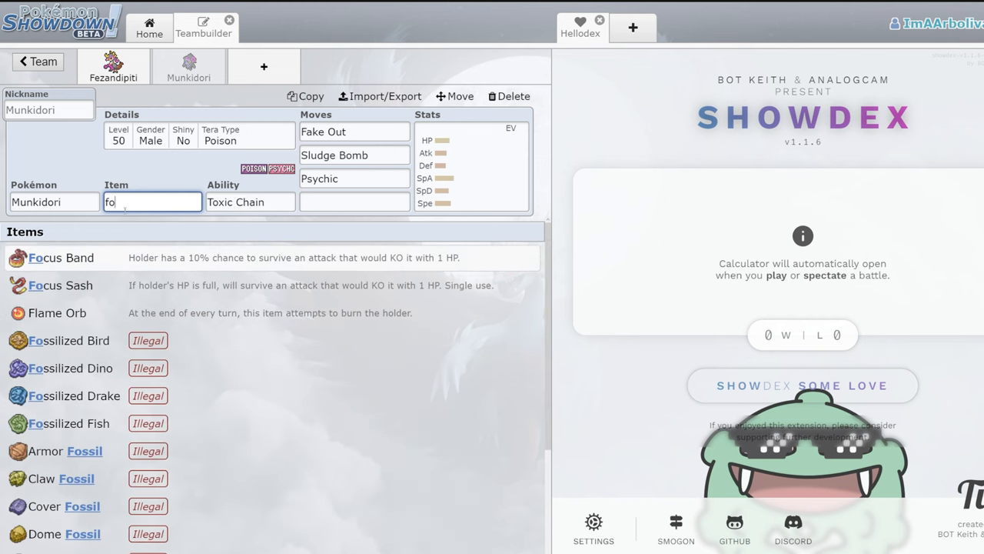
click(60, 285)
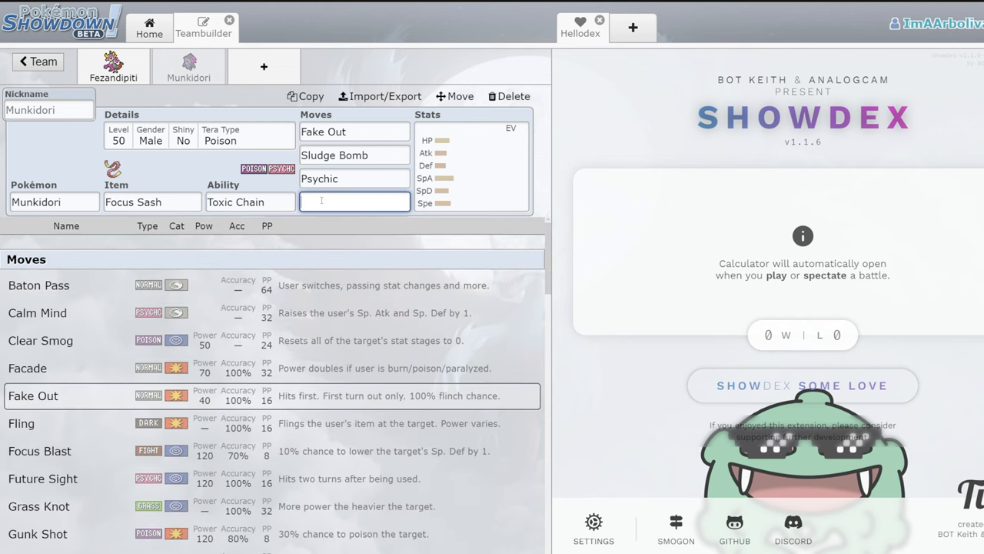
text(pro)
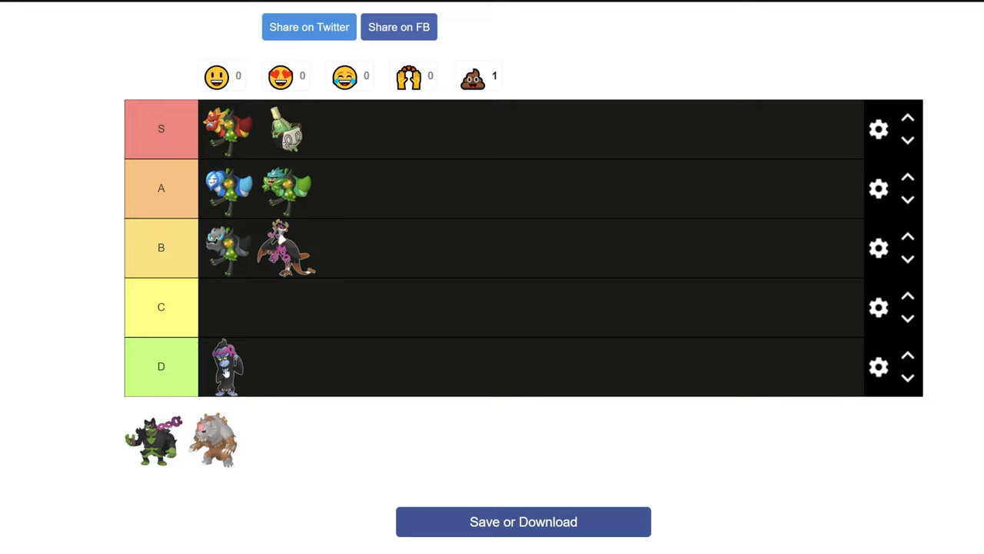
- Move the Munkidori sprite from the D row up into the C row
drag(225, 366, 225, 307)
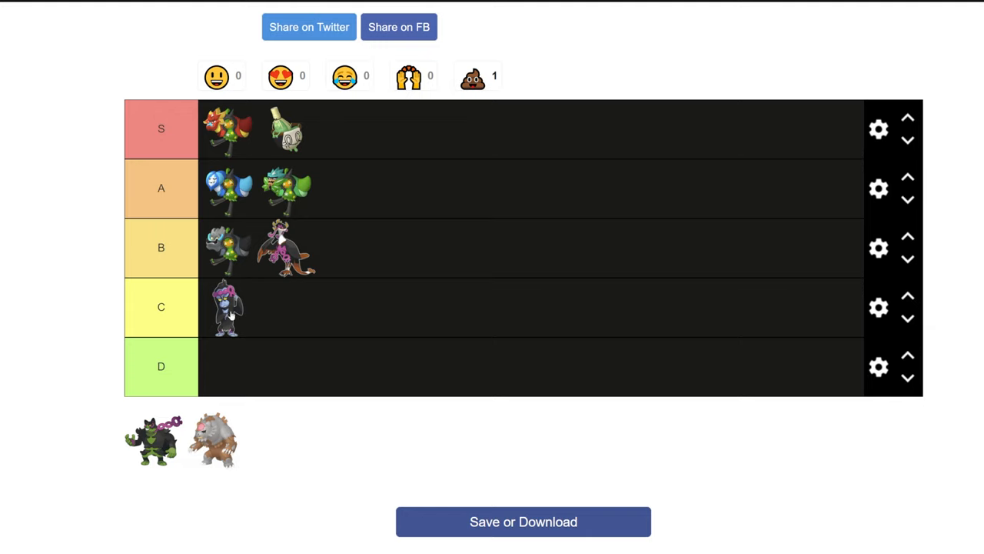
mouse_move(258, 299)
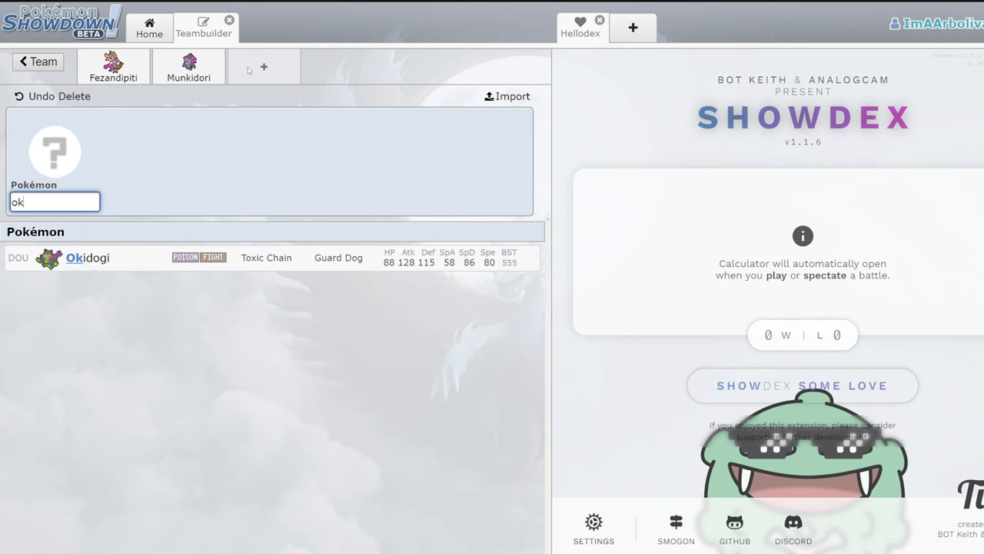
- Add Okidogi as the third member with Guard Dog and raise its Attack IV to 31
click(88, 257)
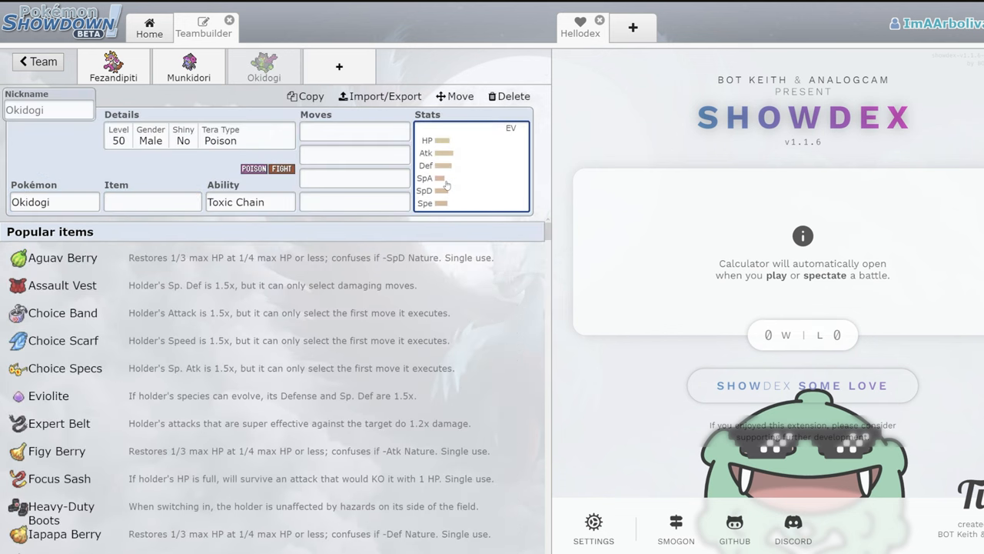
click(470, 166)
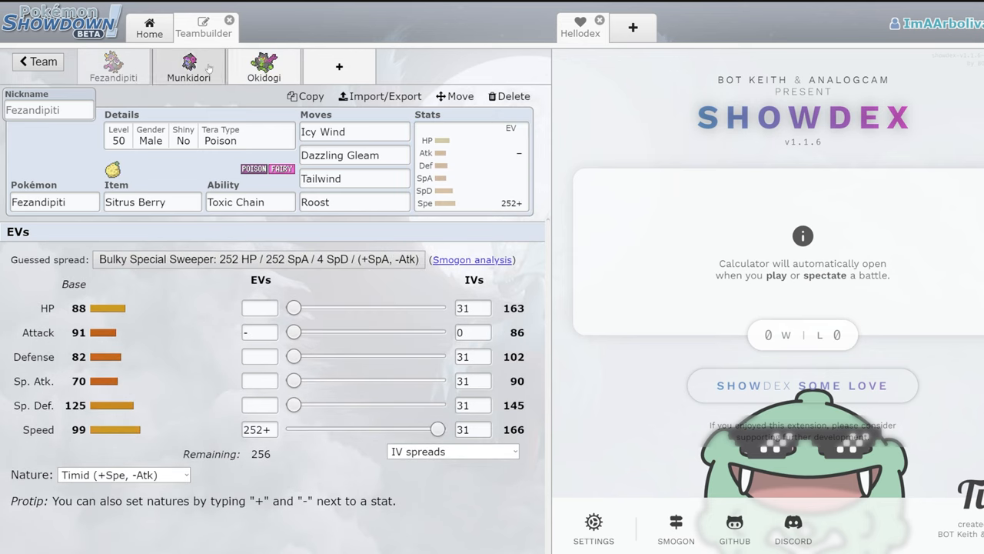
click(264, 67)
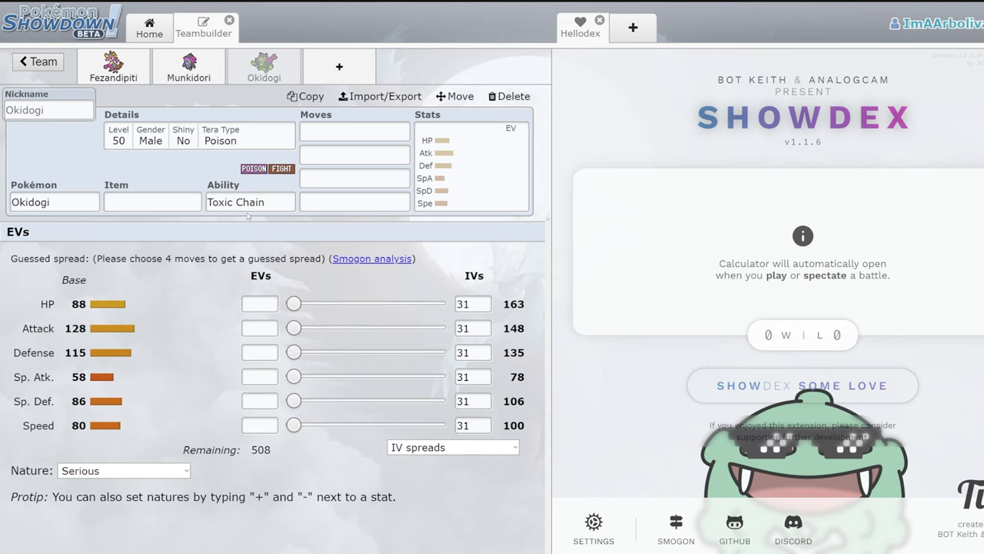
click(354, 130)
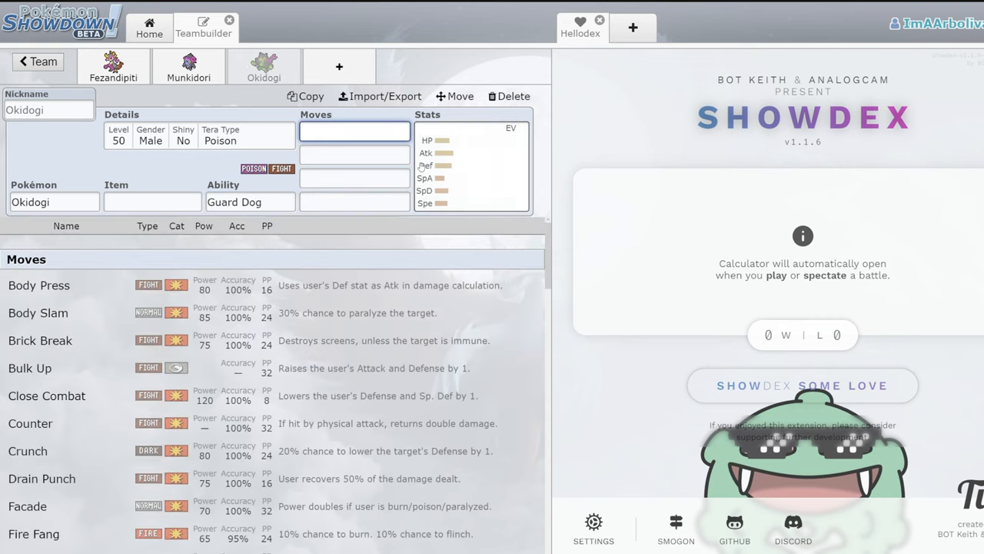
click(354, 178)
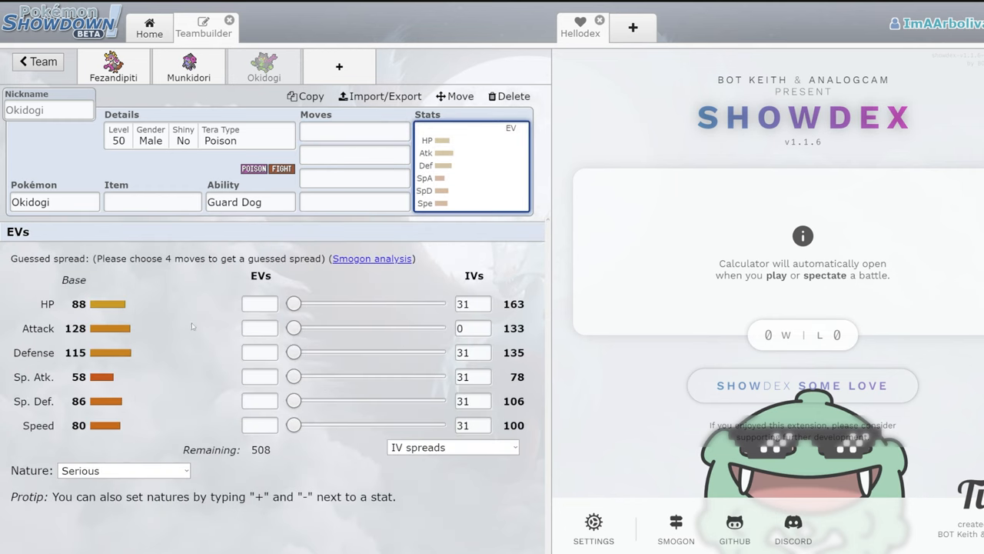
click(473, 327)
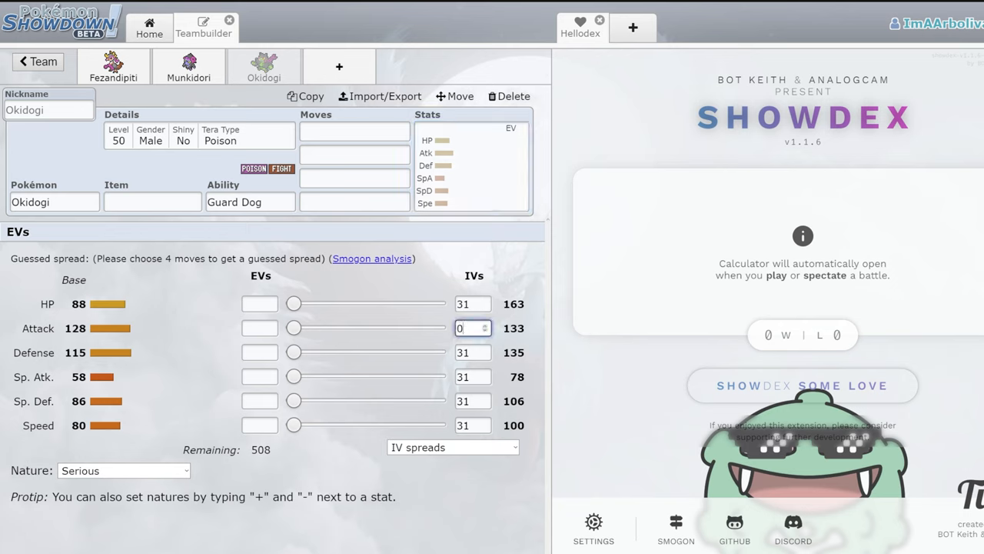
text(31)
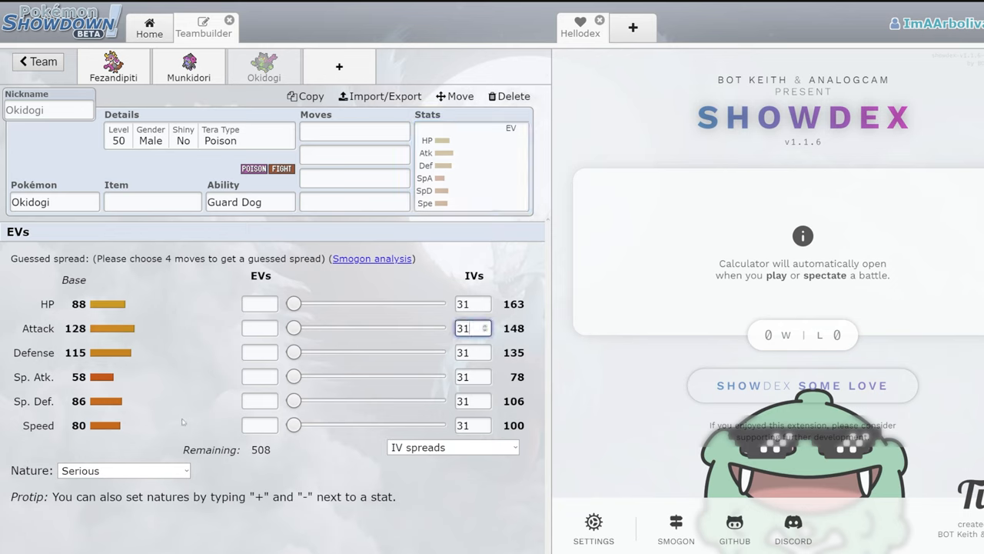
mouse_move(120, 352)
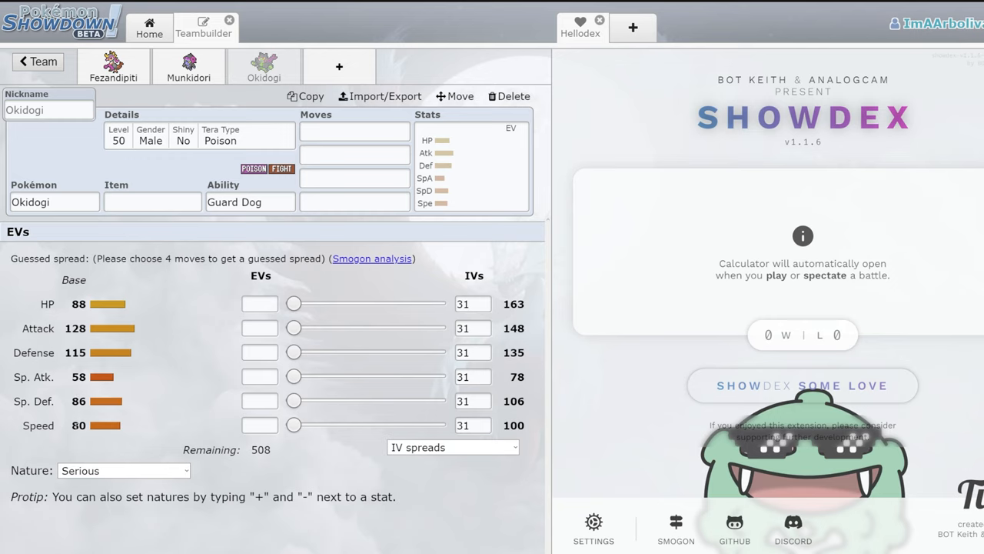
mouse_move(106, 390)
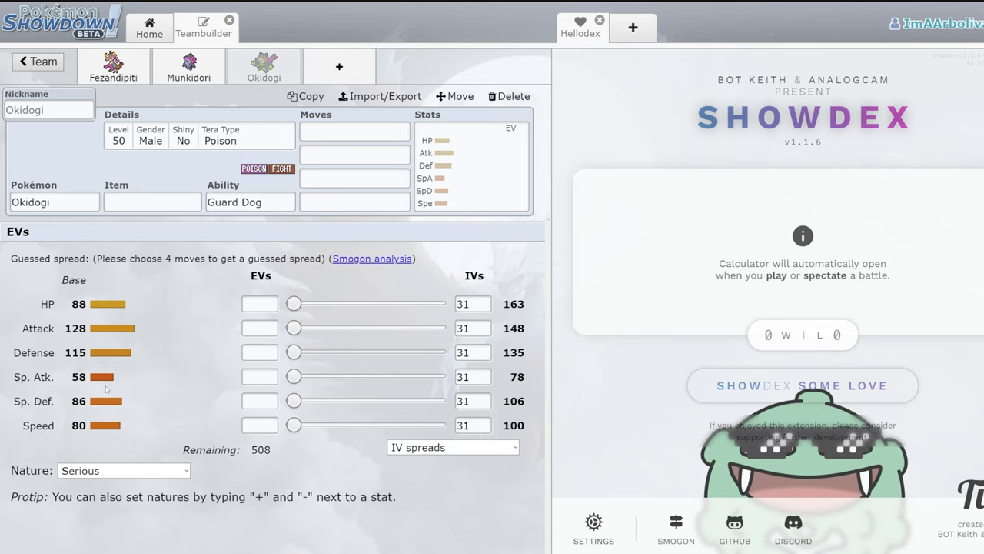
- Give Okidogi an Assault Vest plus Drain Punch, Poison Jab, Snarl and High Horsepower
click(152, 202)
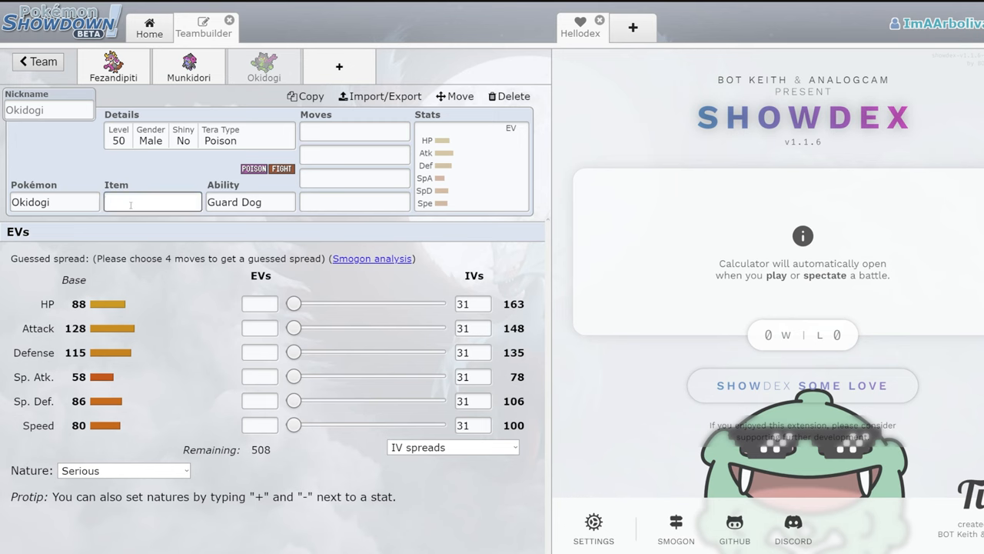
text(as)
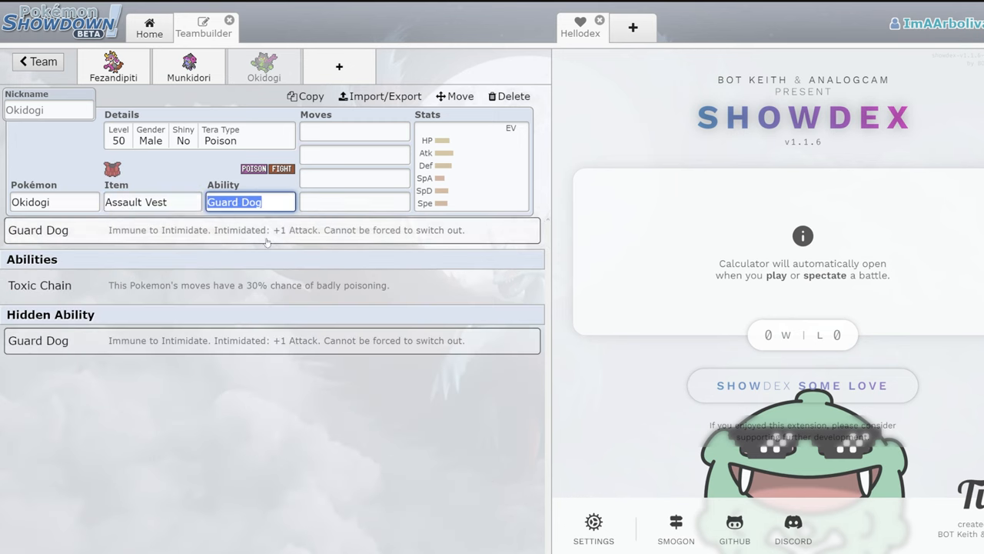
click(353, 131)
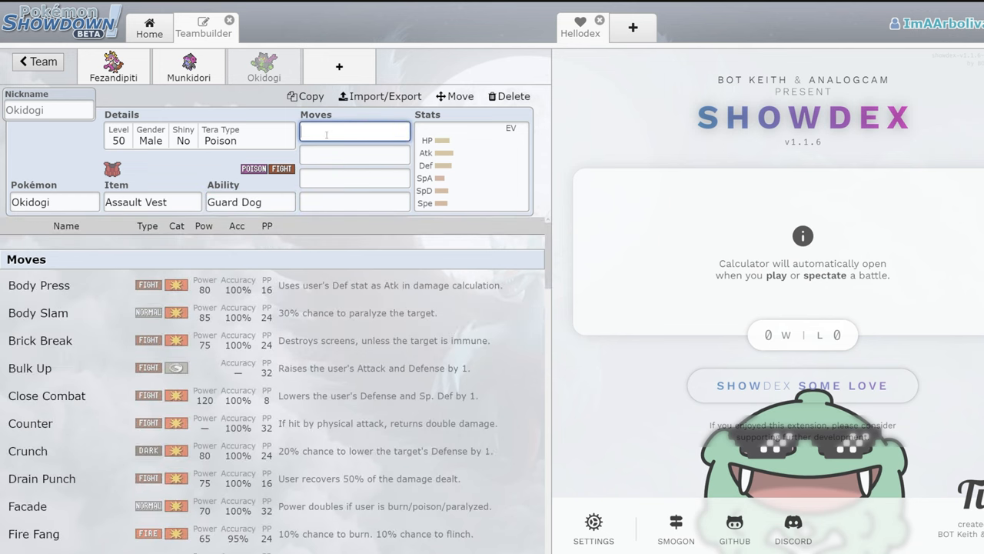
text(po)
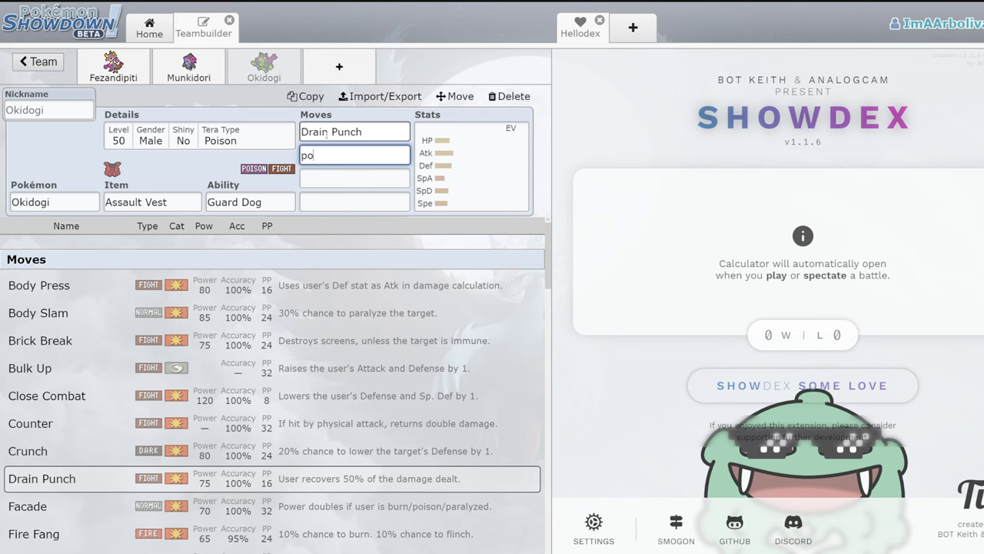
text(cl)
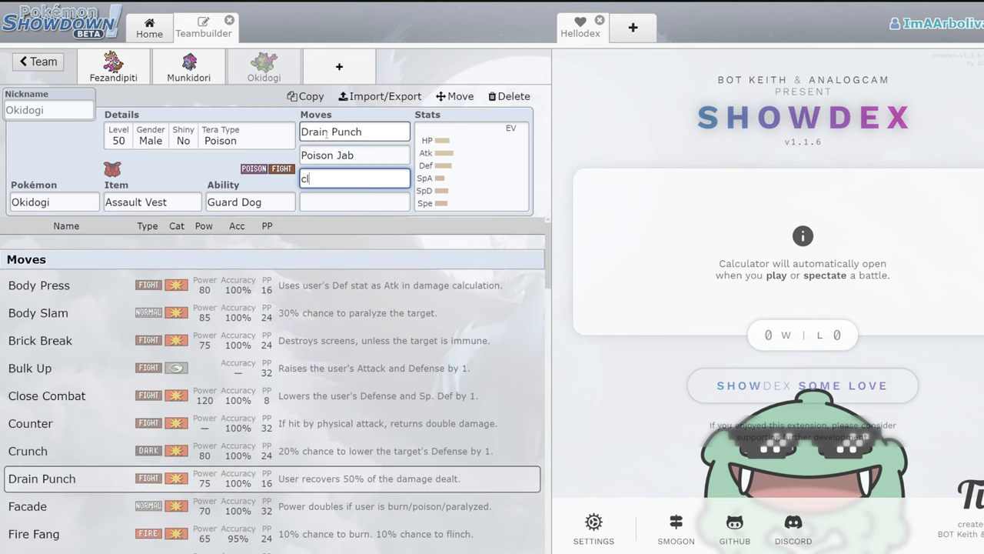
text(gu)
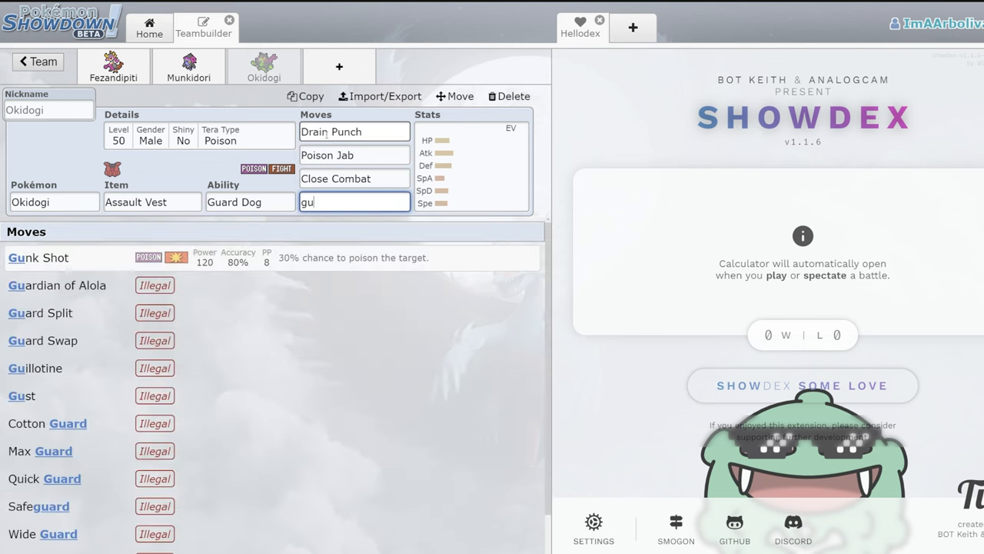
click(37, 257)
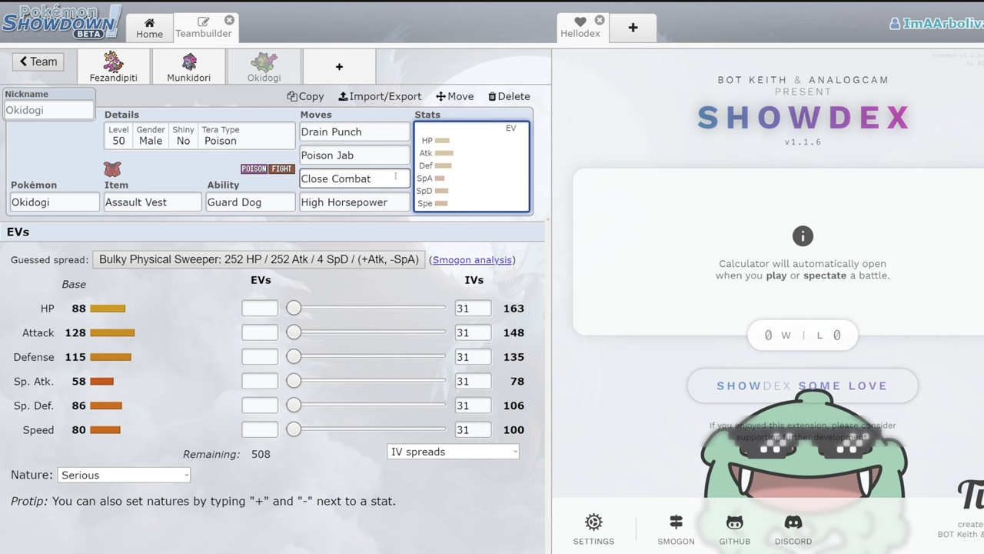
click(354, 178)
text(Snarl)
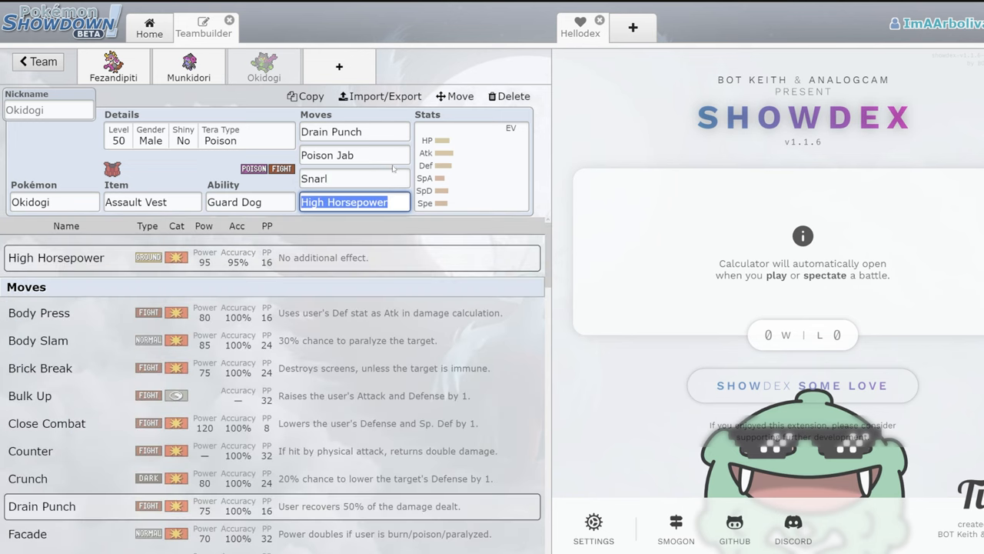
click(469, 166)
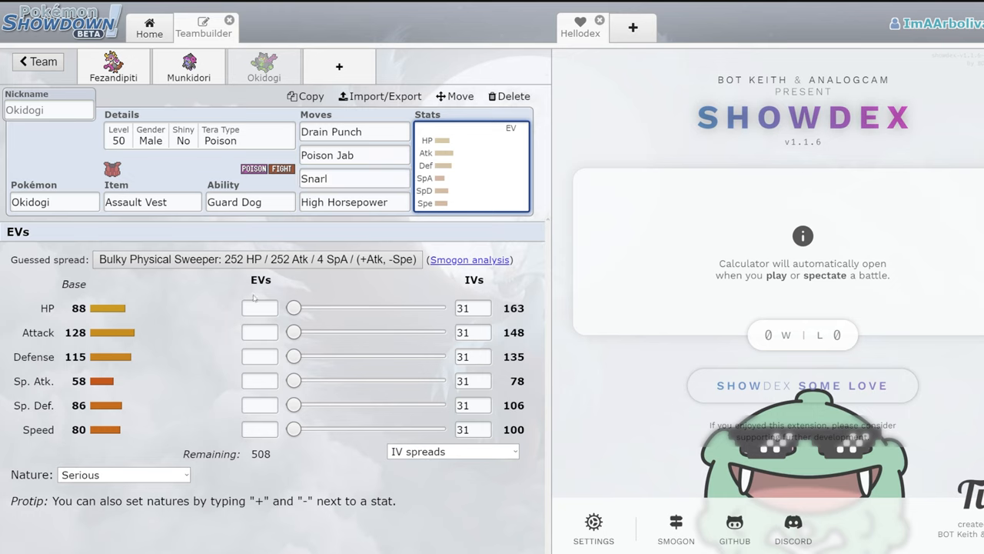
- Set Okidogi's EVs to 108 HP, 252+ Attack and 52 Speed
drag(294, 332, 437, 332)
text(-)
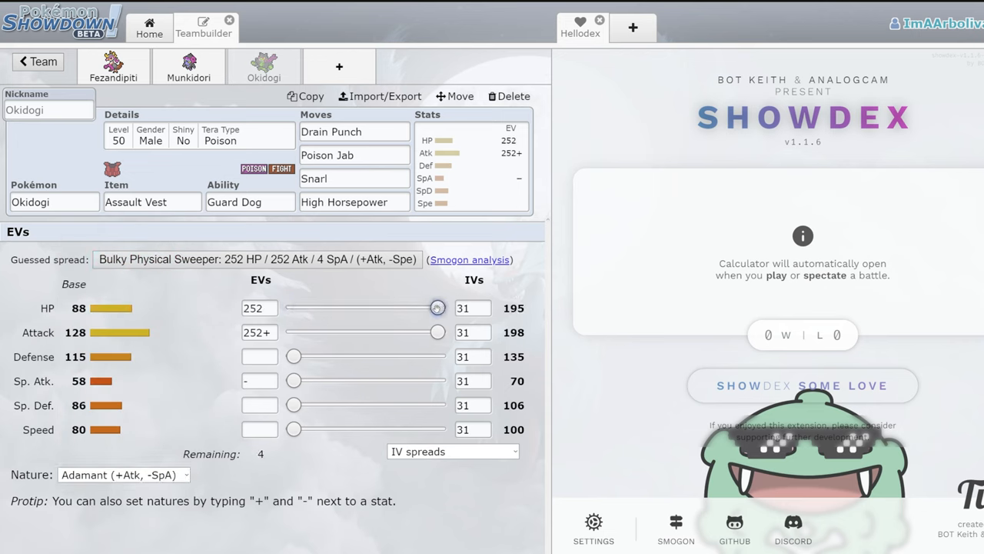
drag(437, 307, 434, 308)
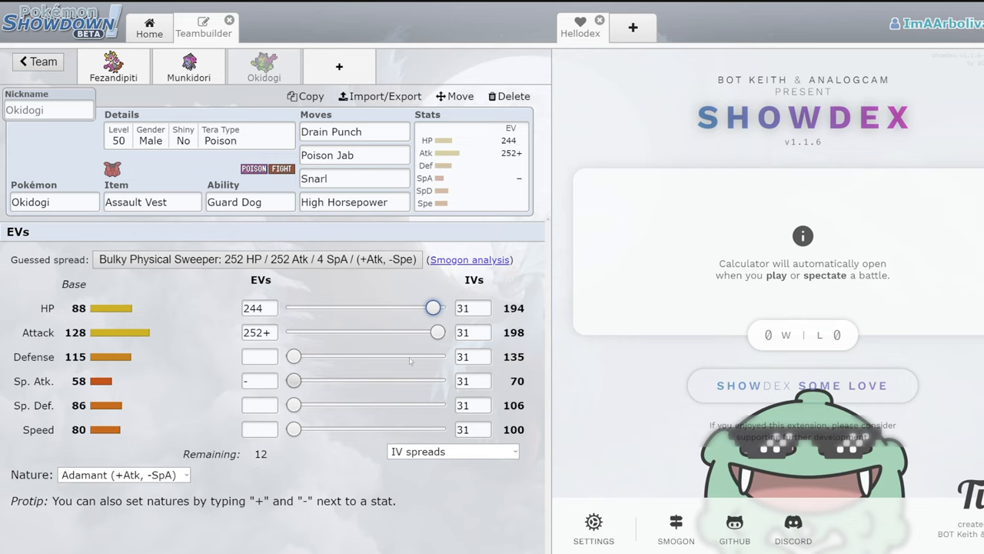
drag(434, 308, 355, 308)
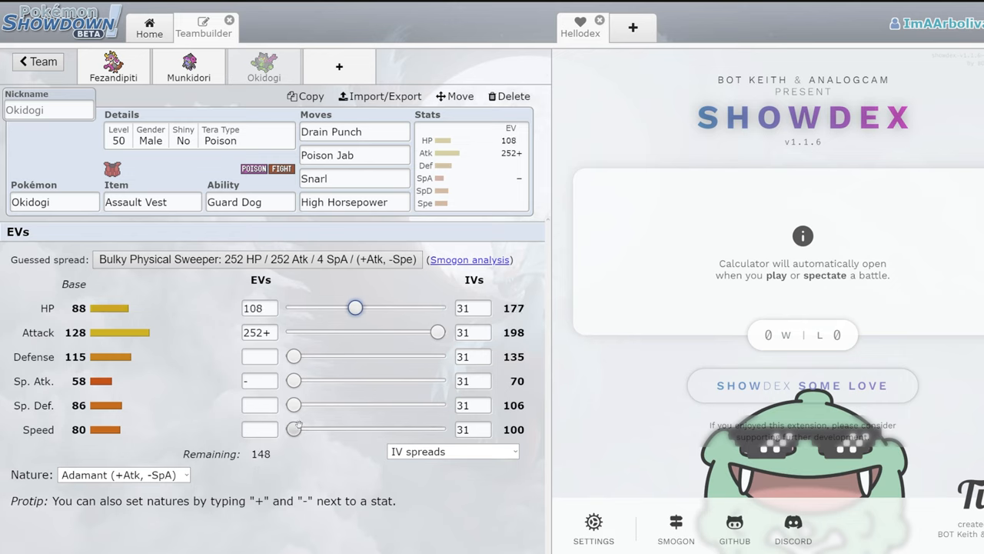
drag(294, 429, 323, 429)
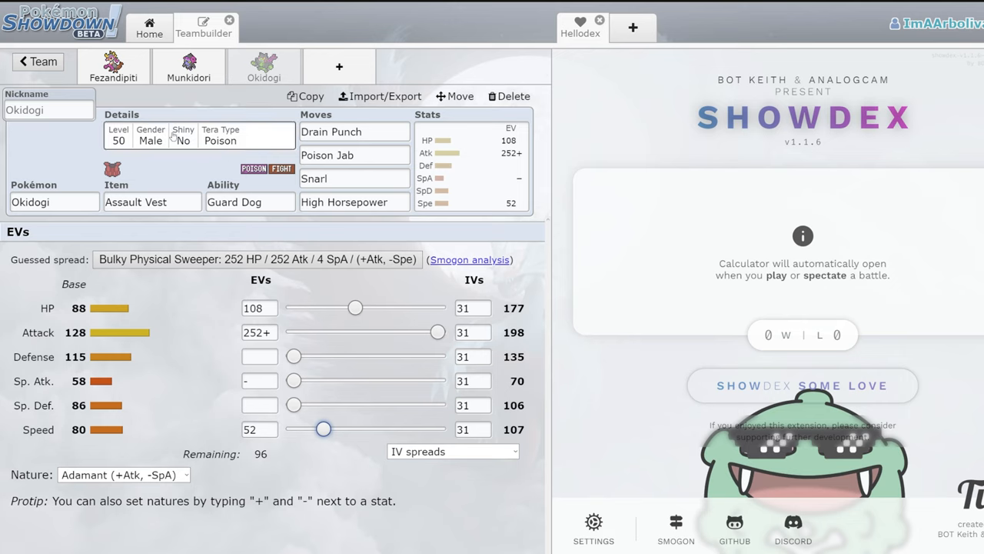
click(353, 154)
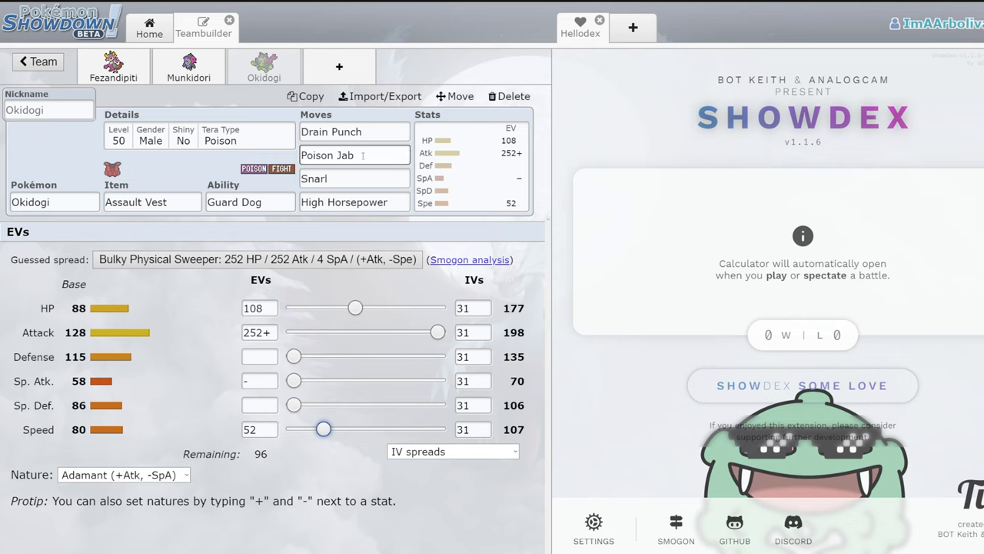
click(354, 178)
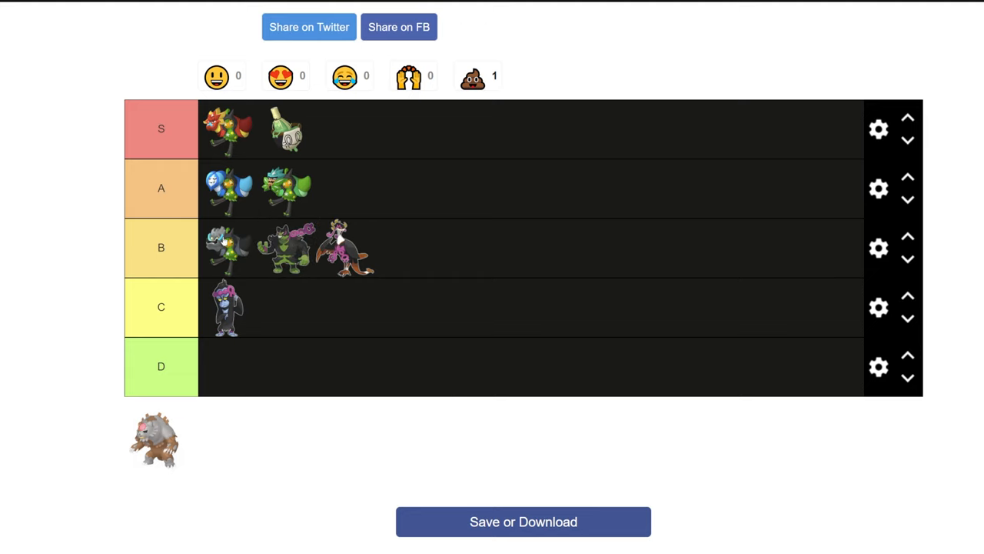
mouse_move(214, 240)
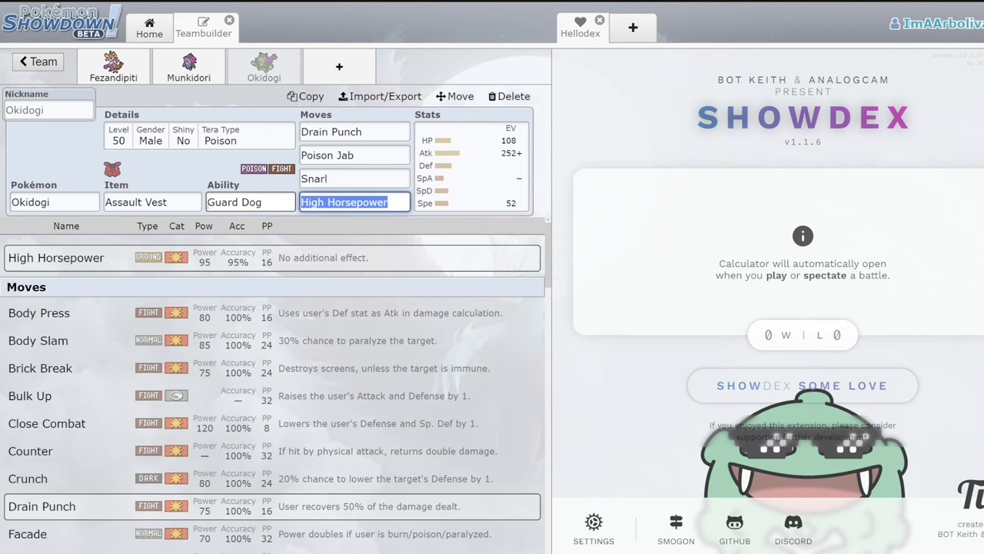
- Clear Okidogi's fourth move slot and filter the move list to status moves
text(pa)
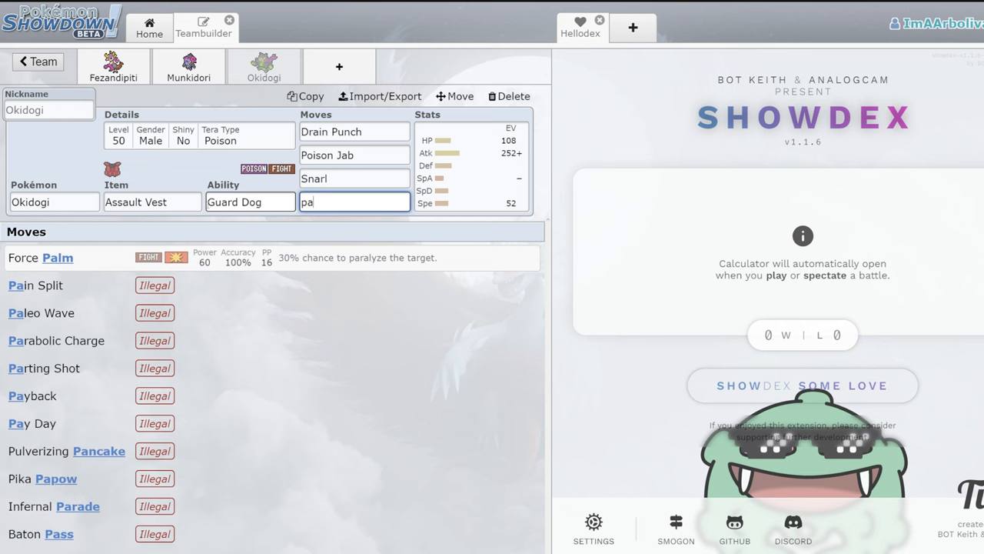
text(sta)
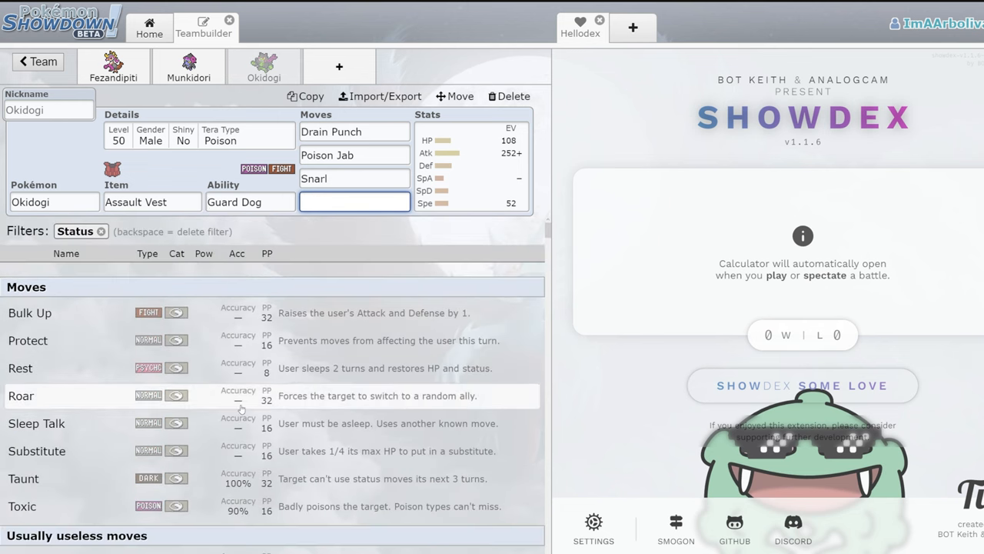
mouse_move(163, 321)
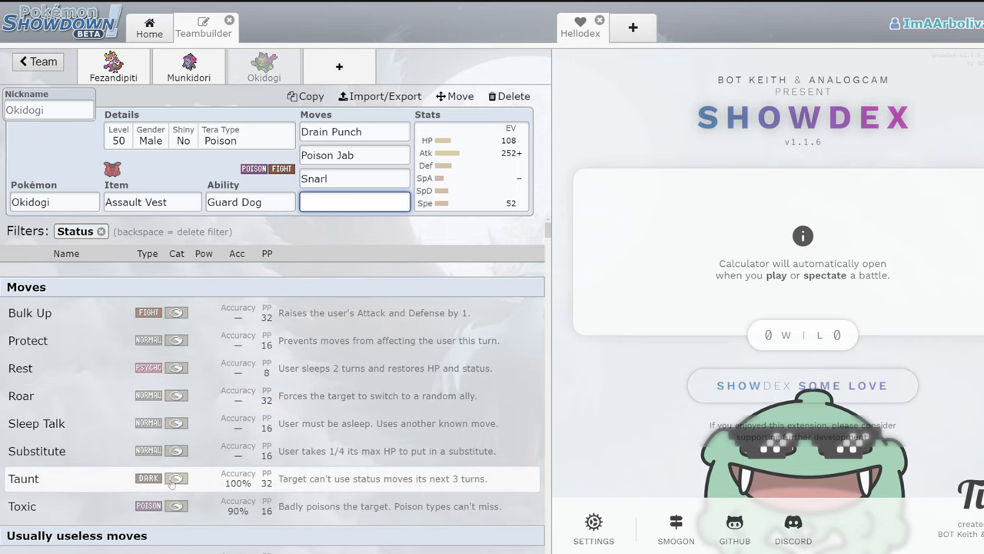
mouse_move(323, 430)
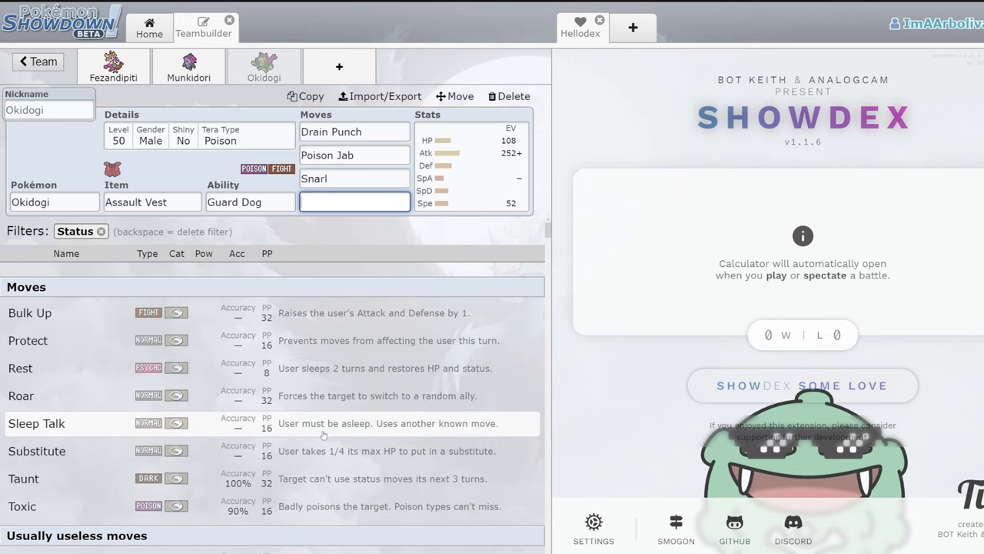
mouse_move(21, 395)
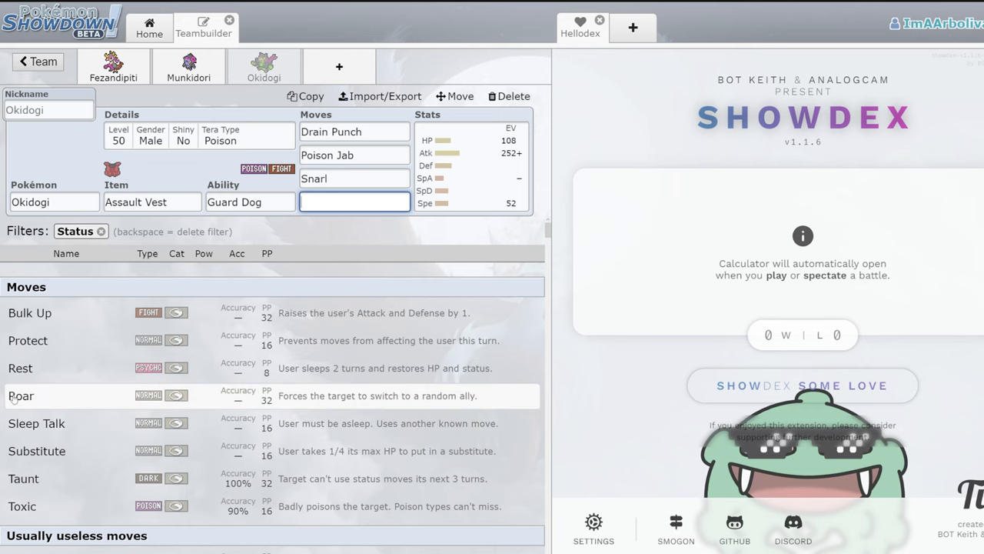
scroll(down, 3)
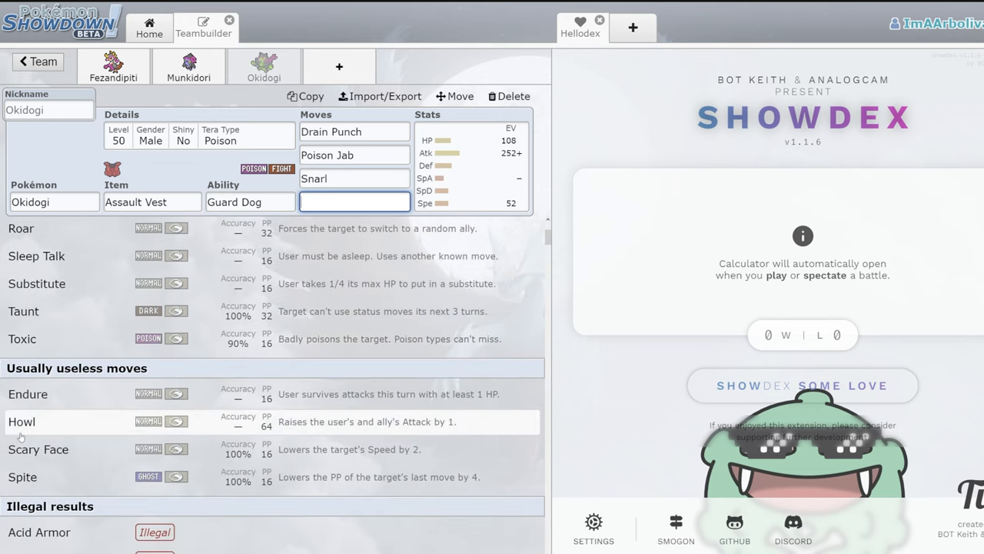
mouse_move(69, 425)
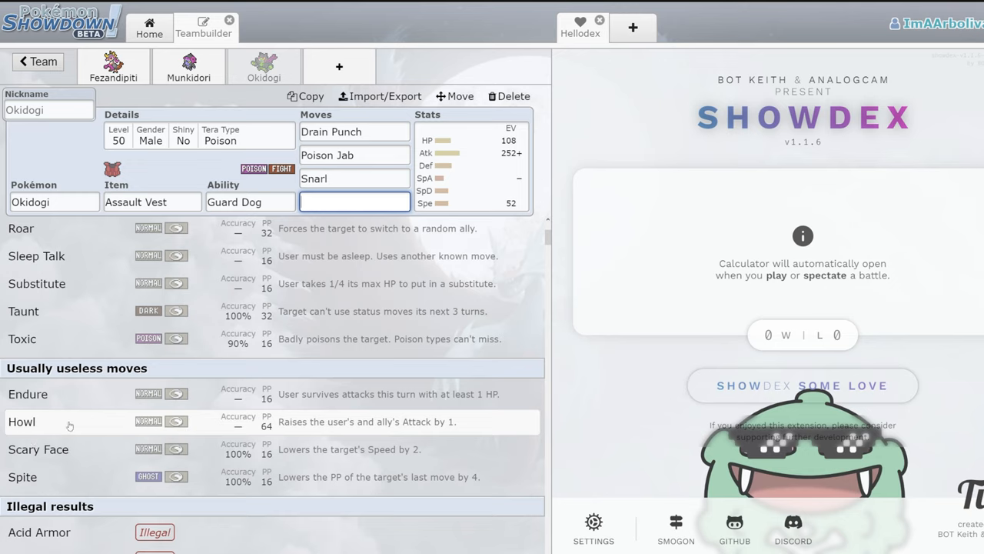
mouse_move(104, 415)
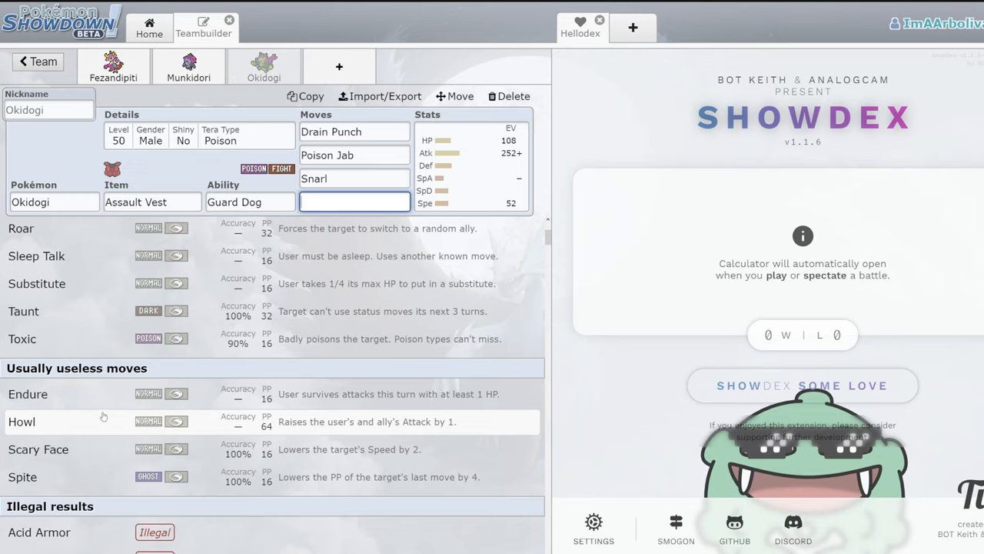
mouse_move(111, 457)
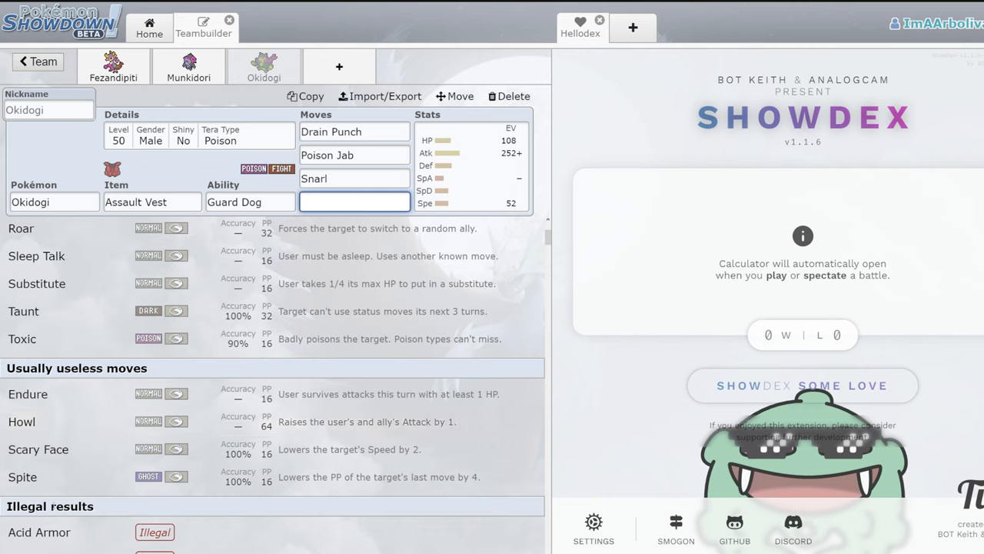
mouse_move(52, 476)
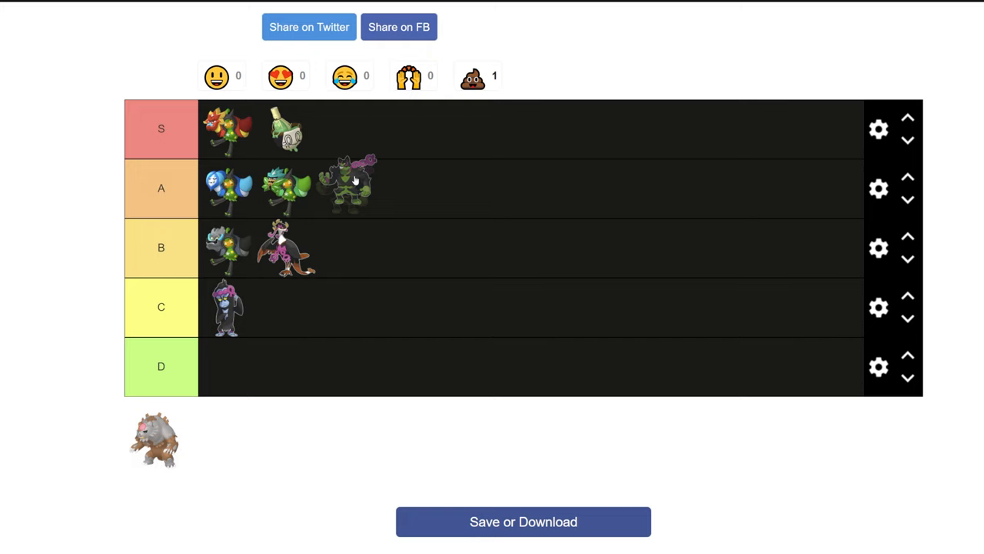
- Move the Okidogi sprite down from the A row into the B row
drag(345, 187, 316, 248)
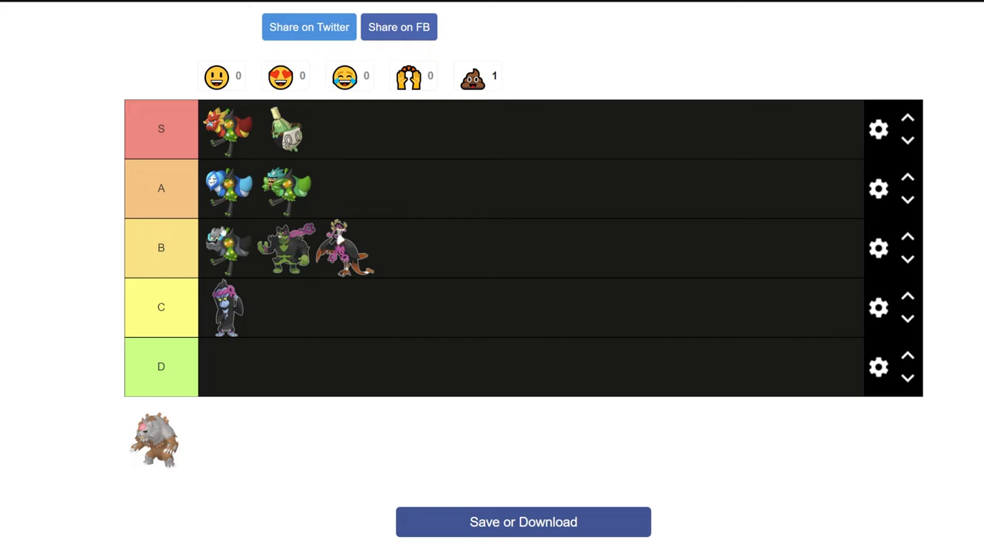
mouse_move(246, 237)
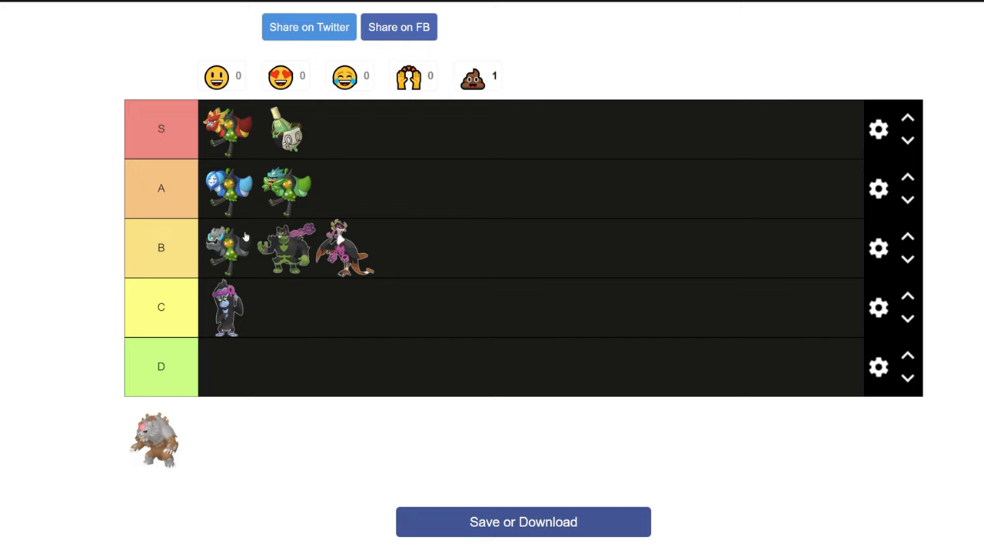
mouse_move(214, 223)
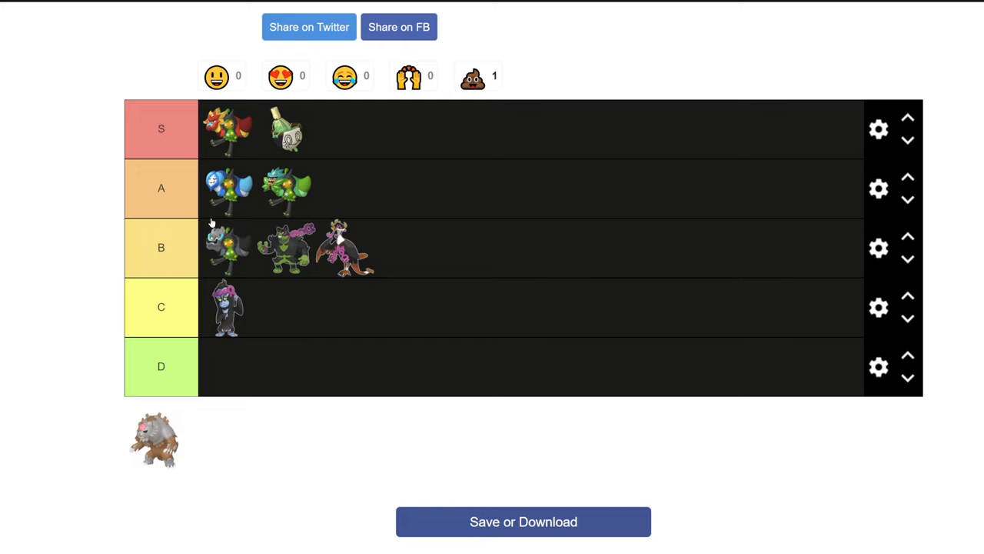
mouse_move(213, 434)
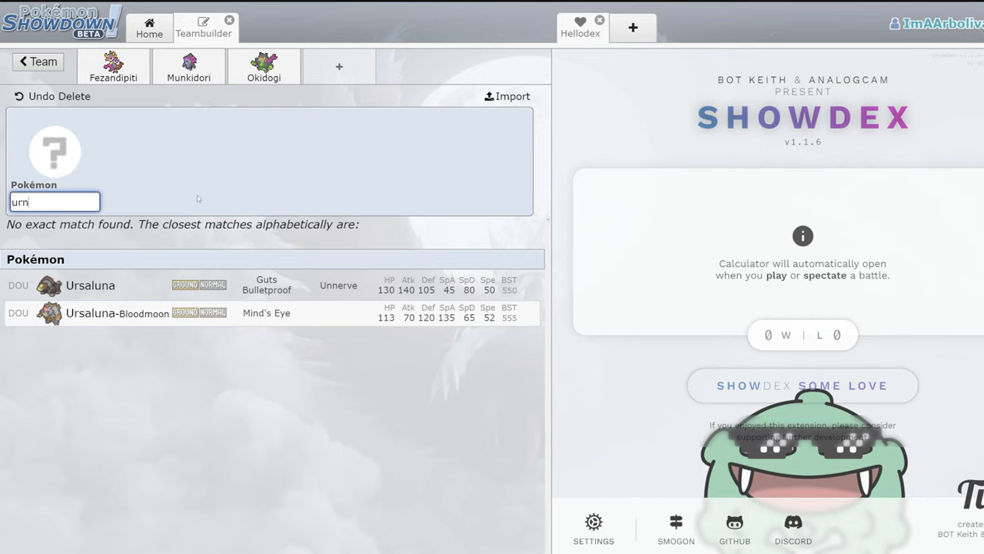
- Add Bloodmoon Ursaluna to the team with Throat Spray and Hyper Voice as its first move
click(117, 314)
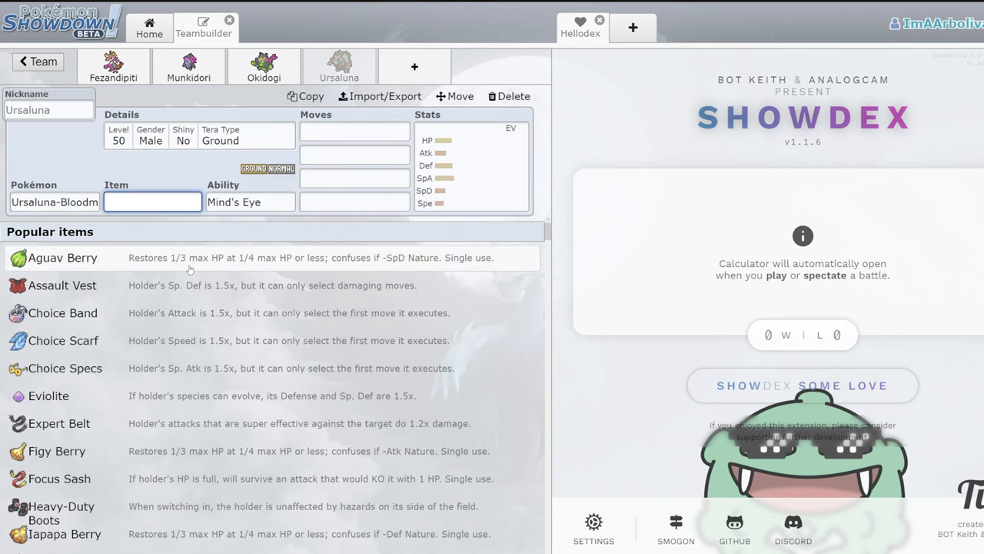
click(250, 201)
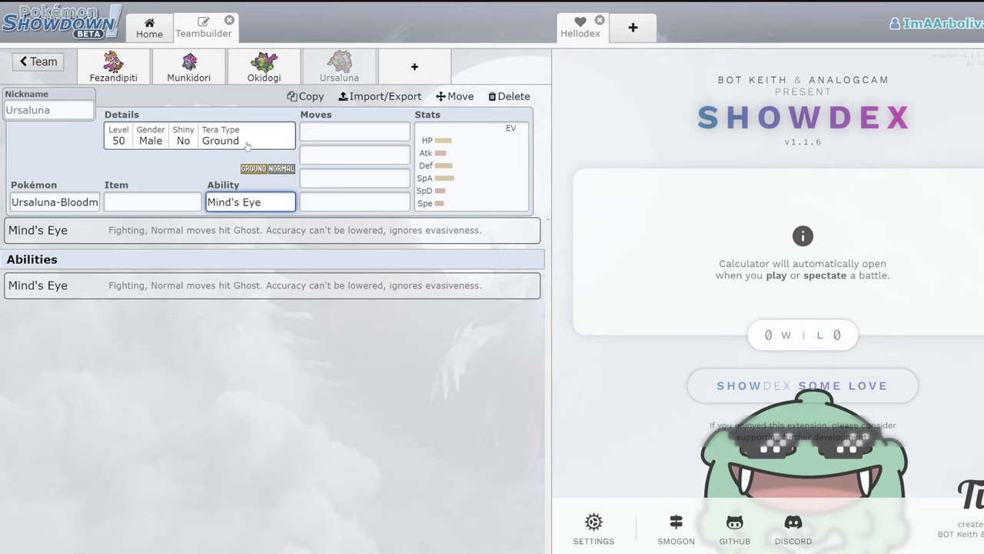
text(th)
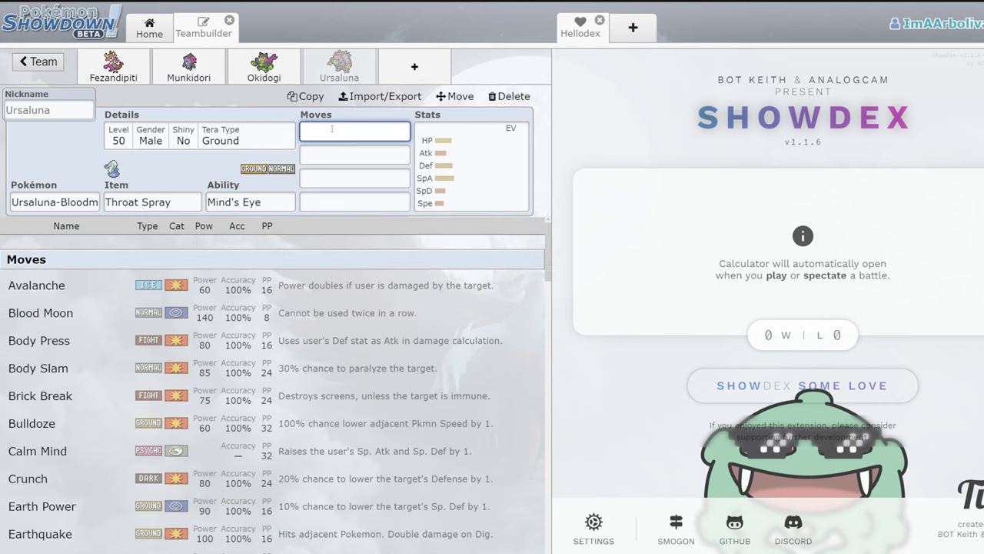
text(hy)
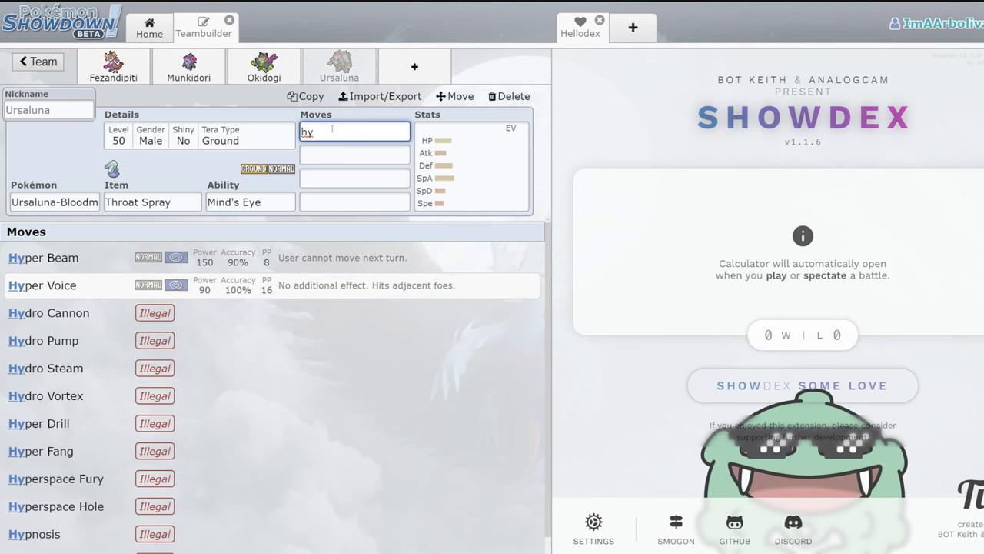
click(43, 284)
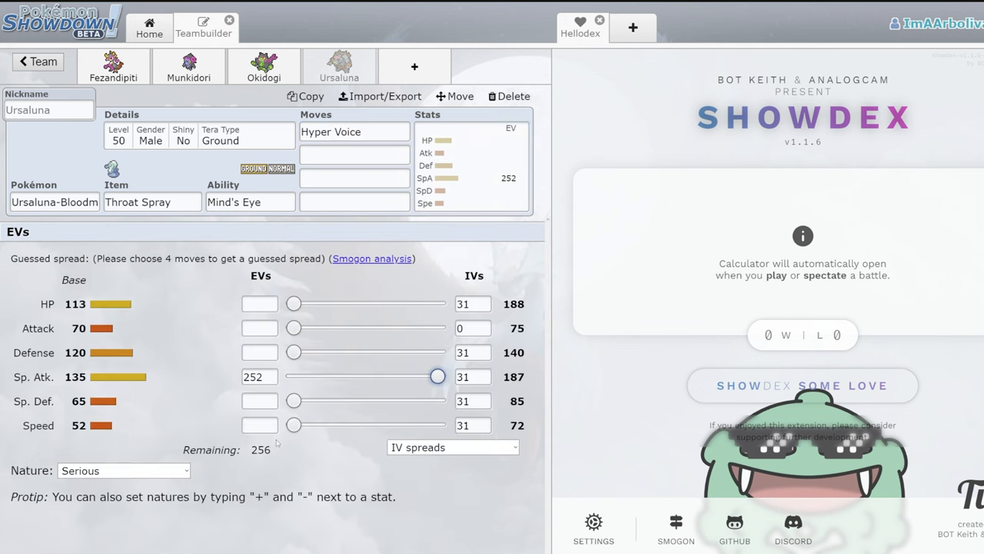
- Give Ursaluna a Timid nature (after briefly Modest) and the Mind's Eye ability
click(121, 471)
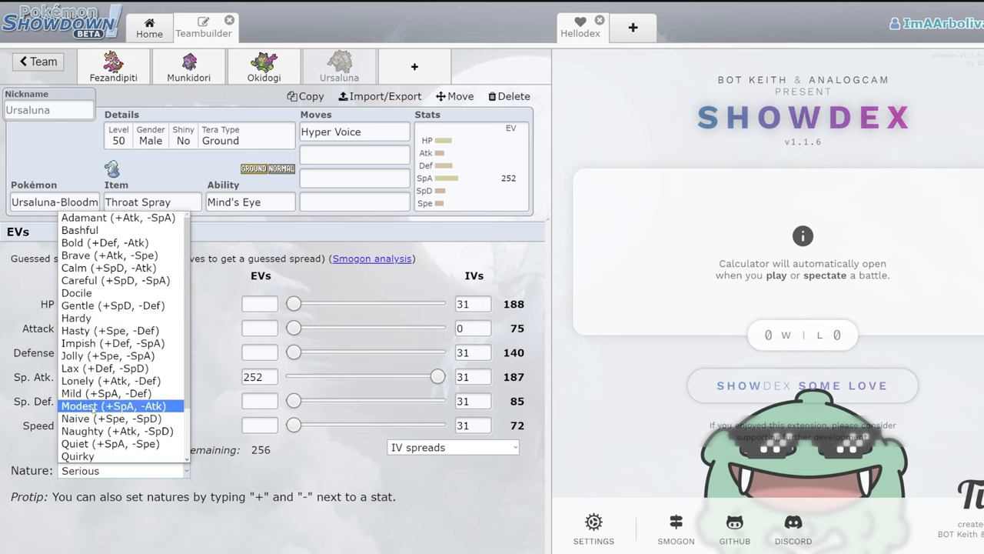
click(114, 406)
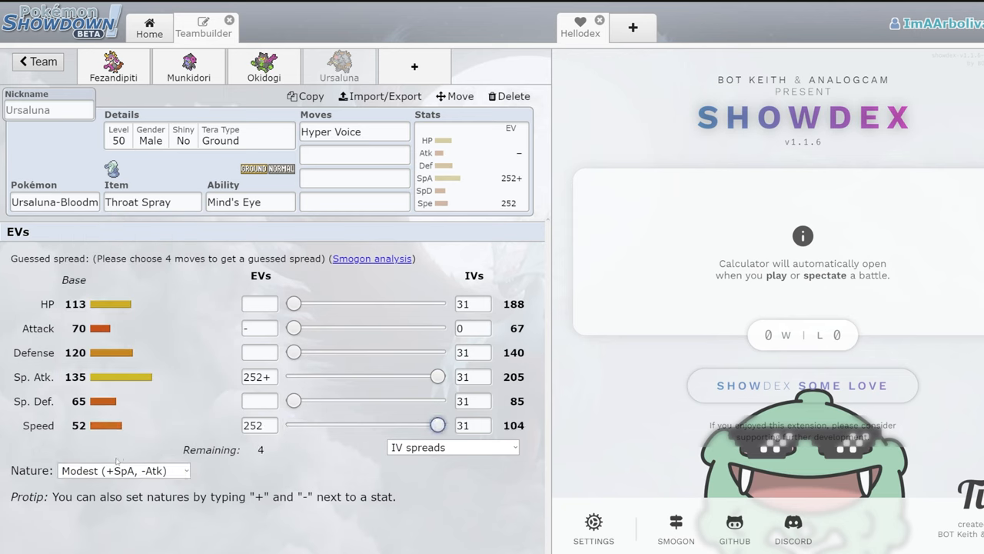
click(123, 471)
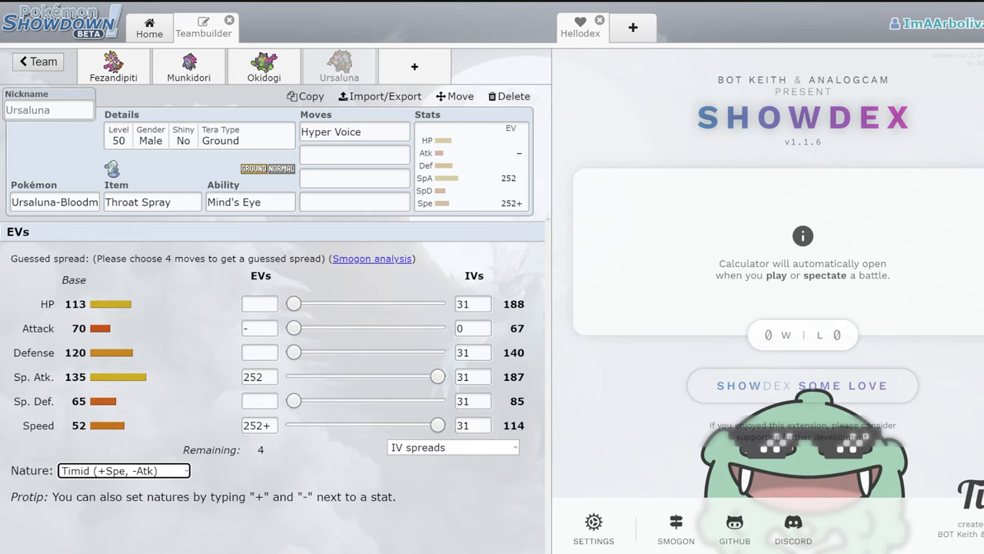
mouse_move(203, 521)
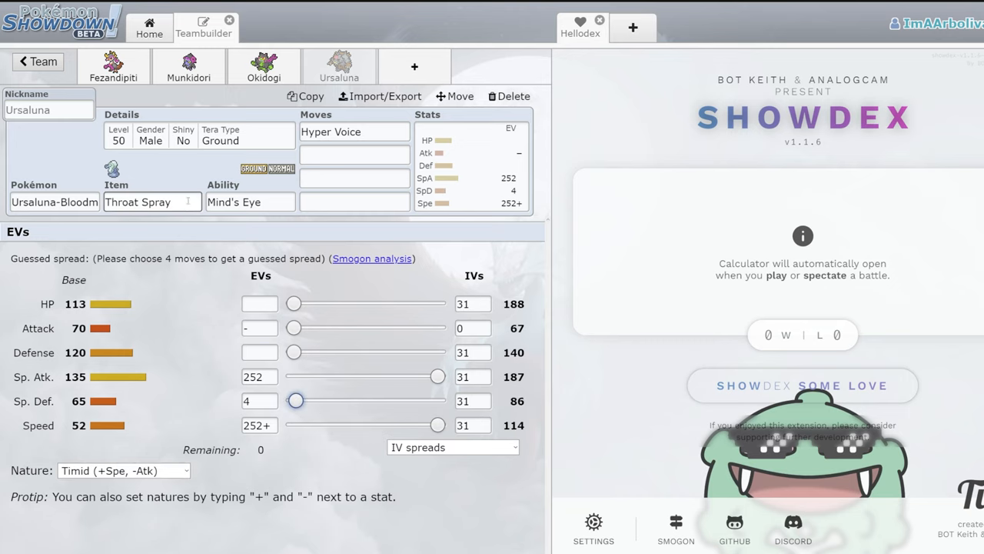
click(249, 202)
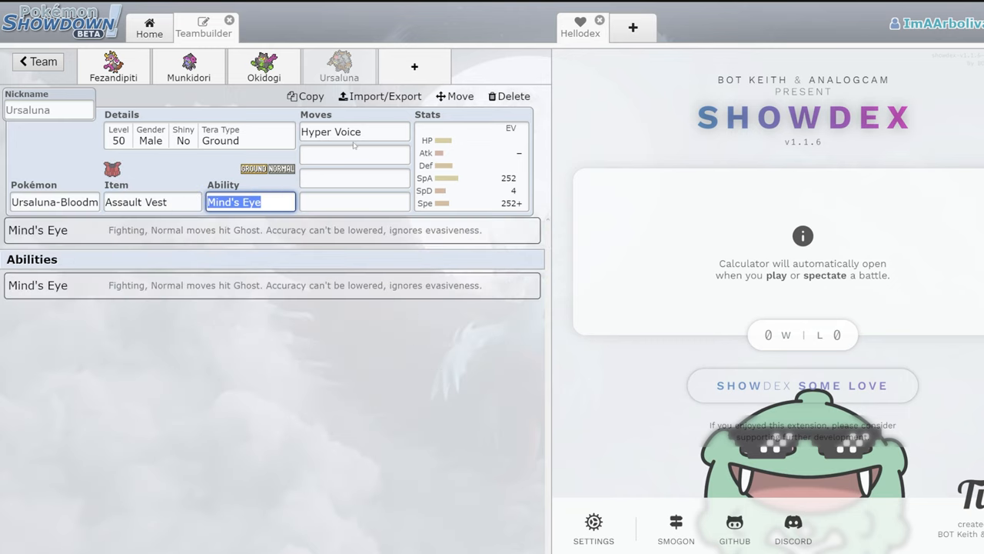
- Set Ursaluna's tera type to Fairy and fill moves with Earth Power, Moonblast and Blood Moon
click(354, 153)
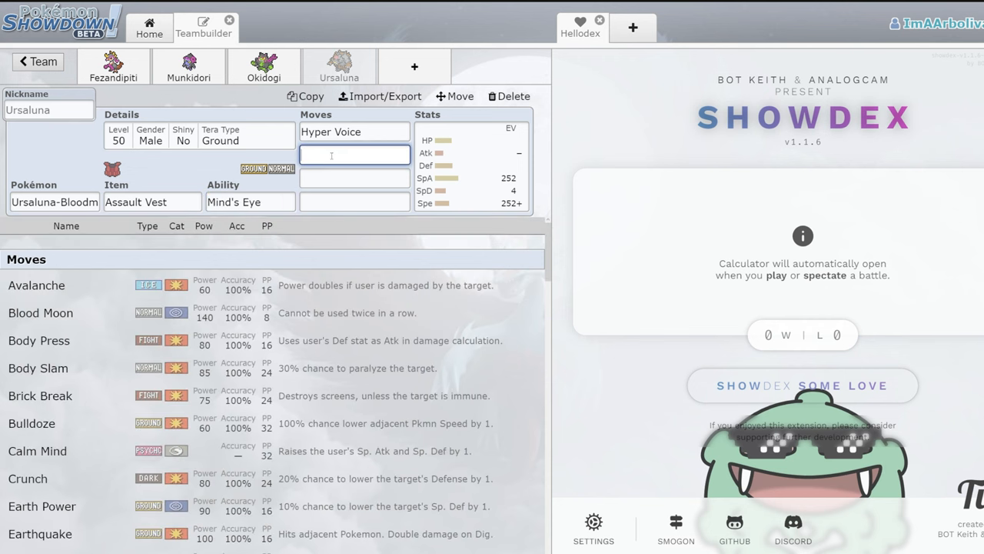
text(ear)
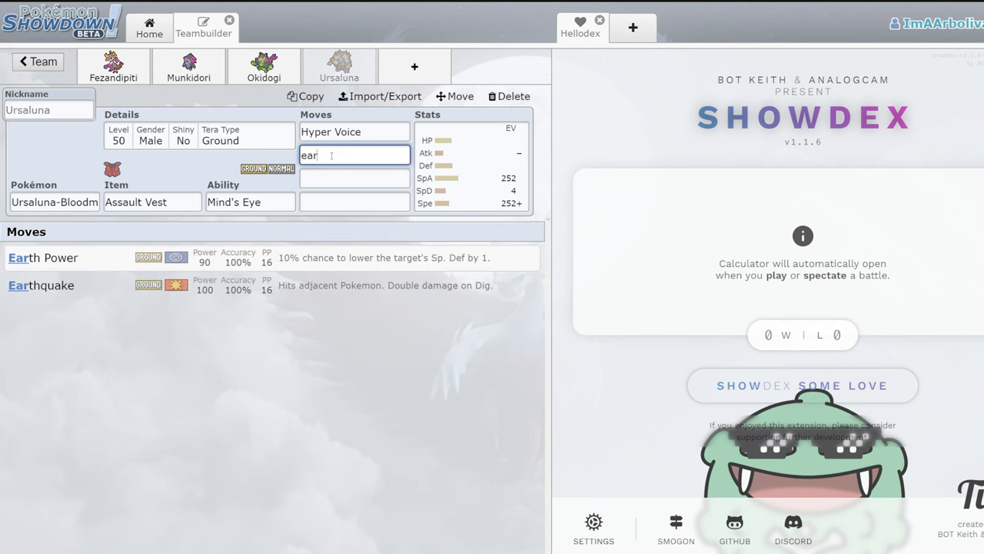
text(m)
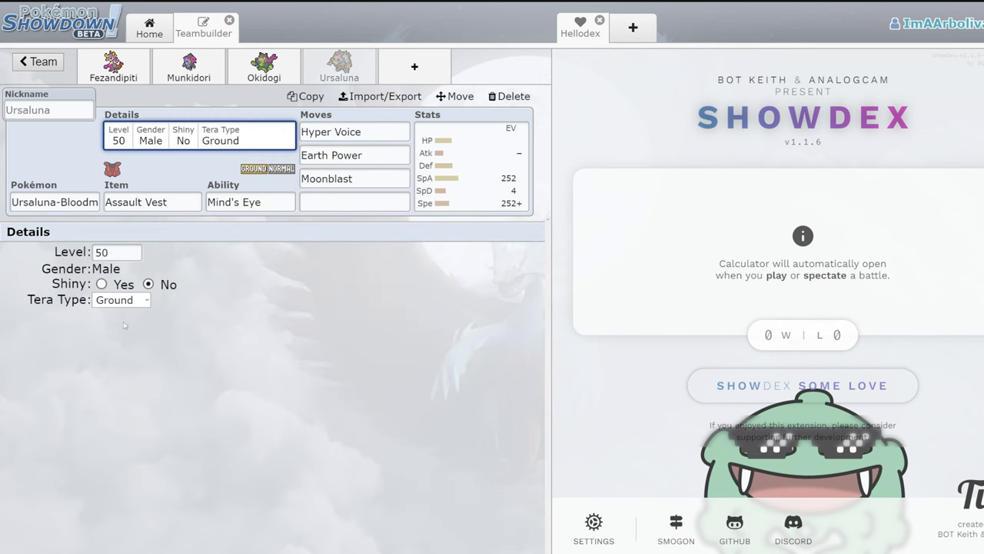
click(120, 300)
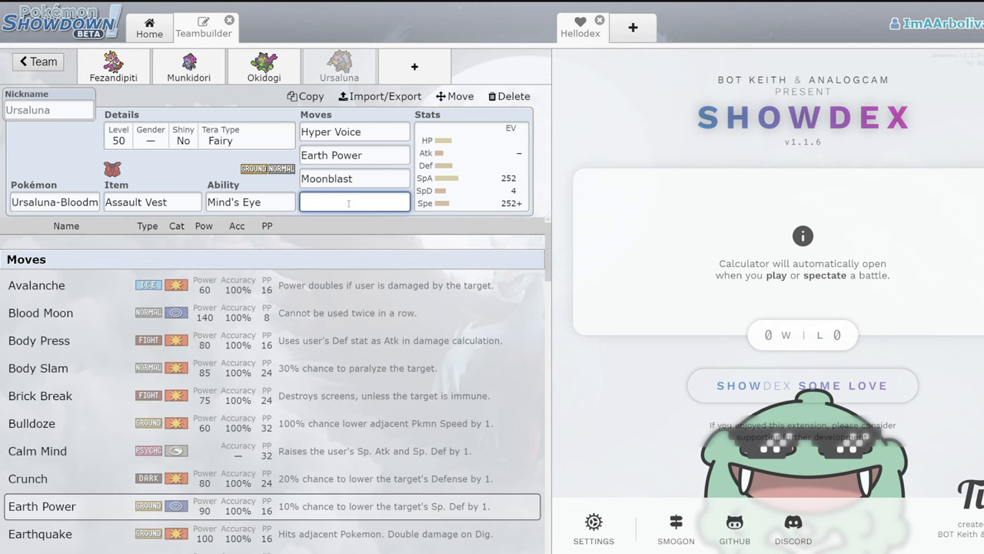
text(va)
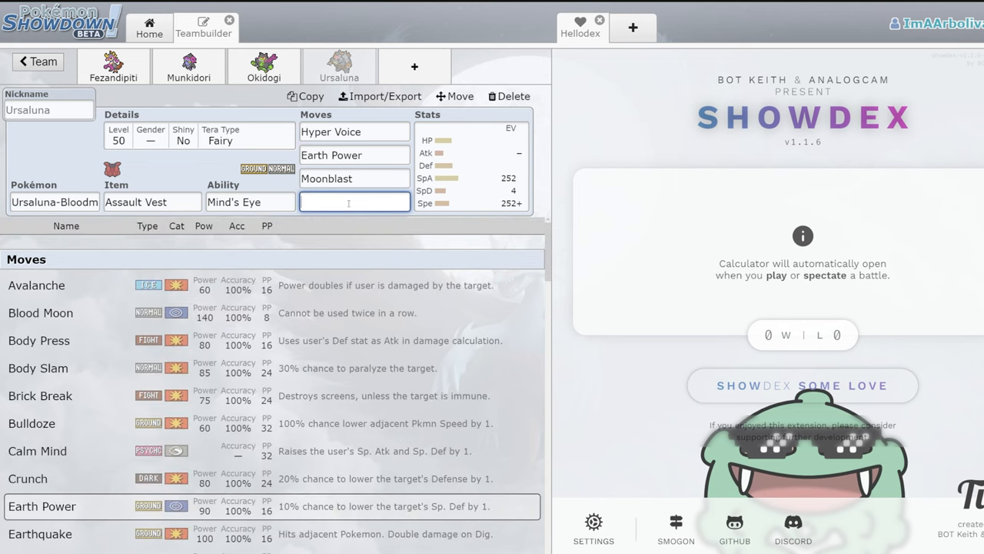
text(b)
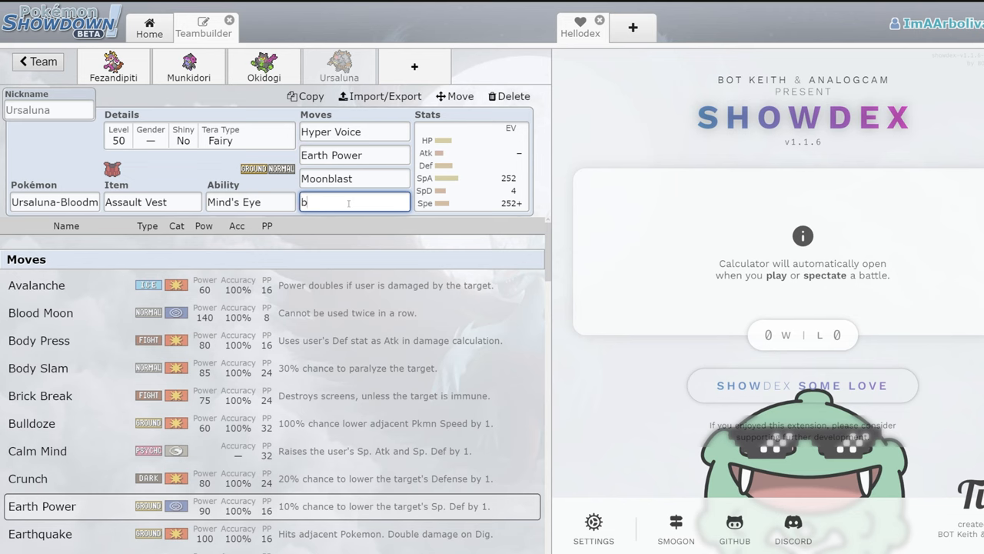
text(l)
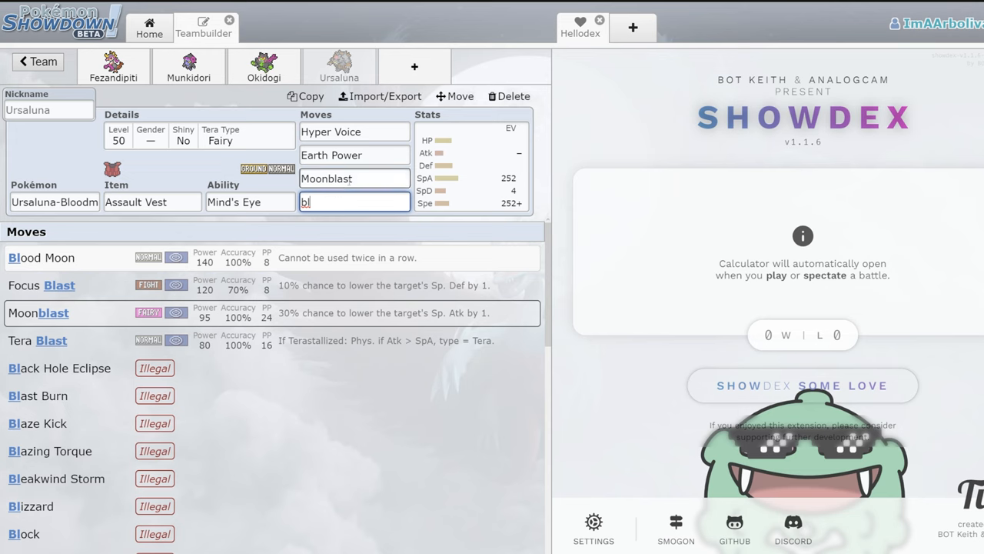
click(42, 258)
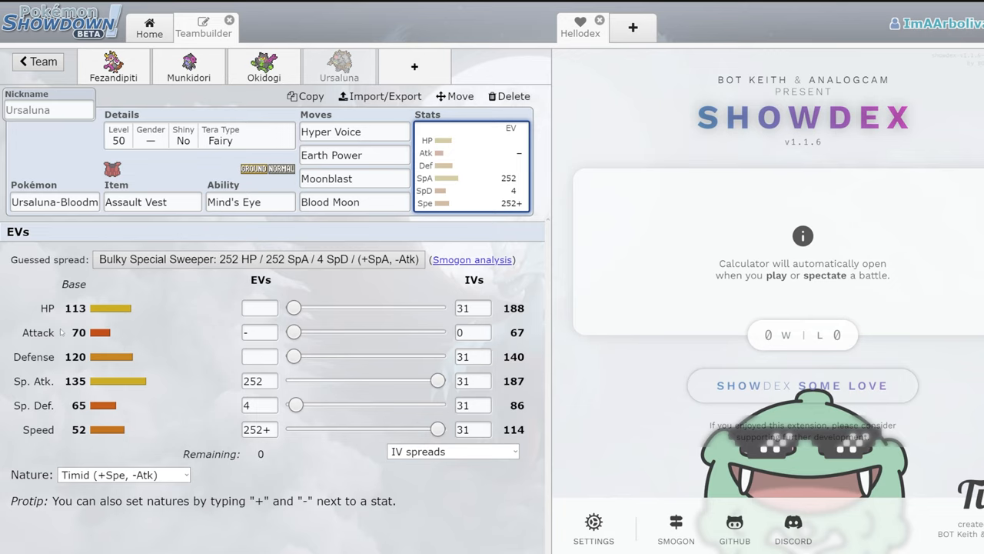
mouse_move(61, 333)
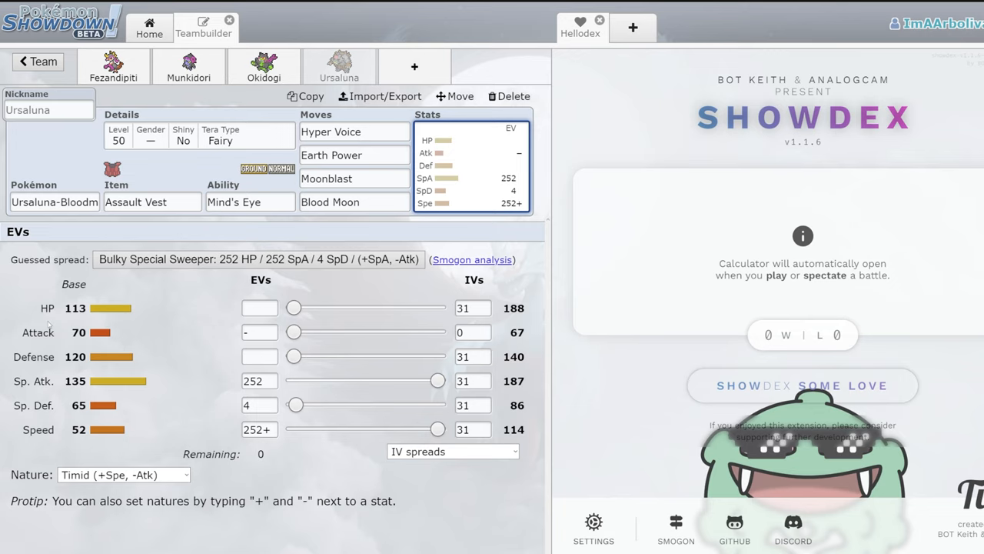
- Make Calm Mind the fourth move and replace Hyper Voice with Blood Moon
click(354, 202)
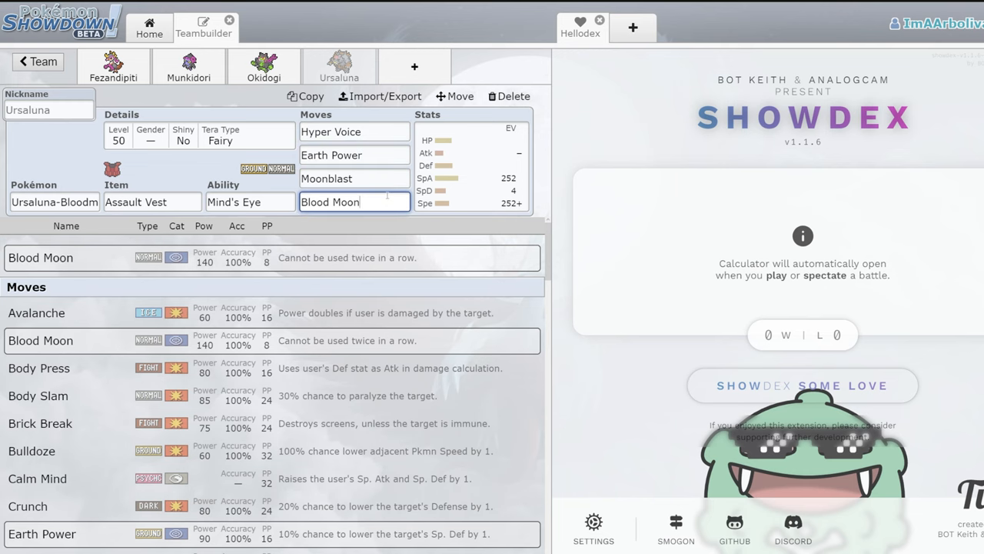
text(c)
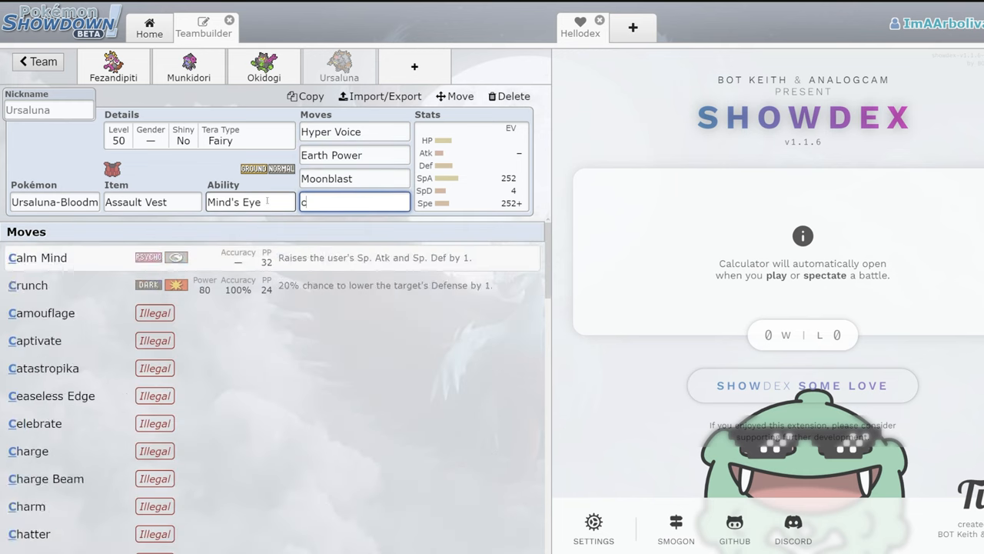
click(37, 258)
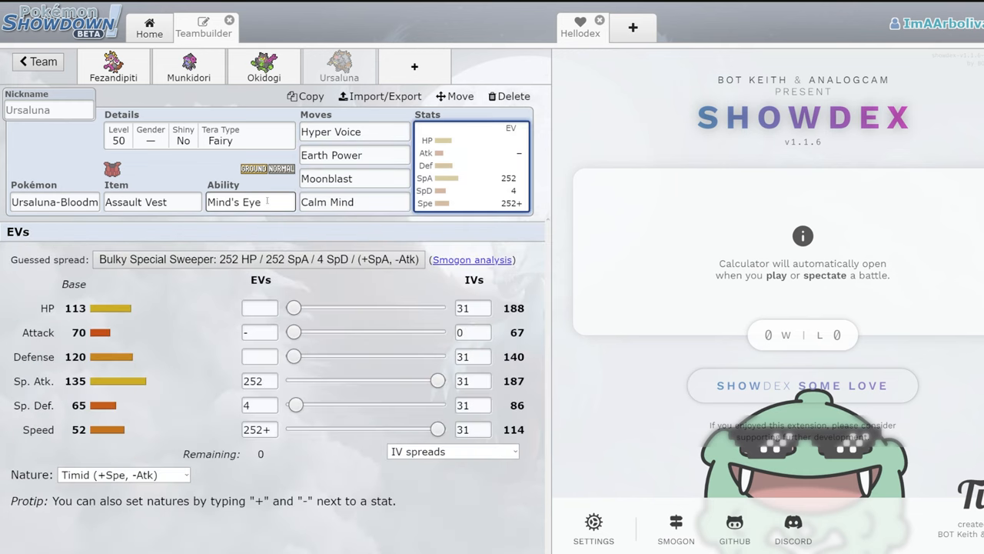
click(353, 178)
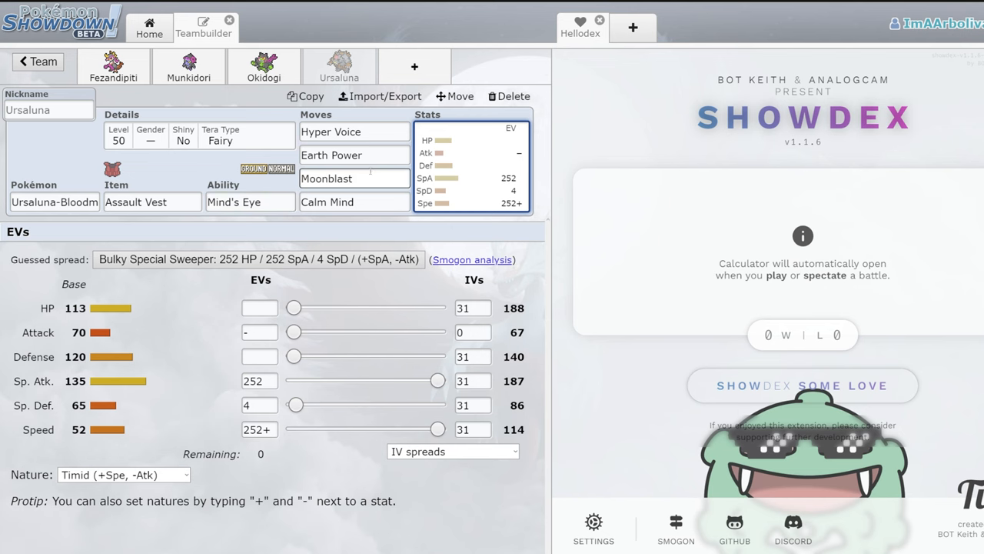
click(354, 133)
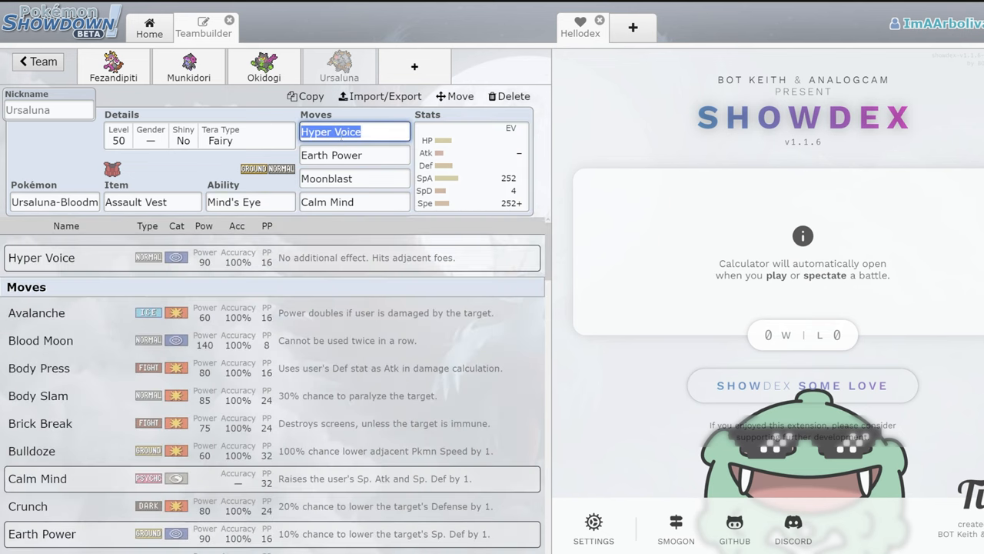
click(40, 340)
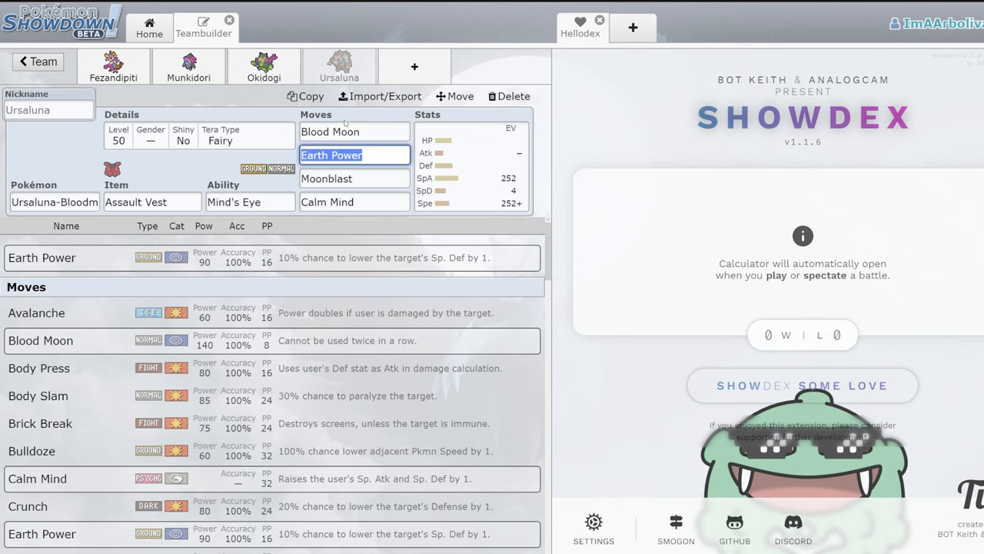
text(pro)
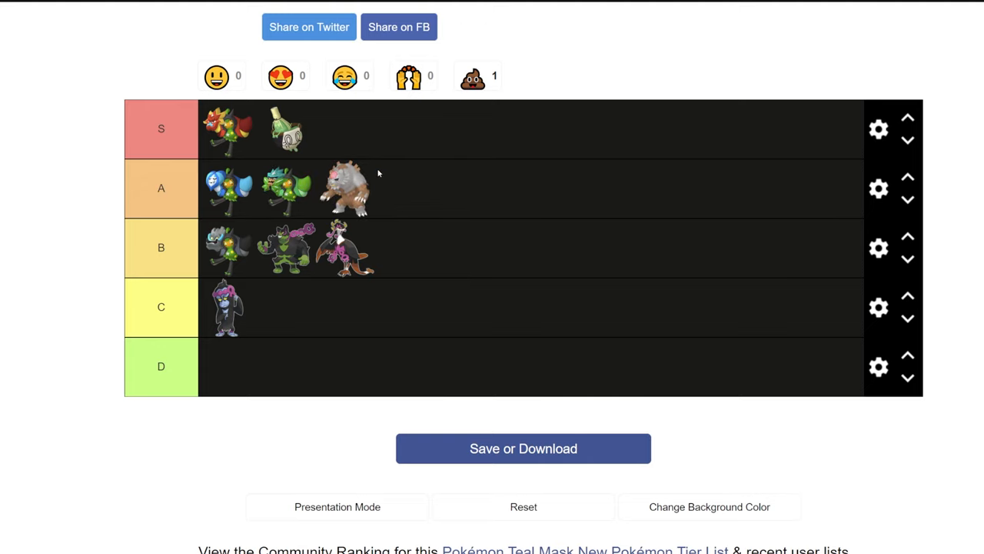
mouse_move(369, 169)
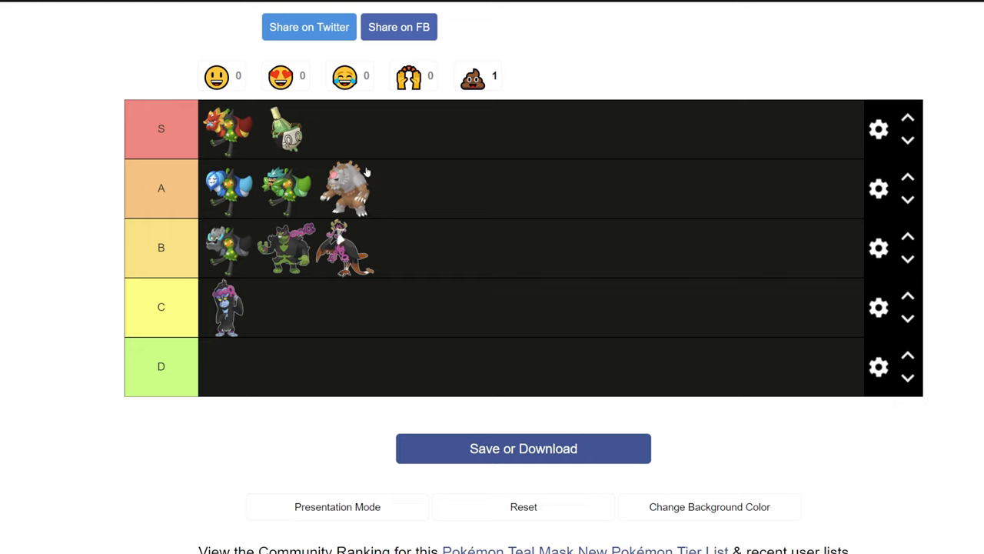
mouse_move(249, 177)
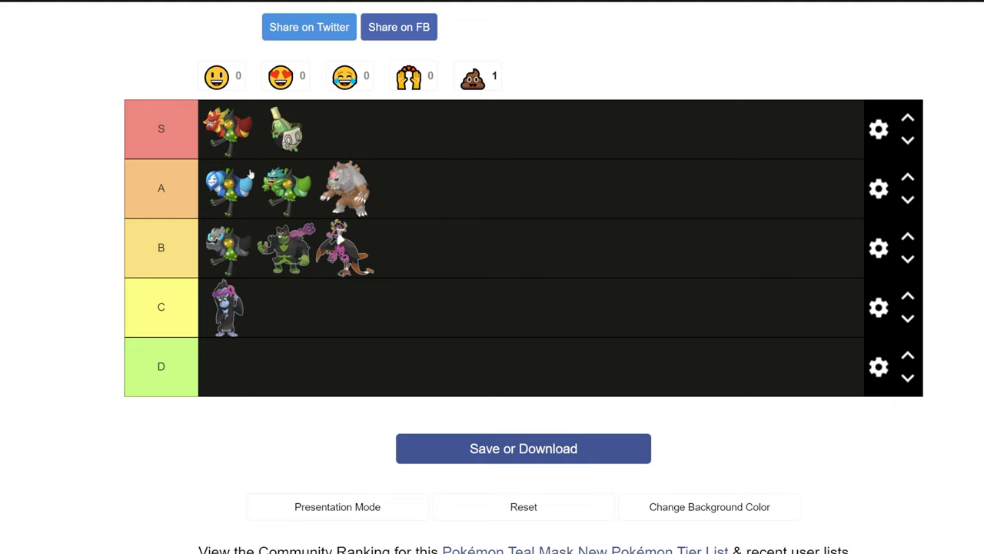
mouse_move(366, 202)
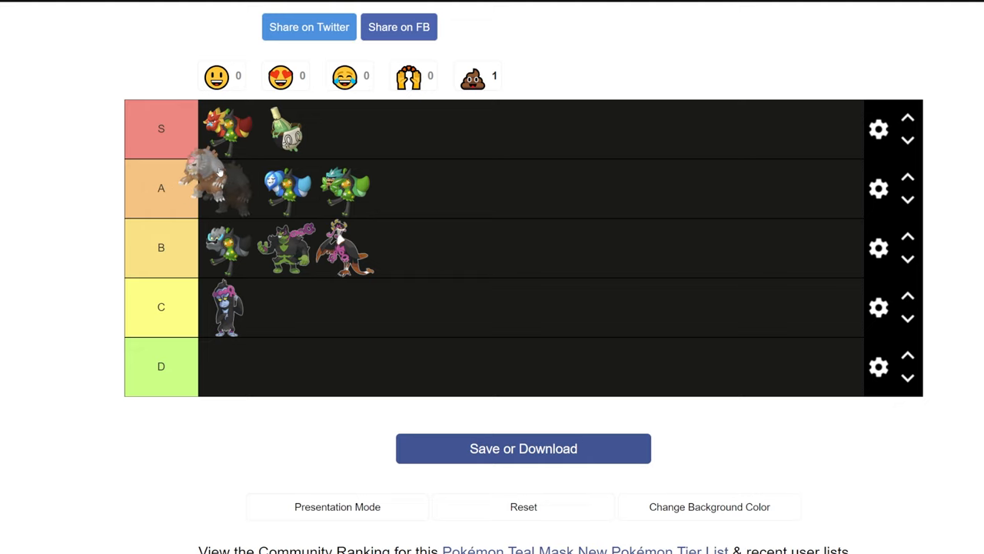
- Try Bloodmoon Ursaluna in the S row, then settle it at the end of the A row
drag(223, 177, 377, 129)
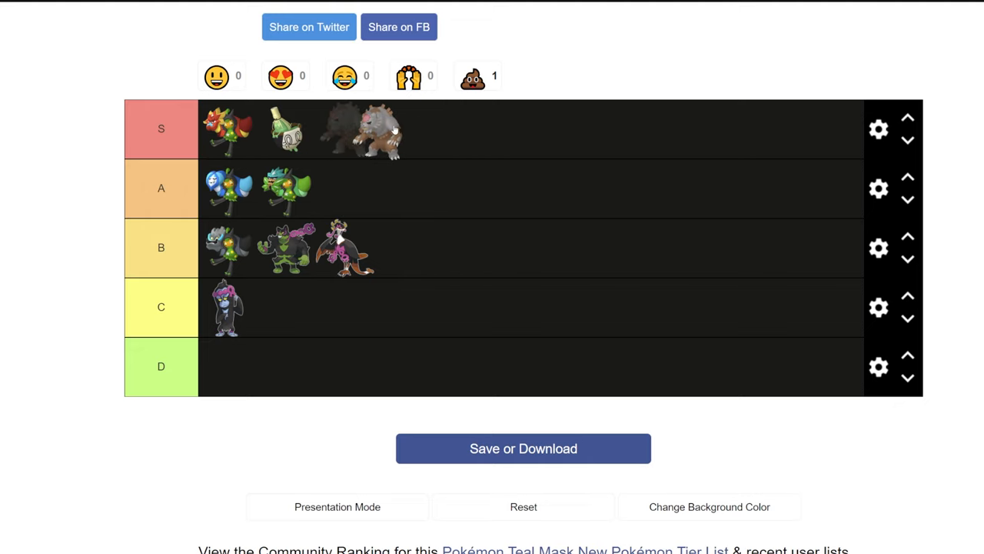
drag(362, 130, 346, 187)
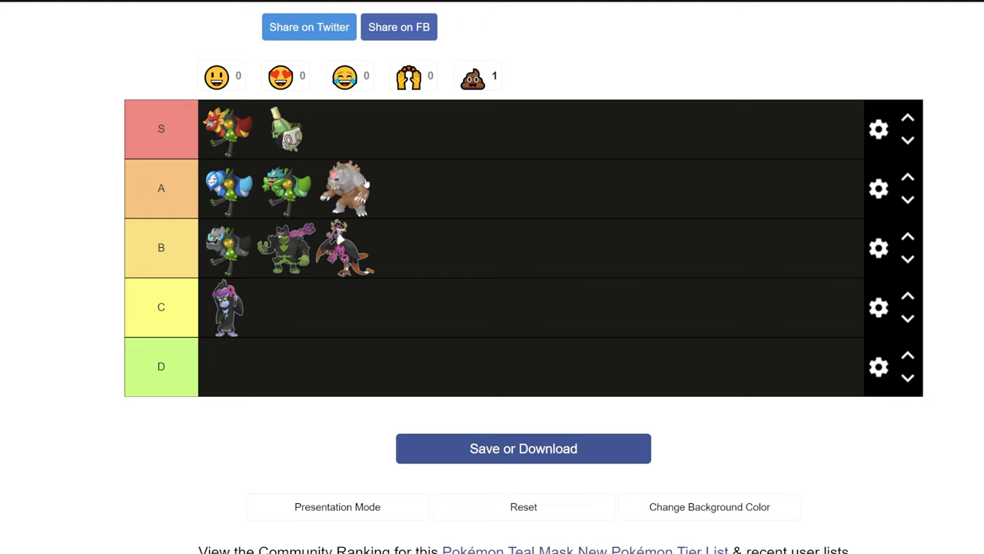
mouse_move(234, 123)
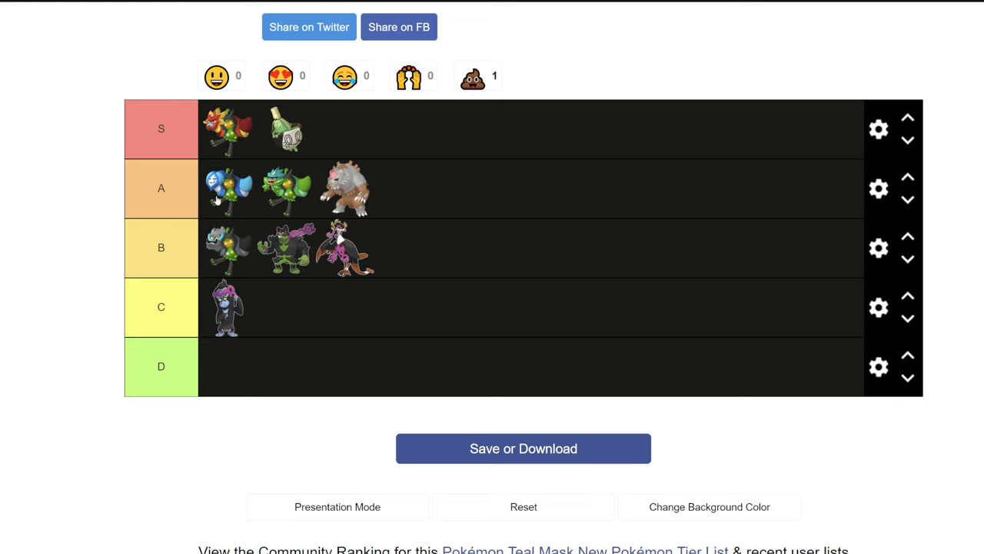
mouse_move(360, 170)
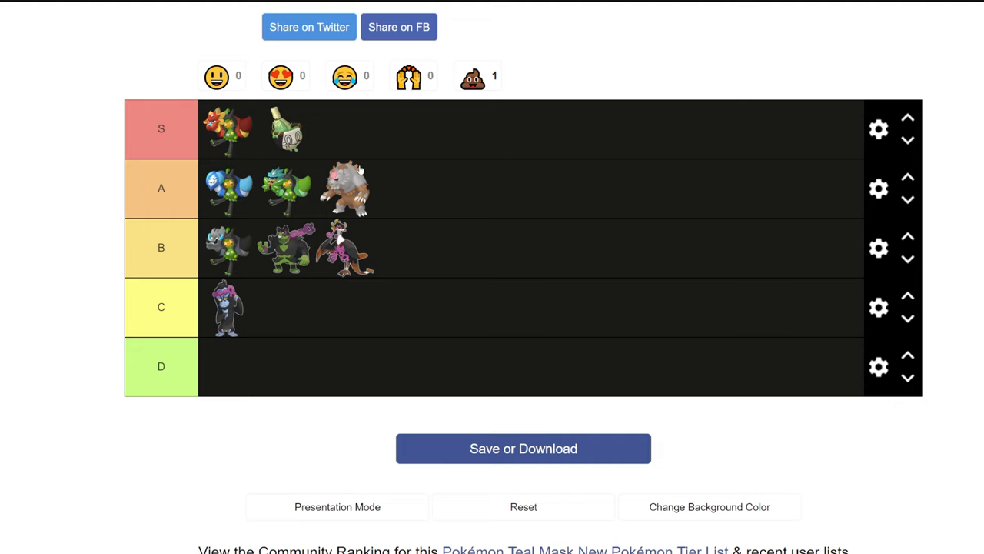